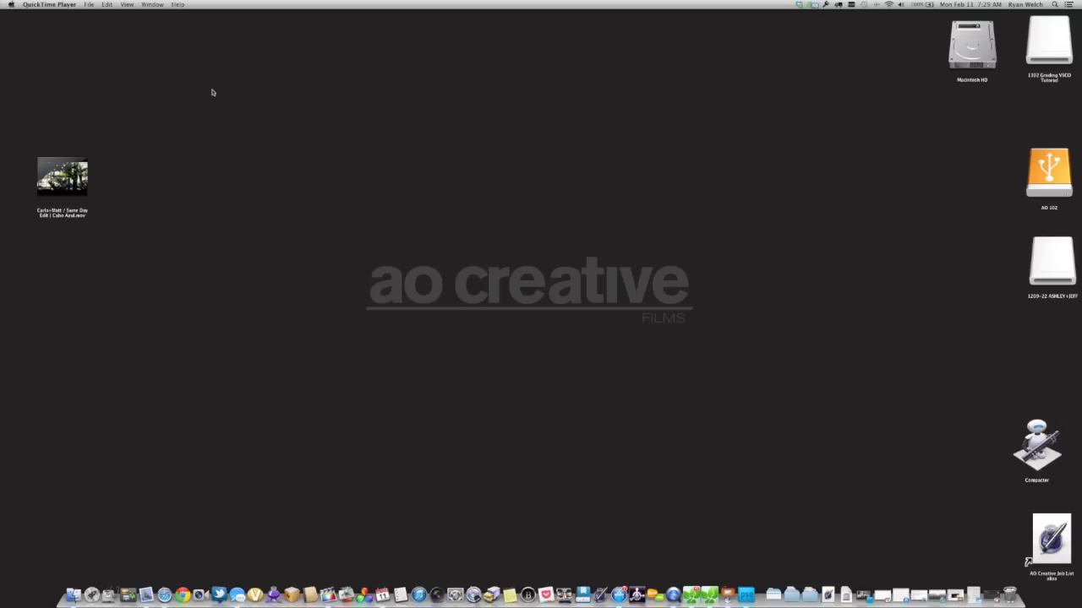
{"action": "mouse_move", "coordinate": [234, 97]}
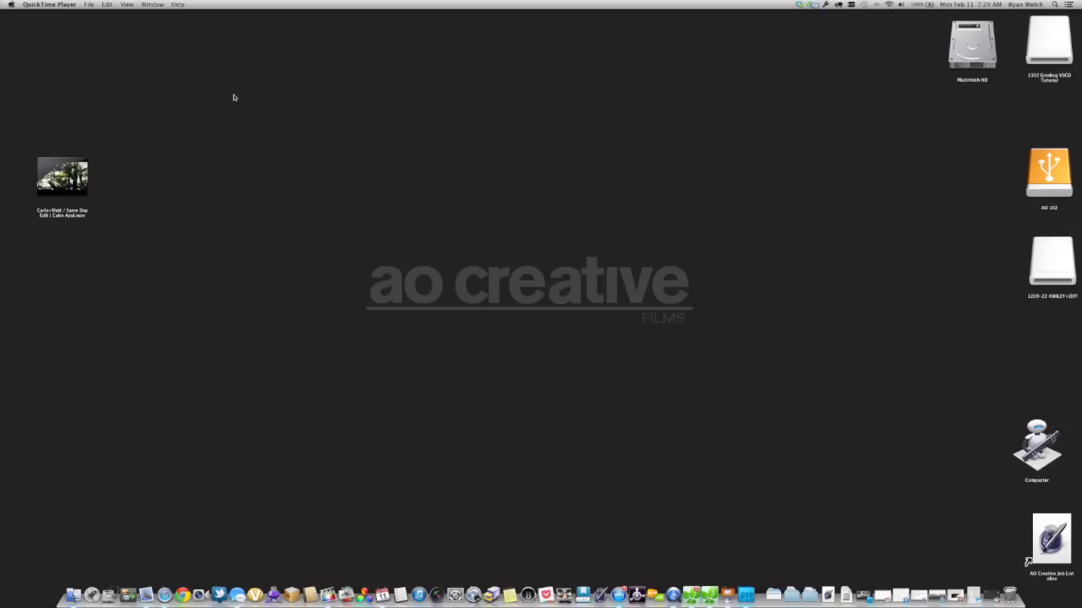
{"action": "mouse_move", "coordinate": [777, 322]}
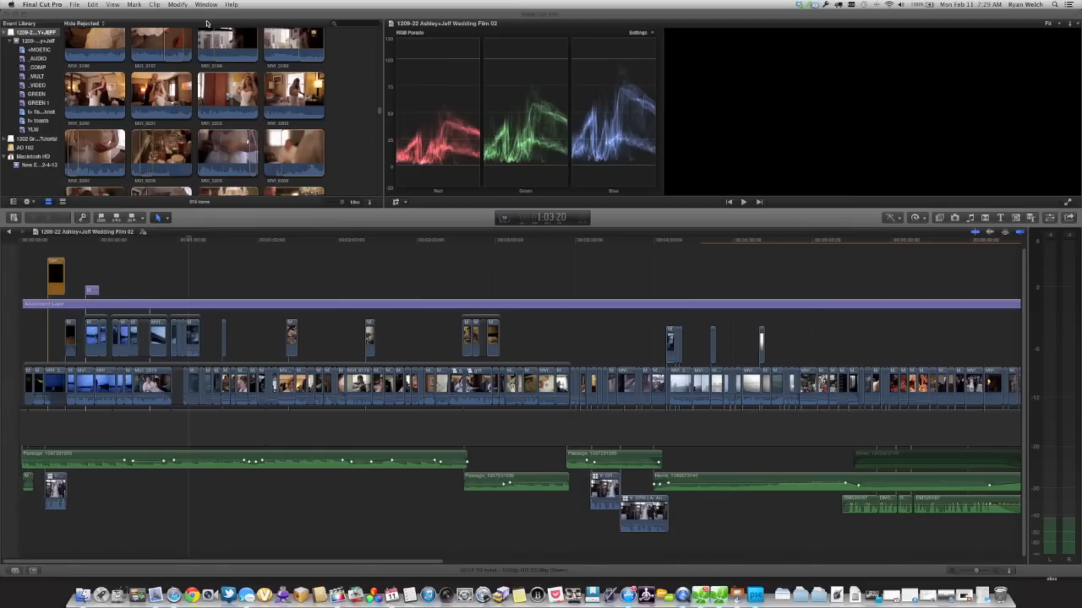
{"action": "mouse_move", "coordinate": [319, 249]}
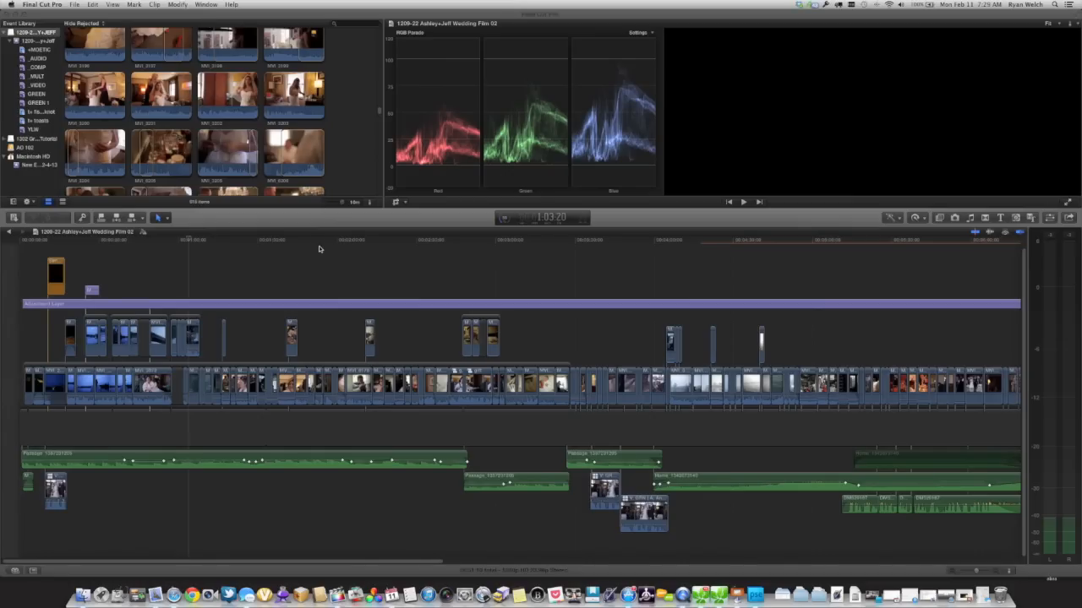
{"action": "mouse_move", "coordinate": [336, 246]}
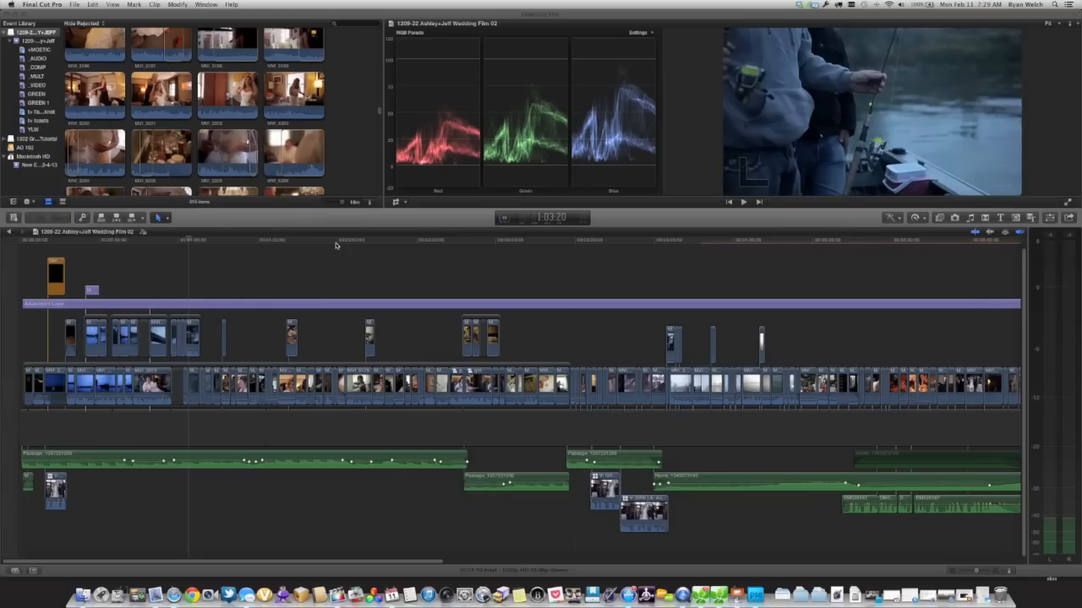
Skim the fishing boat, candle-lit table, hotel exterior and food platter shots, then select every clip
{"action": "left_click", "coordinate": [189, 241]}
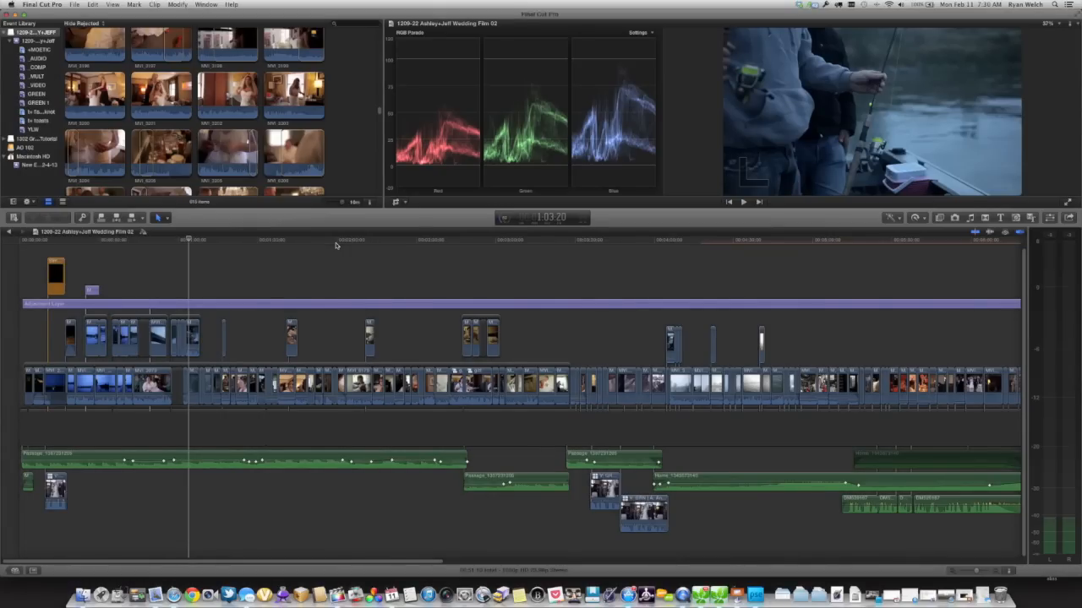
{"action": "left_click", "coordinate": [336, 246]}
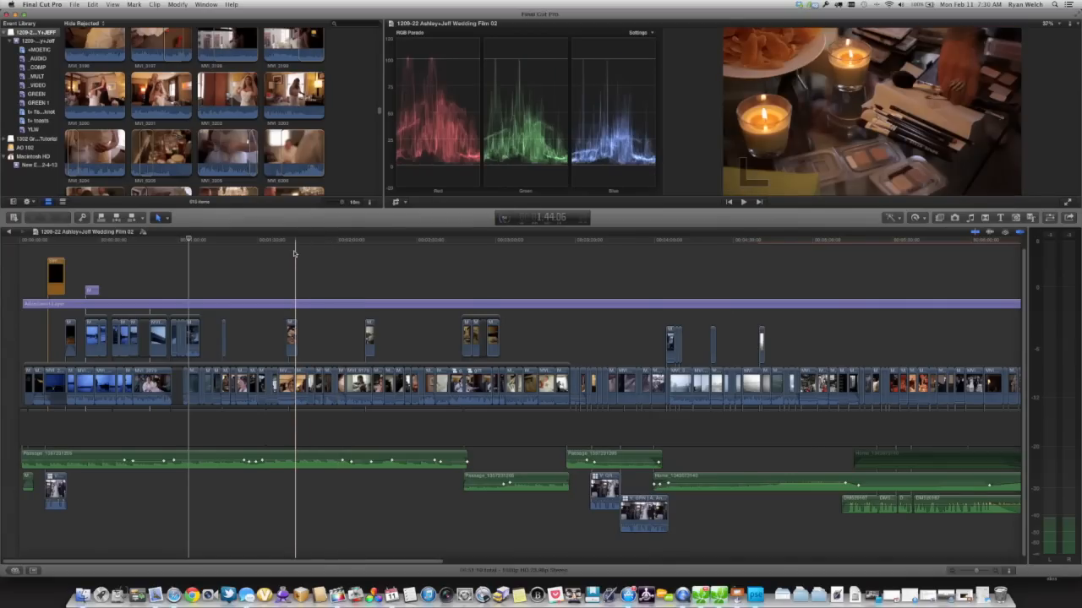
{"action": "left_click", "coordinate": [199, 244]}
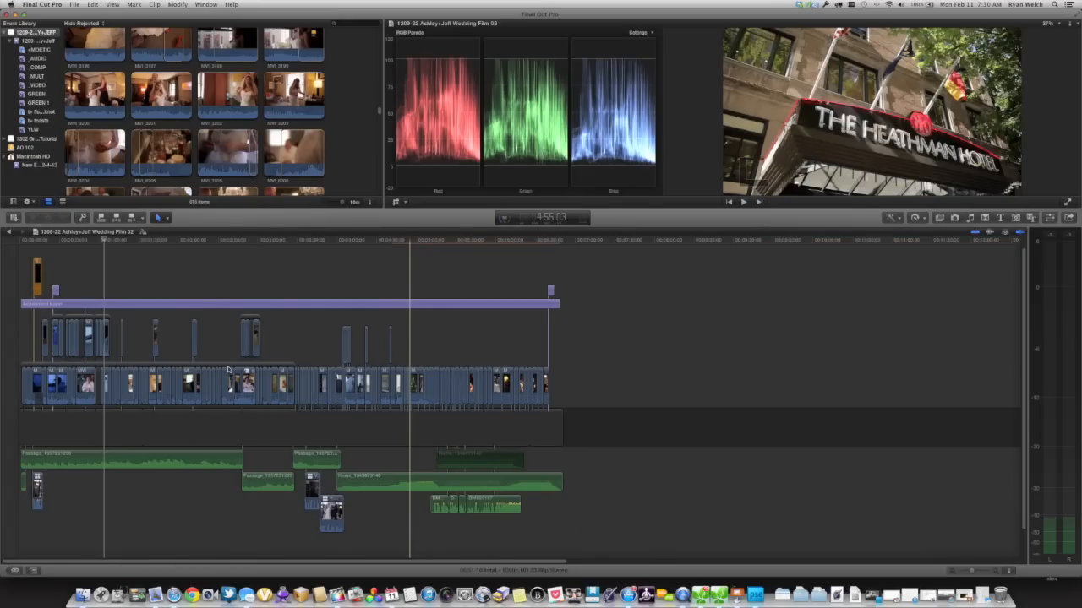
{"action": "left_click", "coordinate": [659, 240]}
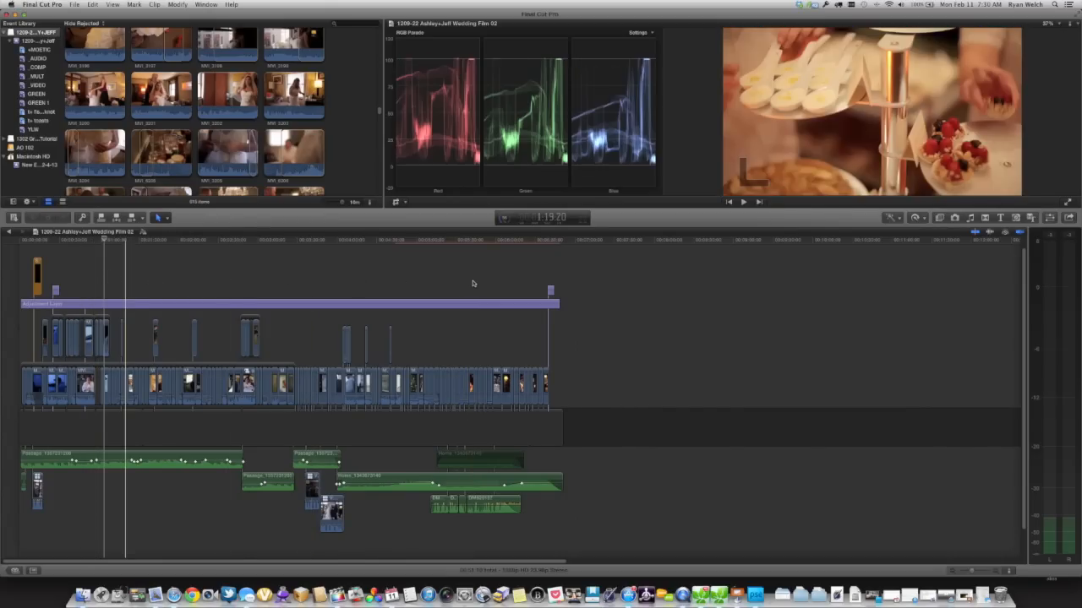
{"action": "left_click", "coordinate": [144, 321]}
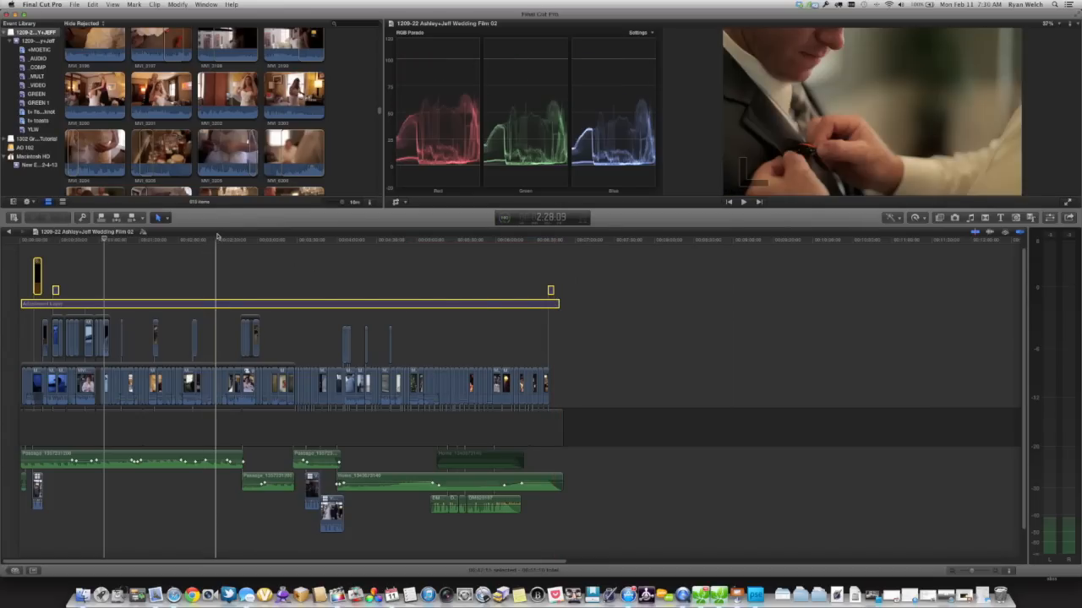
Revisit the window, reception and dessert shots, then return the playhead to the opening fishing boat shot
{"action": "left_click", "coordinate": [159, 240]}
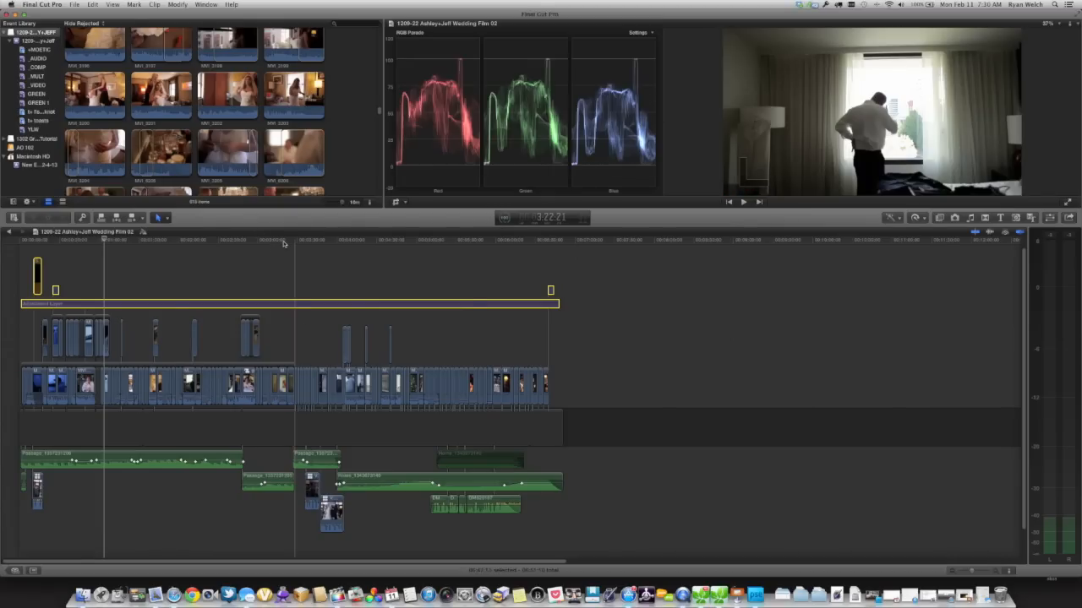
{"action": "left_click", "coordinate": [376, 245]}
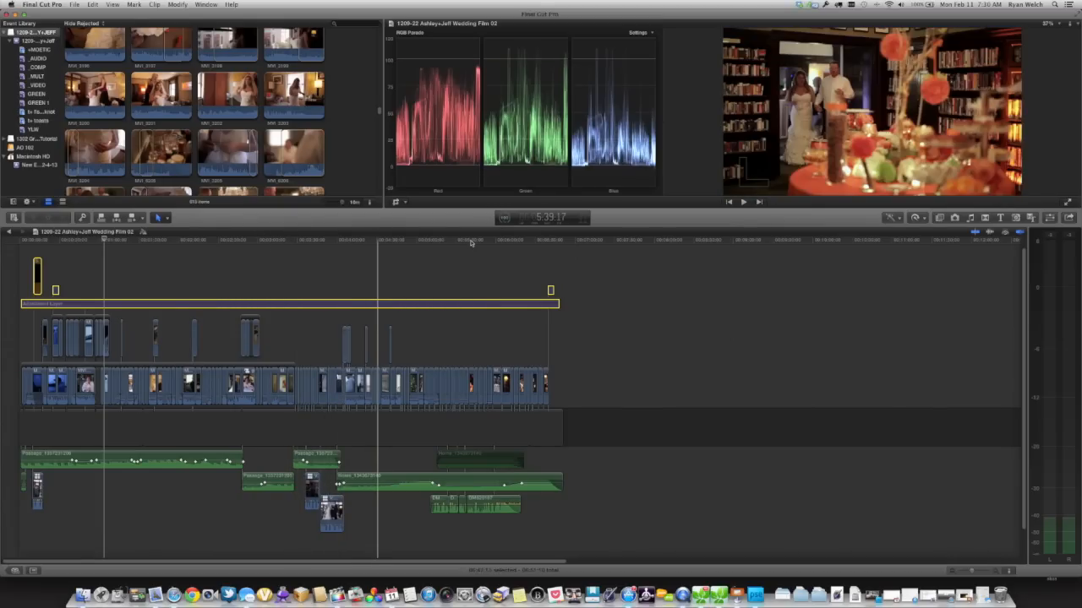
{"action": "left_click", "coordinate": [467, 245]}
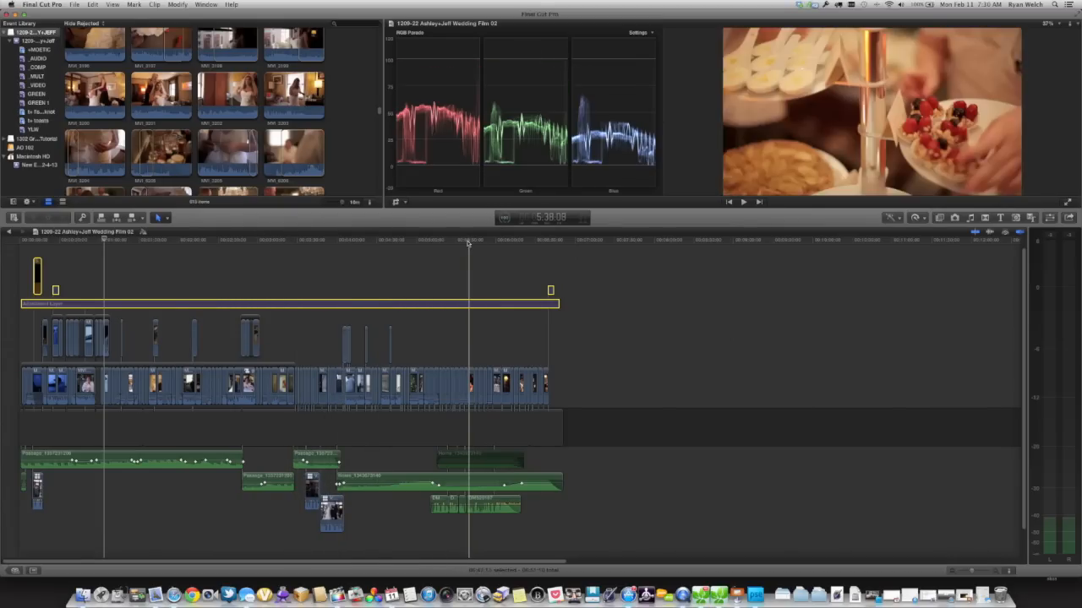
{"action": "left_click", "coordinate": [368, 245]}
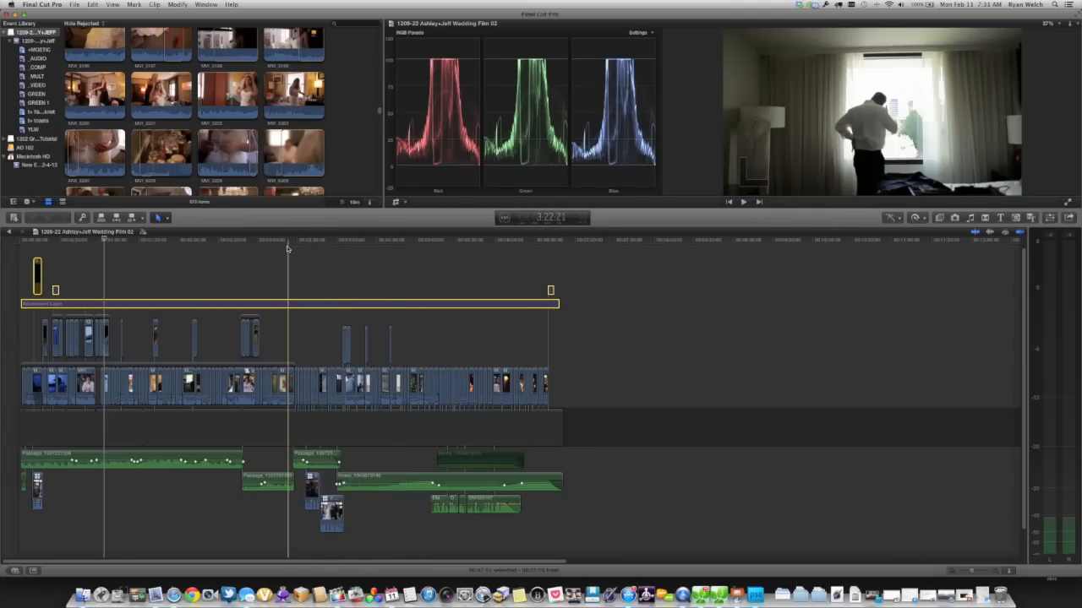
{"action": "left_click", "coordinate": [280, 249]}
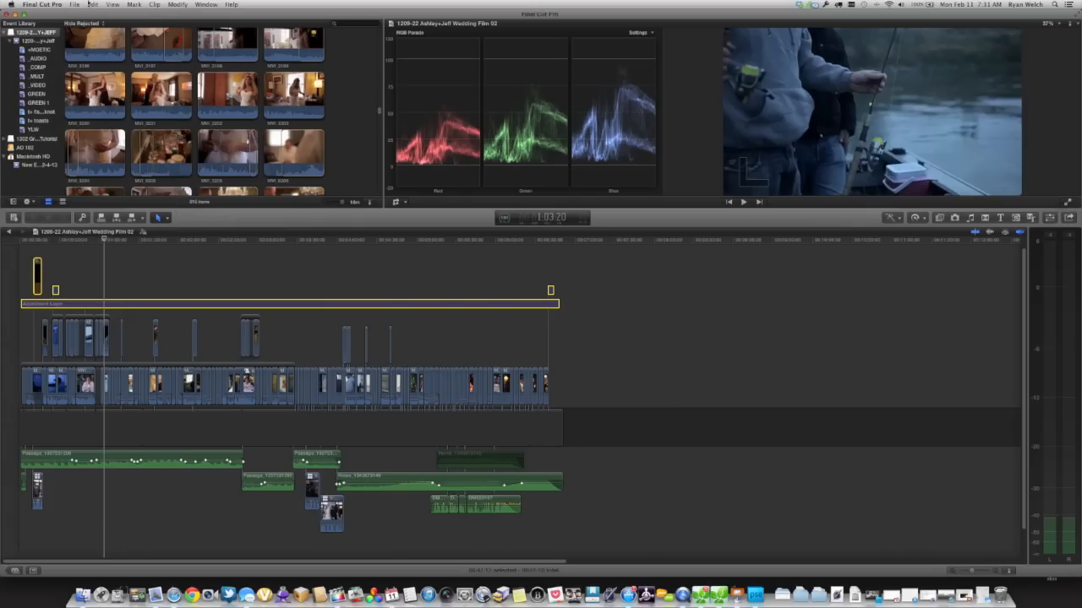
{"action": "left_click", "coordinate": [80, 6]}
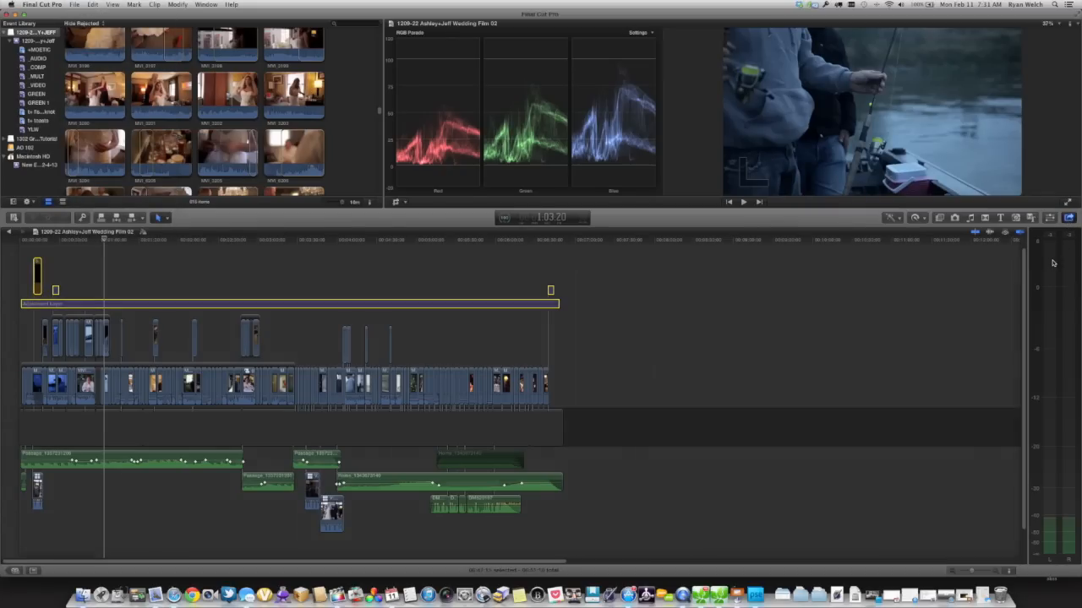
Share the edit as a JPG Image Sequence named Ashley+Jeff Img Seq and continue to the save location
{"action": "left_click", "coordinate": [1064, 218]}
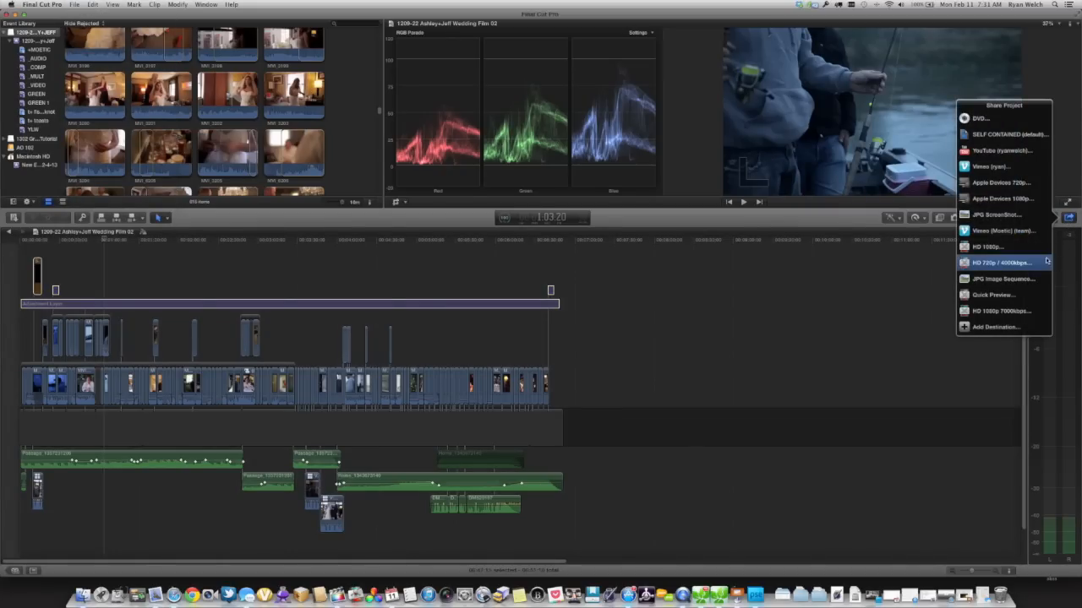
{"action": "mouse_move", "coordinate": [1000, 279]}
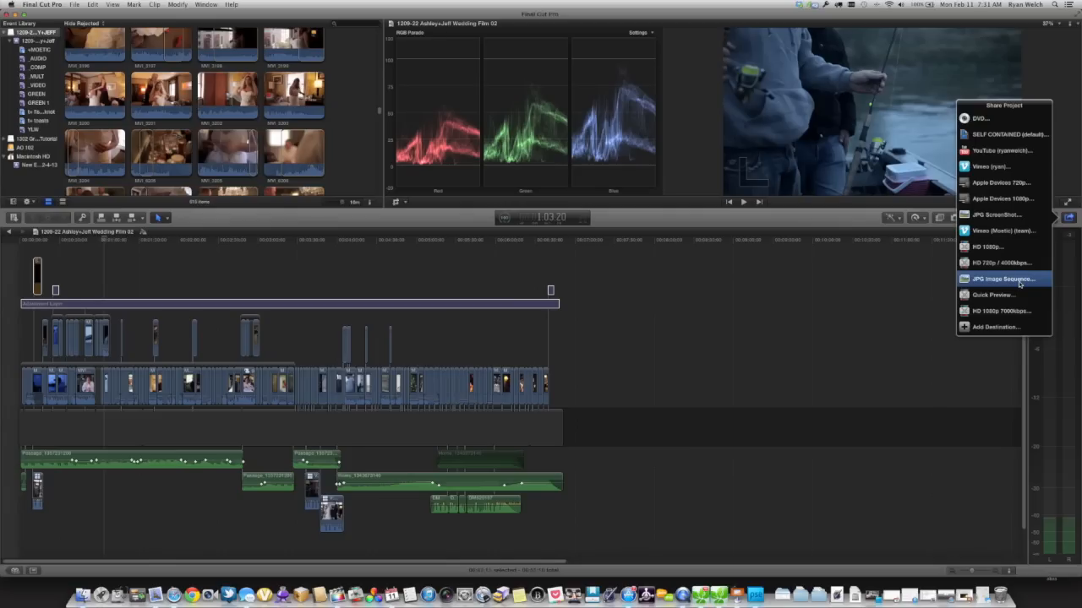
{"action": "left_click", "coordinate": [1002, 279]}
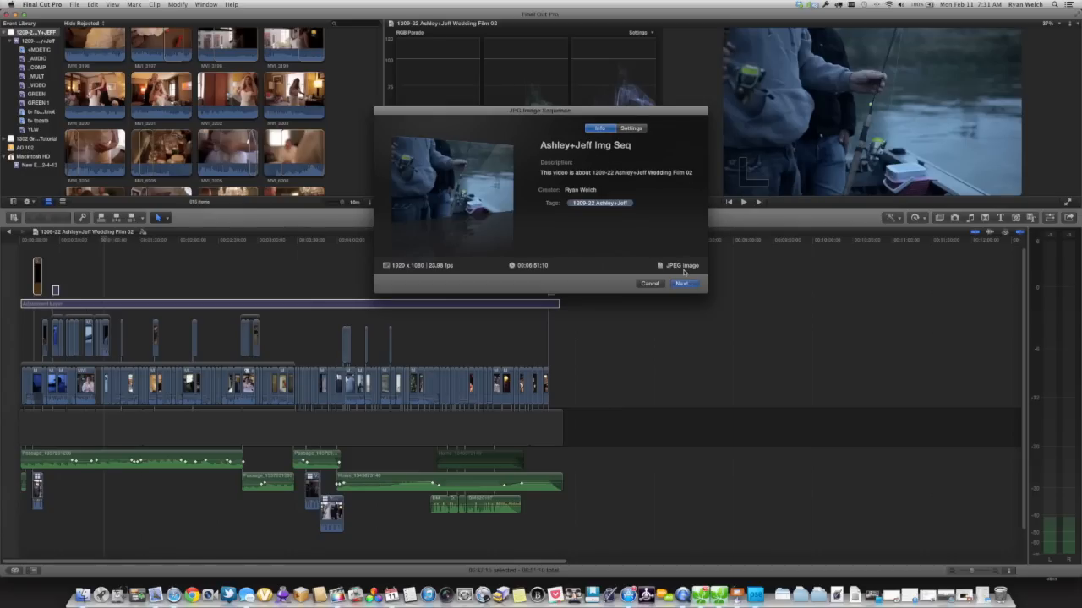
{"action": "left_click", "coordinate": [684, 283]}
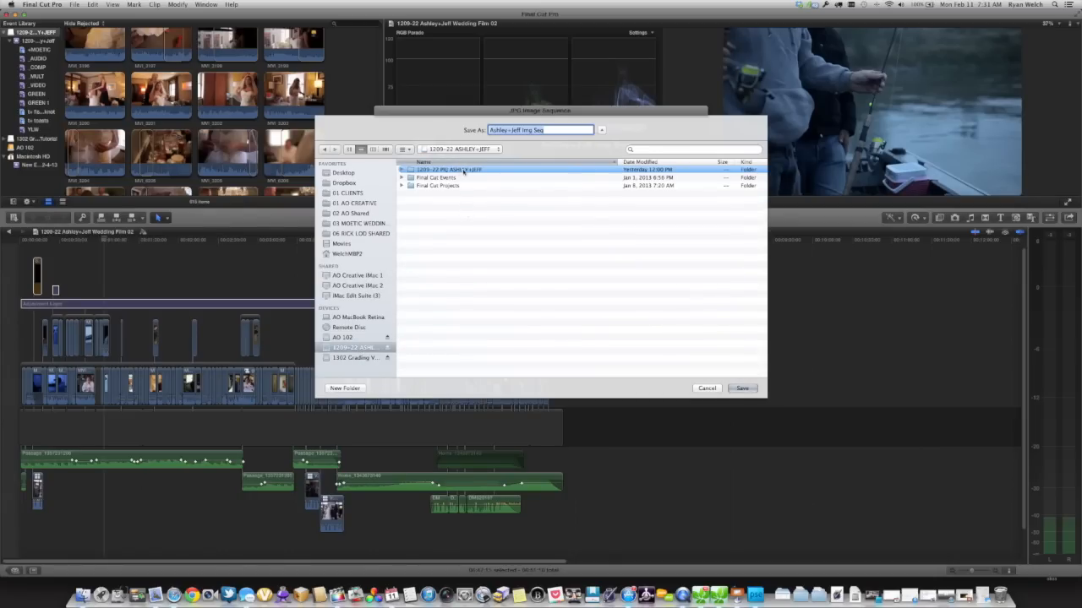
Save the export into 1209-22 PRJ ASHLEY+JEFF > Image Seq pre-VSCOFilm
{"action": "double_click", "coordinate": [449, 169]}
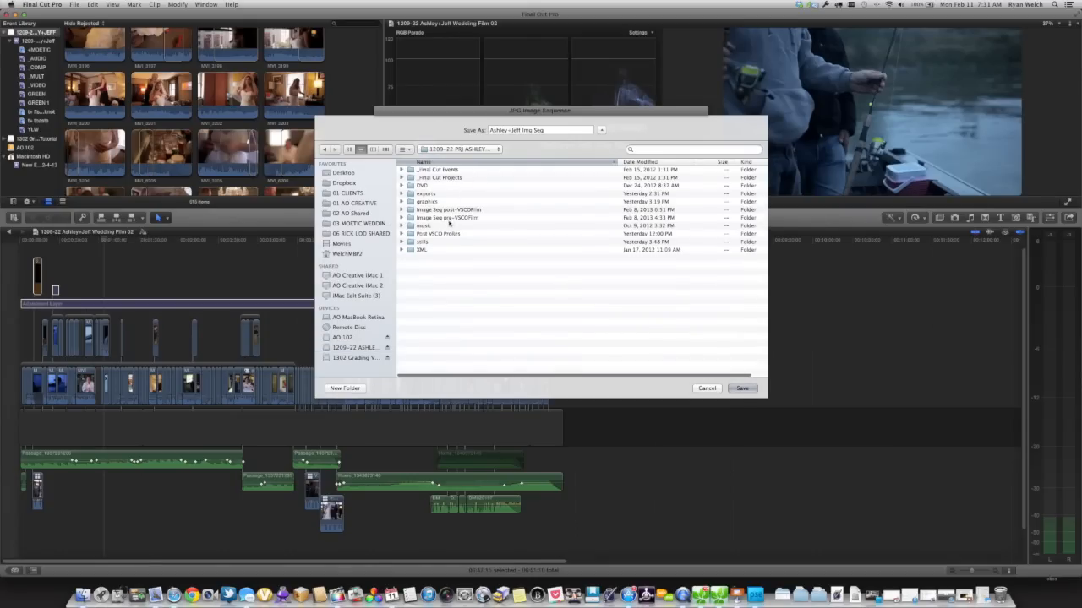
{"action": "double_click", "coordinate": [446, 217]}
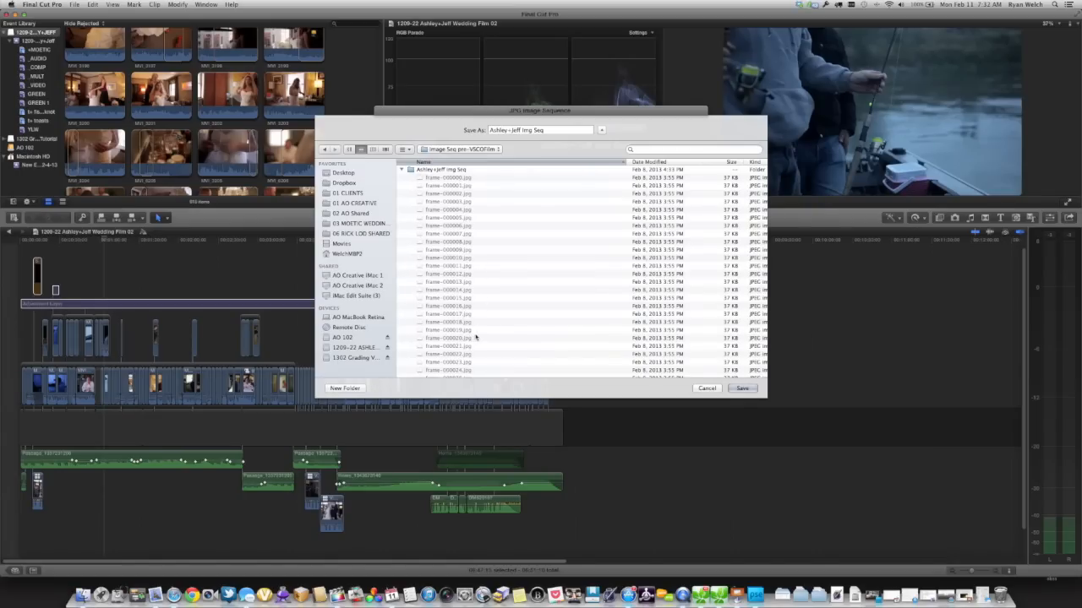
{"action": "mouse_move", "coordinate": [528, 257]}
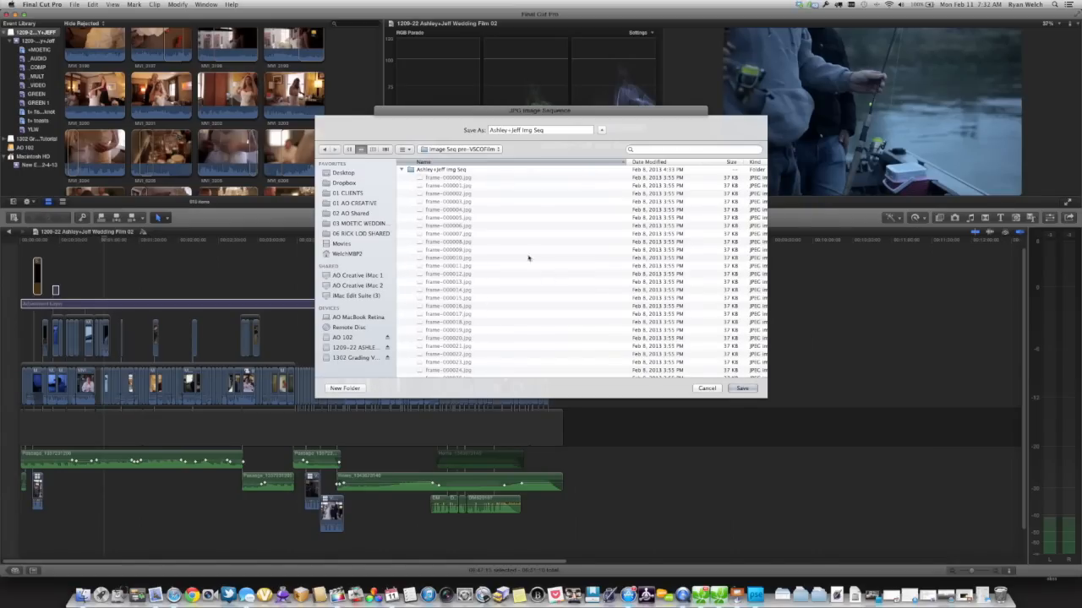
{"action": "left_click", "coordinate": [741, 388]}
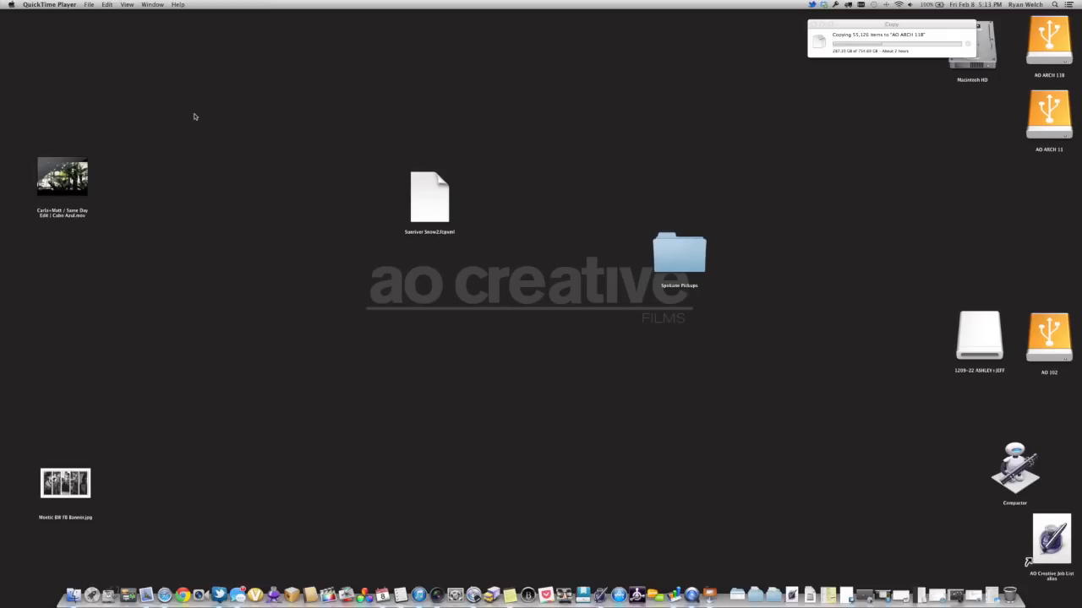
{"action": "mouse_move", "coordinate": [686, 446]}
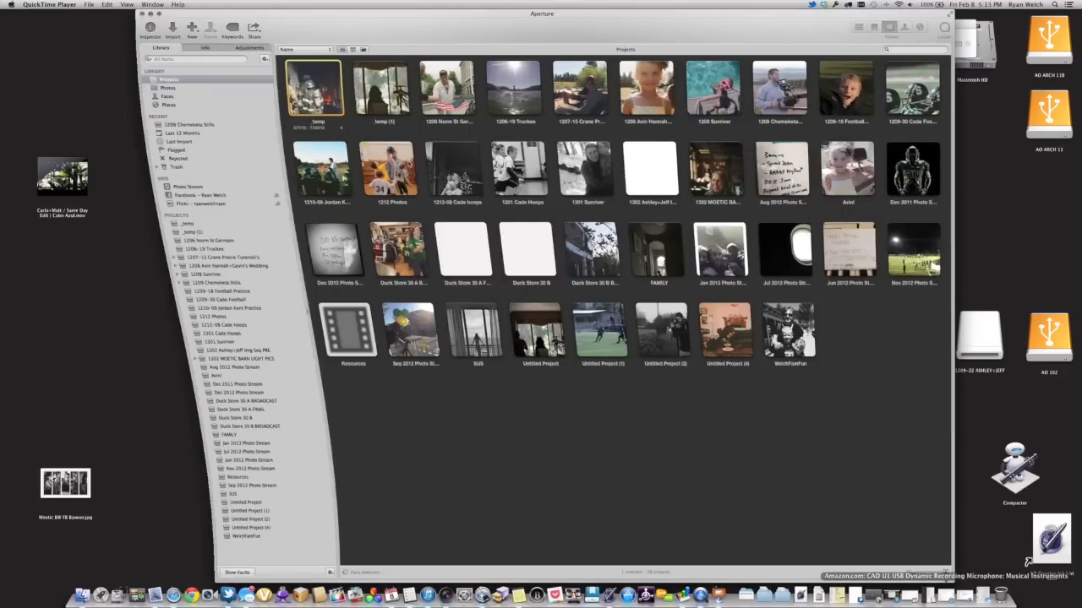
Import the Ashley+Jeff Img Seq frames as the new project 1302 Ashley+Jeff Img Seq PRE
{"action": "left_click", "coordinate": [176, 31]}
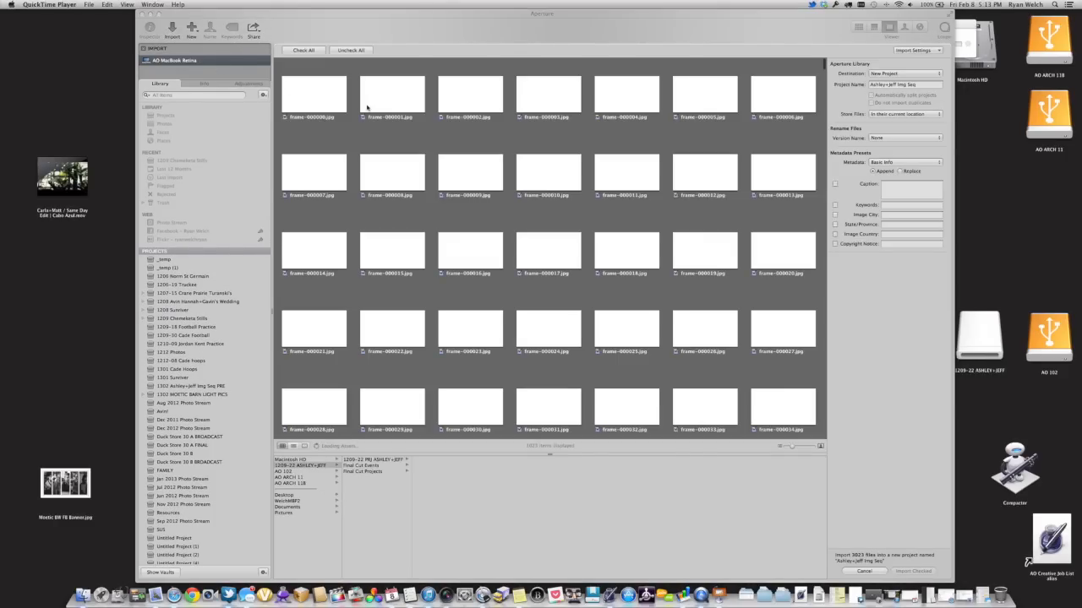
{"action": "left_click", "coordinate": [362, 472]}
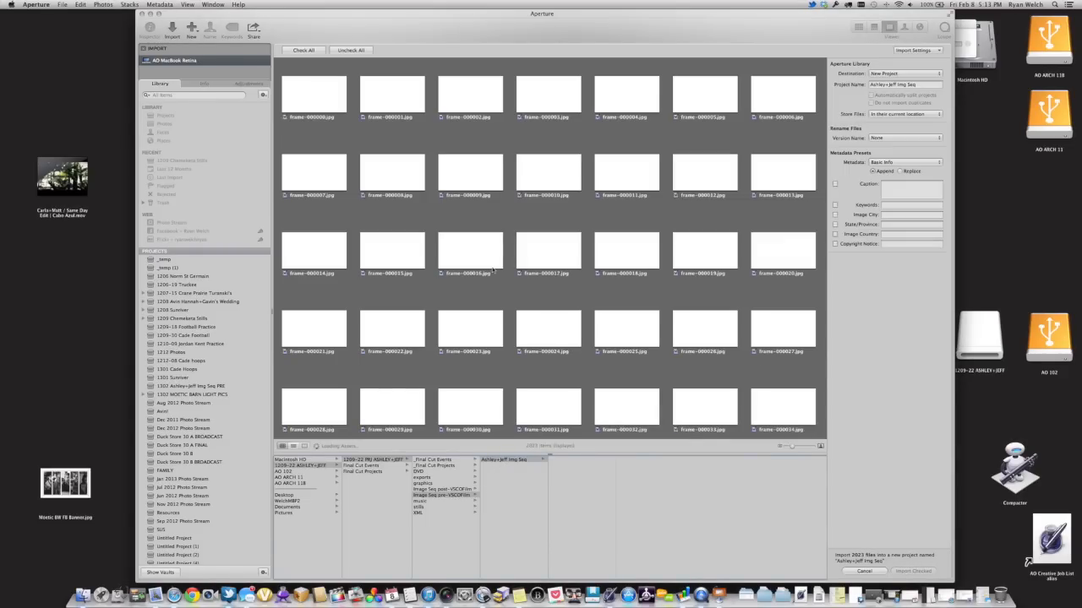
{"action": "scroll", "scroll_direction": "down", "scroll_amount": 3}
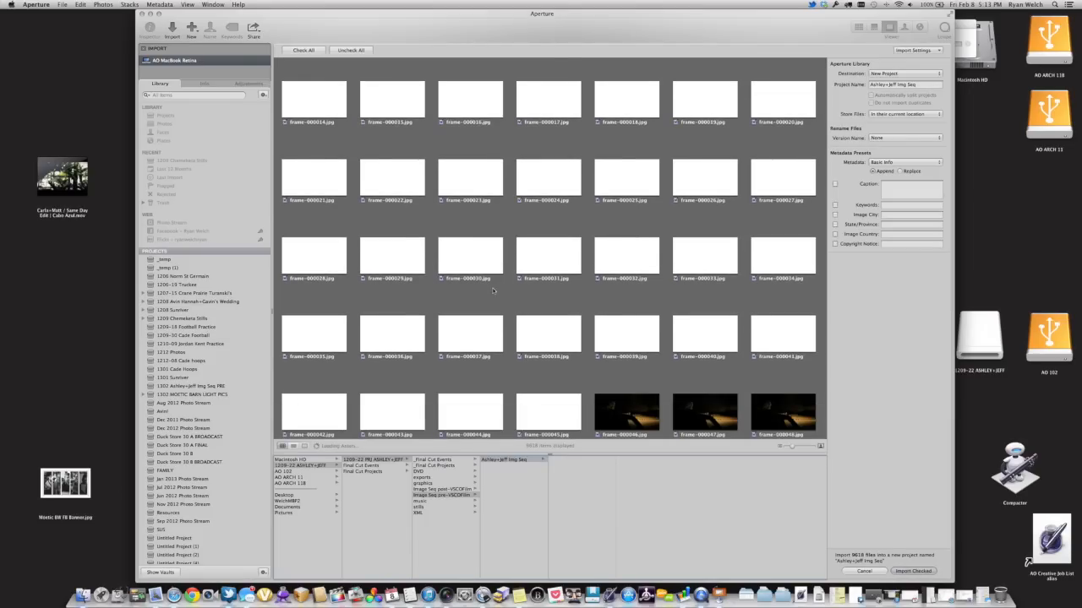
{"action": "scroll", "scroll_direction": "down", "scroll_amount": 3}
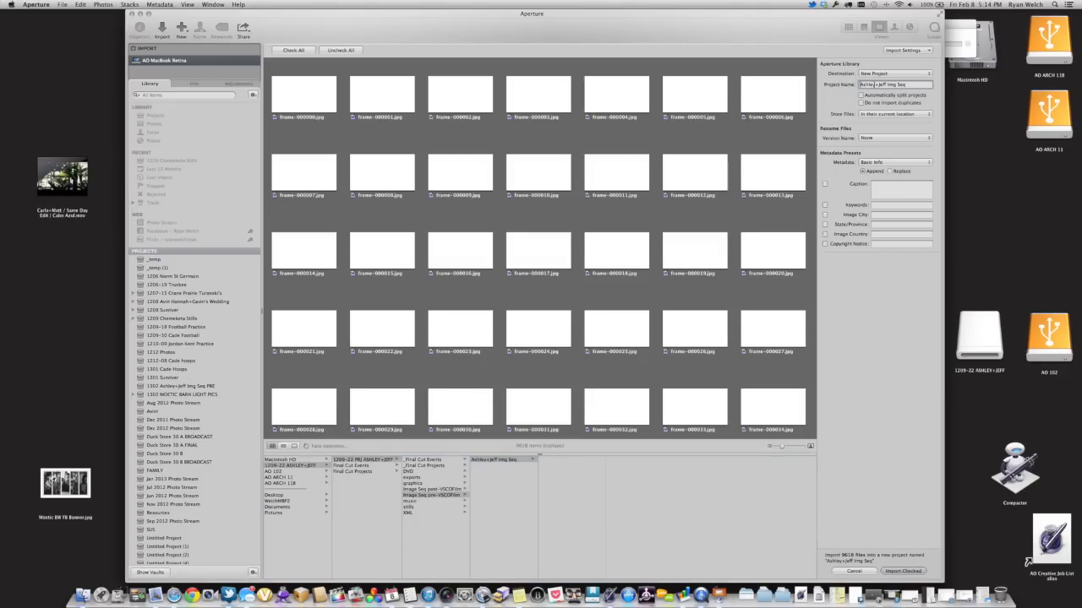
{"action": "left_click", "coordinate": [899, 114]}
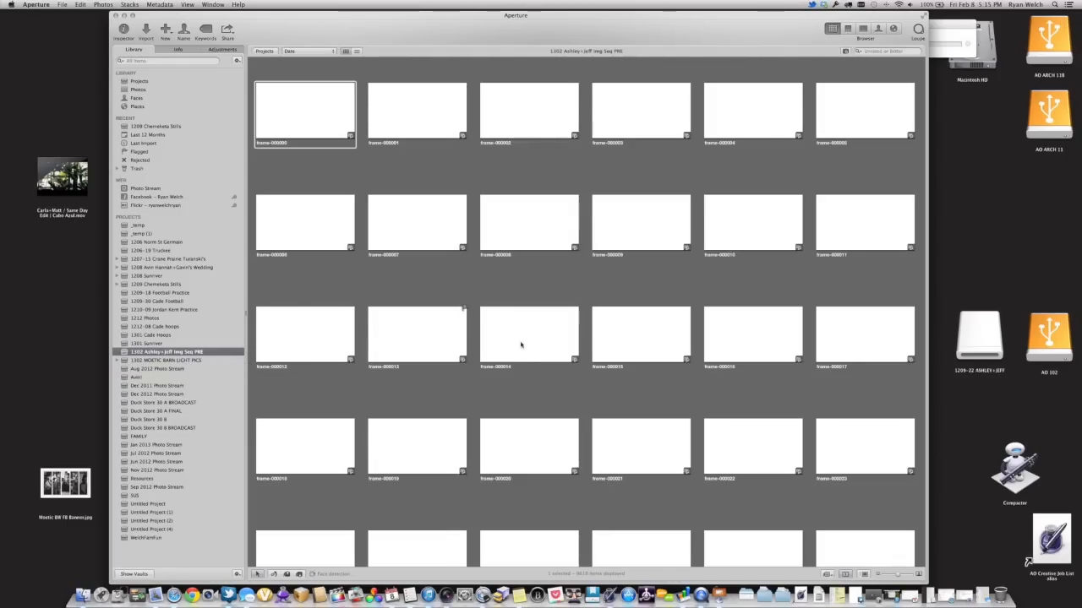
Browse the imported frames and select a dark dusk river frame with a standing man, showing its adjustments
{"action": "scroll", "scroll_direction": "down", "scroll_amount": 3}
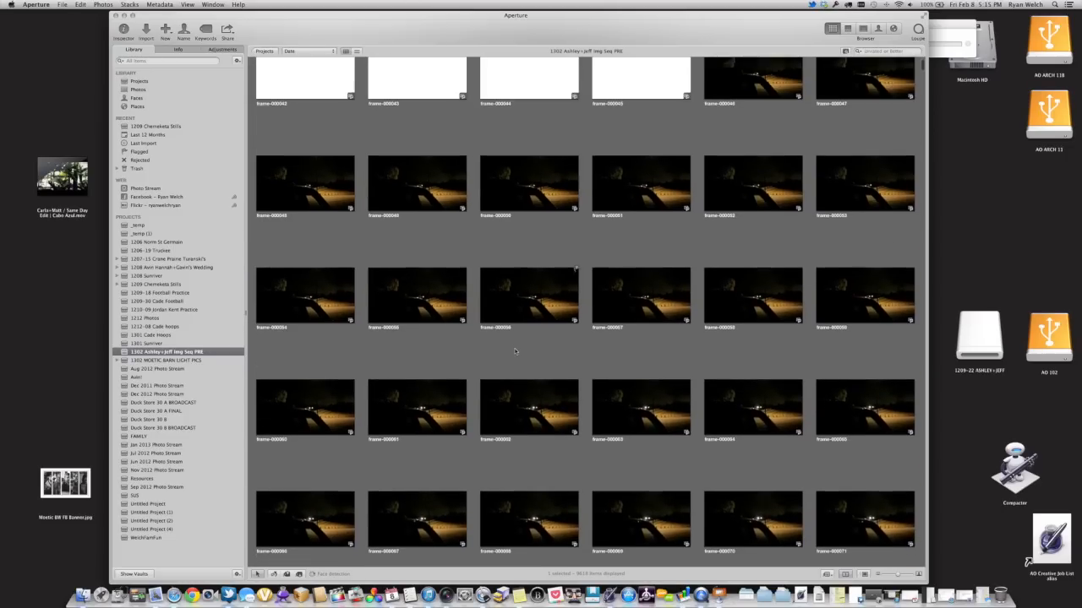
{"action": "scroll", "scroll_direction": "down", "scroll_amount": 3}
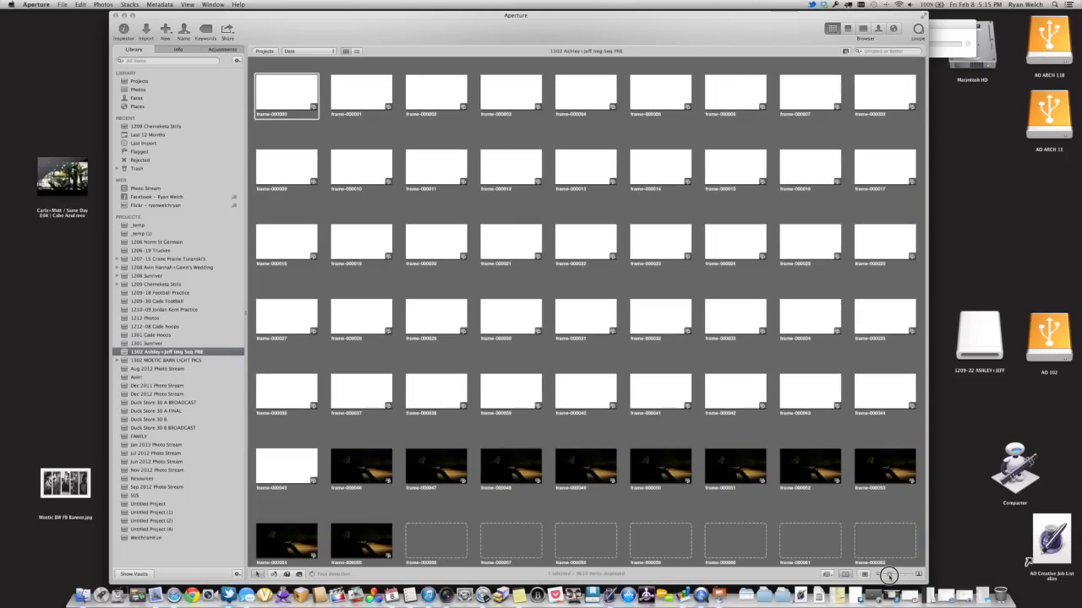
{"action": "scroll", "scroll_direction": "down", "scroll_amount": 3}
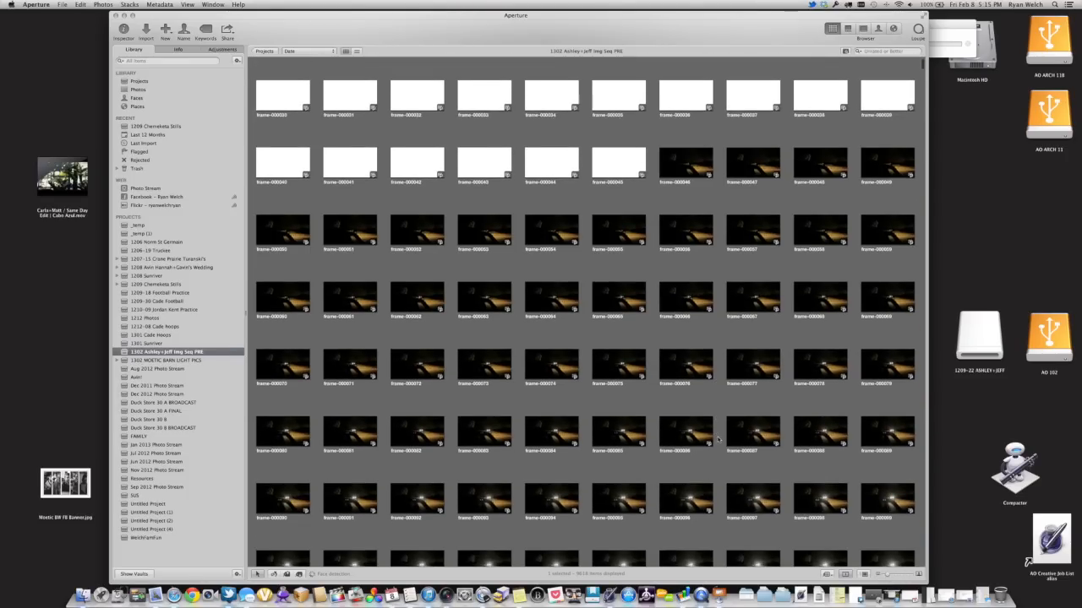
{"action": "left_click", "coordinate": [618, 435]}
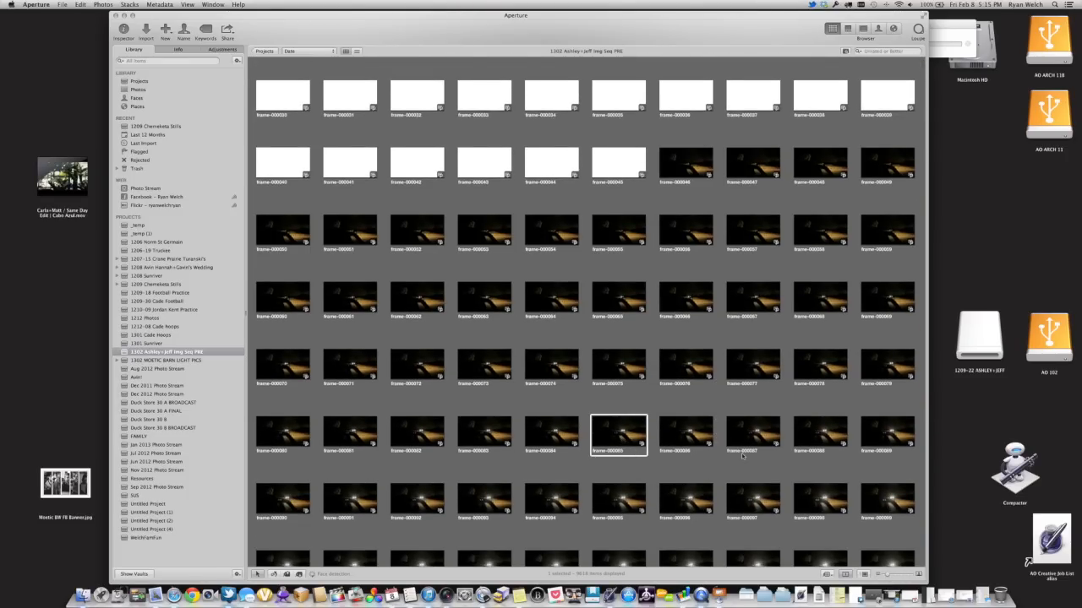
{"action": "scroll", "scroll_direction": "down", "scroll_amount": 3}
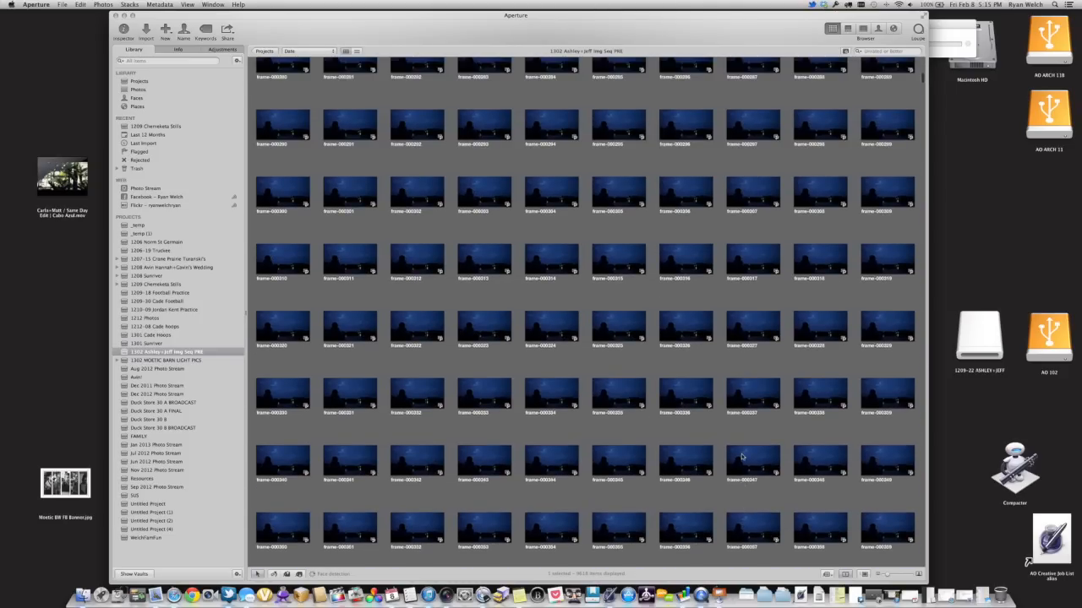
{"action": "scroll", "scroll_direction": "down", "scroll_amount": 3}
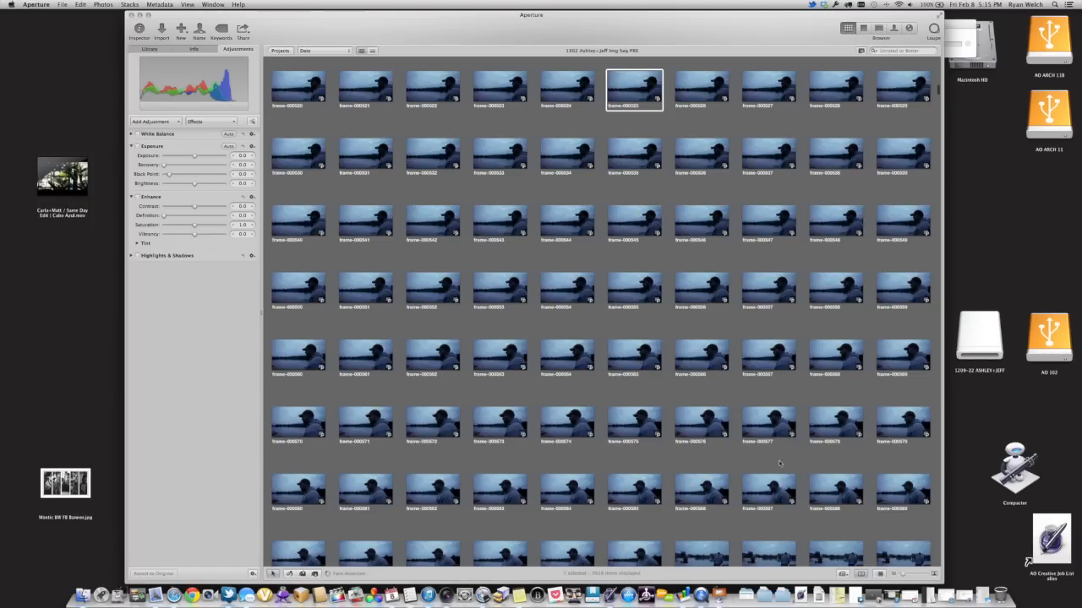
{"action": "scroll", "scroll_direction": "down", "scroll_amount": 3}
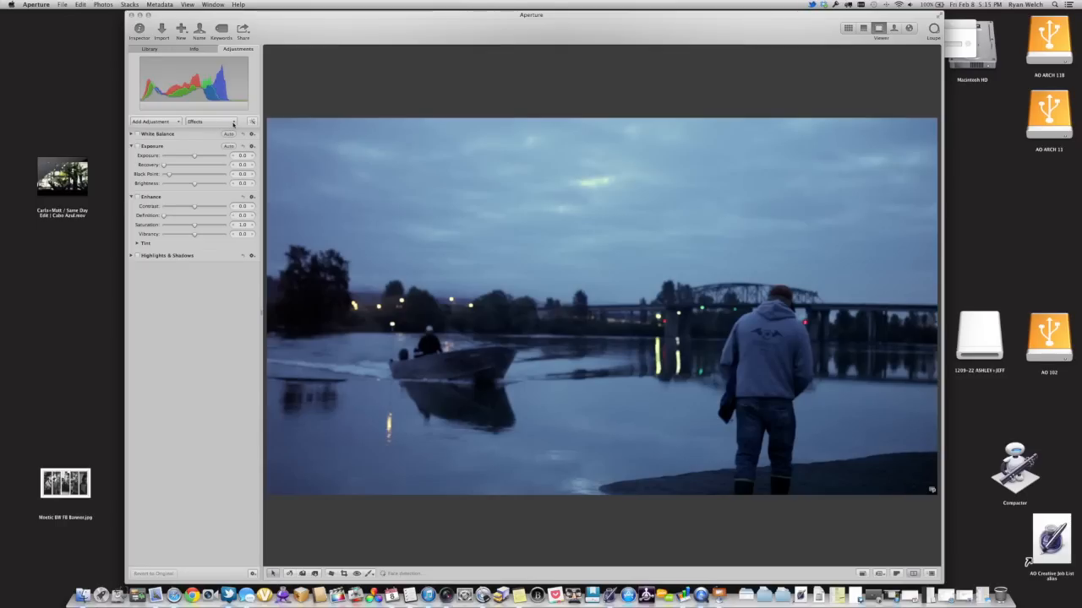
Browse the VSCO Film 02 effect presets for the riverside frame
{"action": "left_click", "coordinate": [233, 121]}
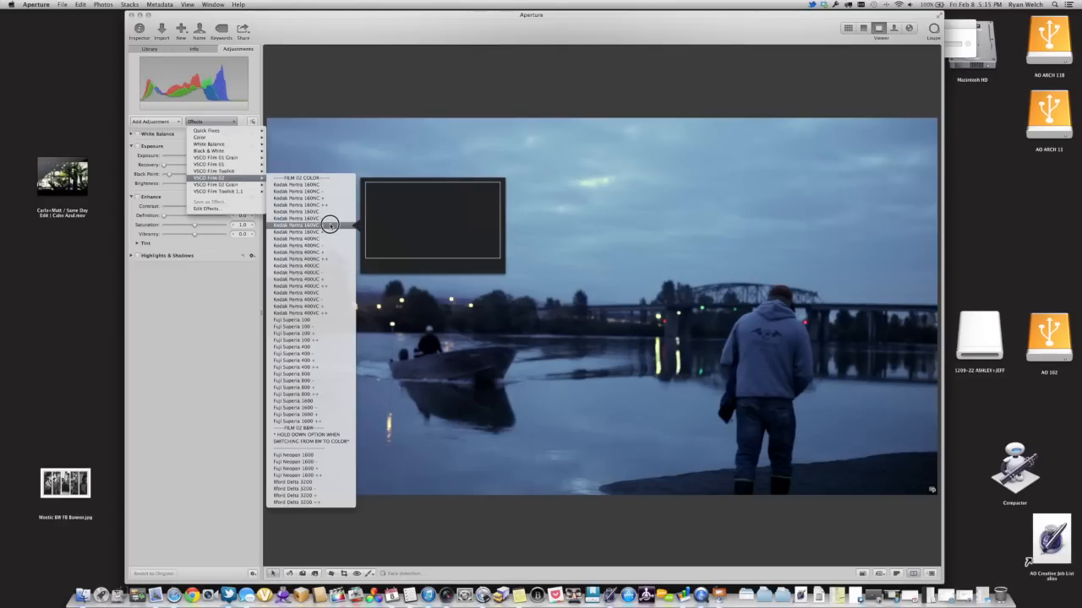
{"action": "mouse_move", "coordinate": [327, 239]}
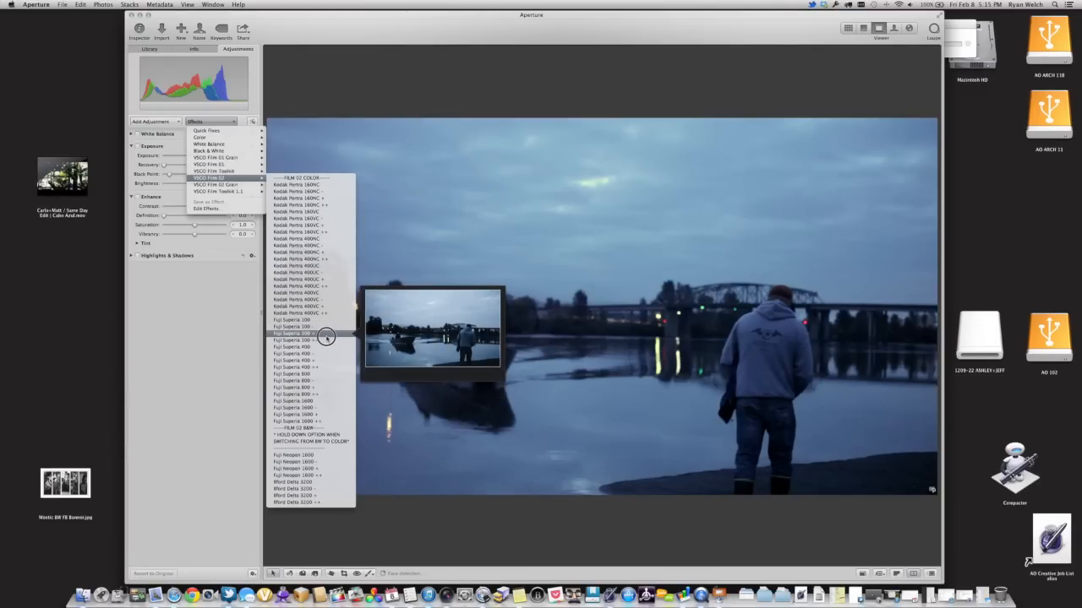
{"action": "mouse_move", "coordinate": [328, 252]}
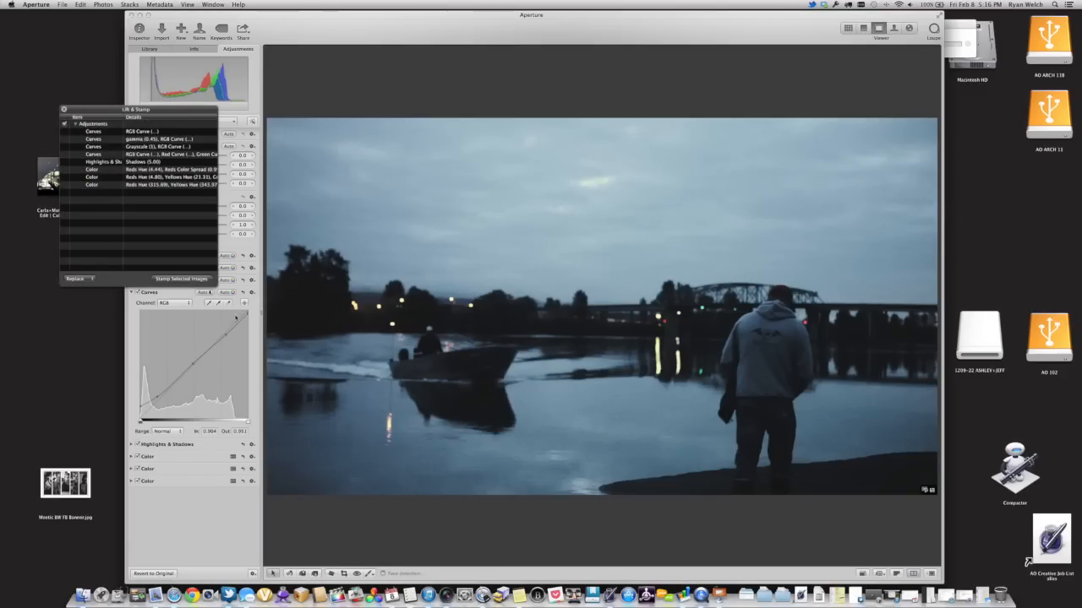
Lift the riverside frame's eight-adjustment grade and stamp it onto the hands close-up frame
{"action": "left_click", "coordinate": [76, 123]}
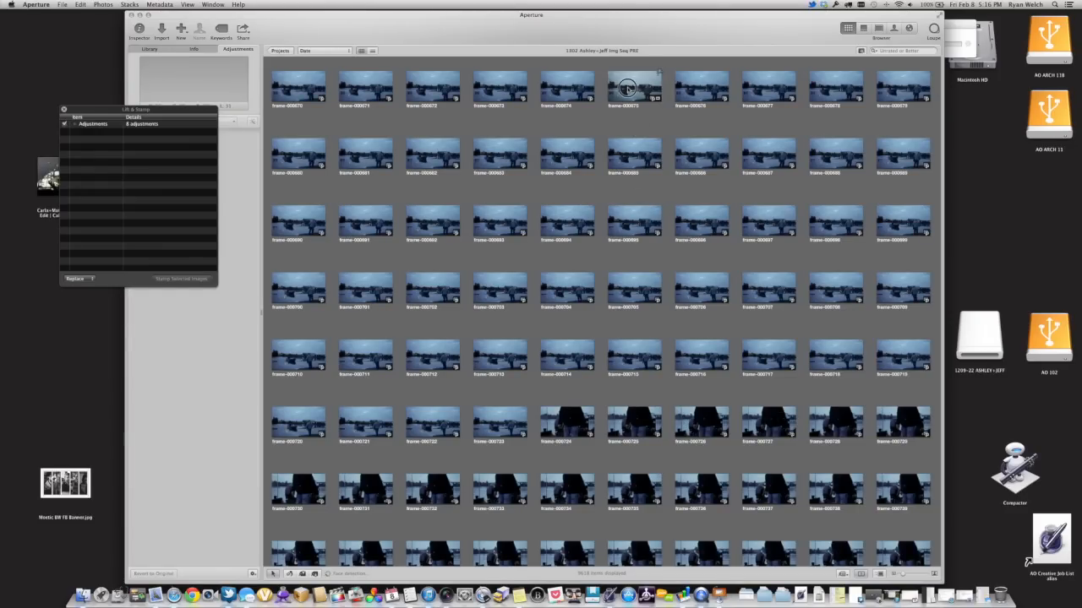
{"action": "left_click", "coordinate": [632, 93]}
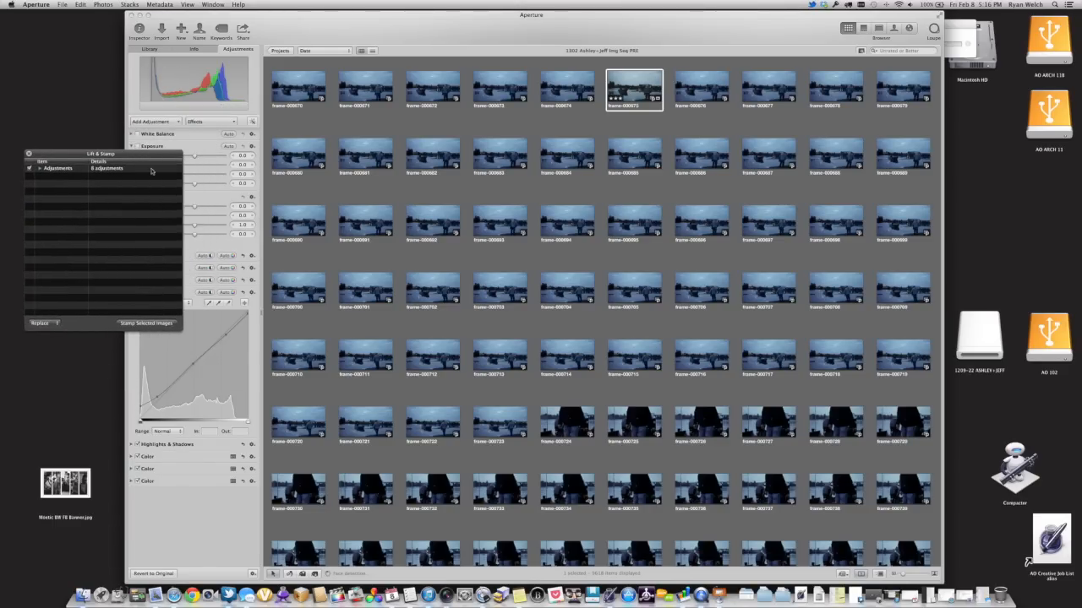
{"action": "scroll", "scroll_direction": "down", "scroll_amount": 3}
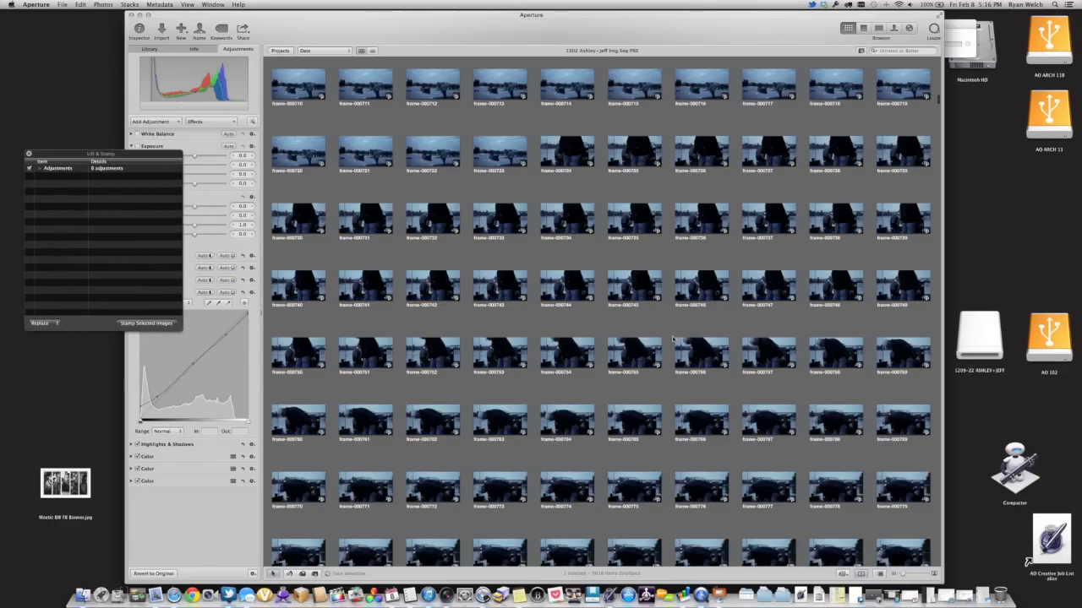
{"action": "scroll", "scroll_direction": "down", "scroll_amount": 3}
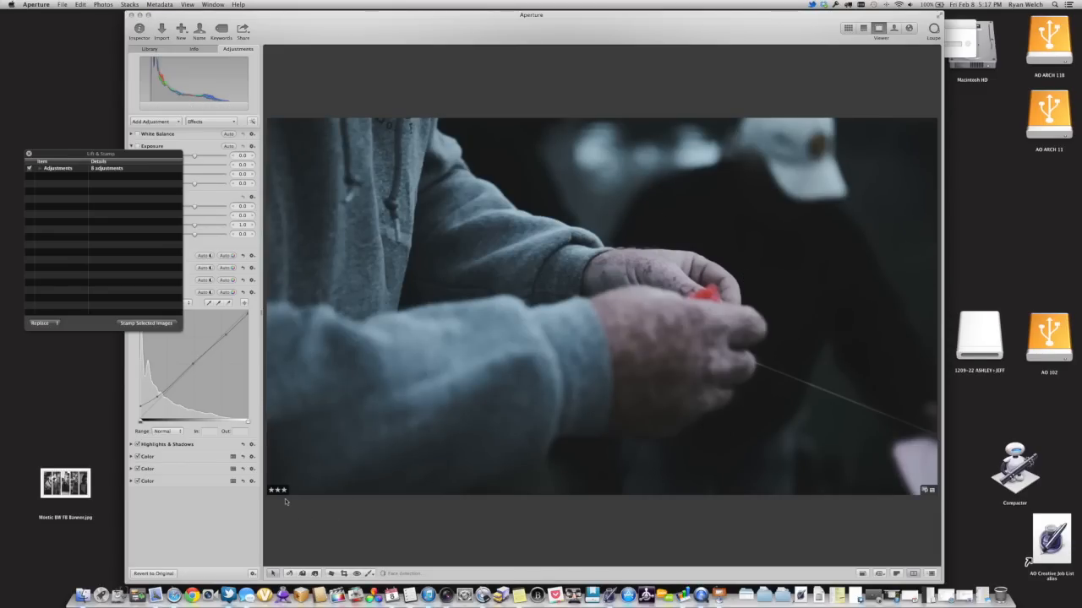
{"action": "left_click", "coordinate": [840, 29]}
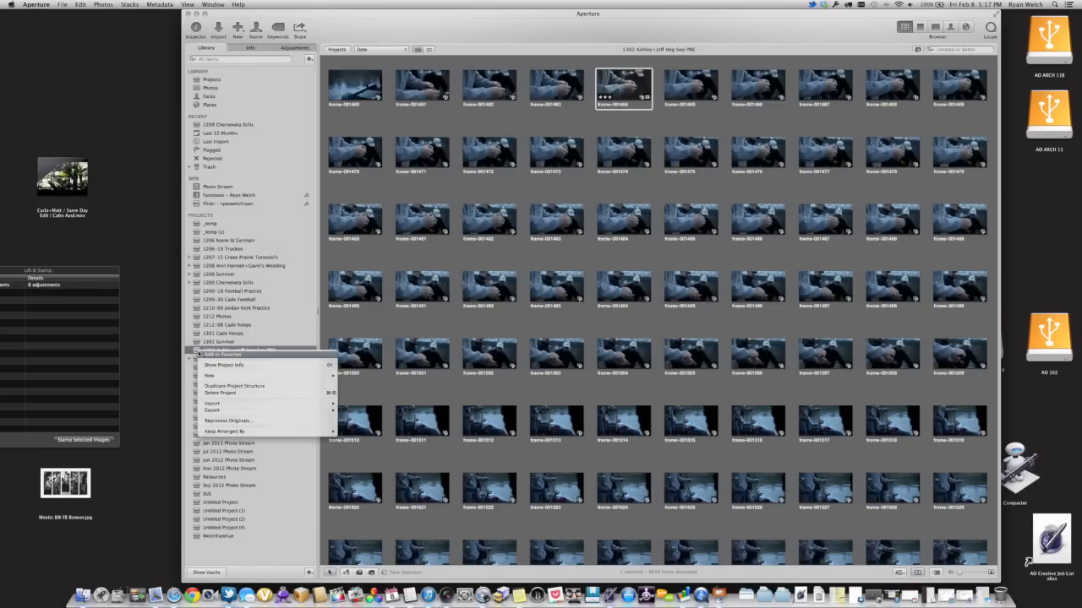
{"action": "mouse_move", "coordinate": [245, 365]}
{"action": "type", "text": "3stars"}
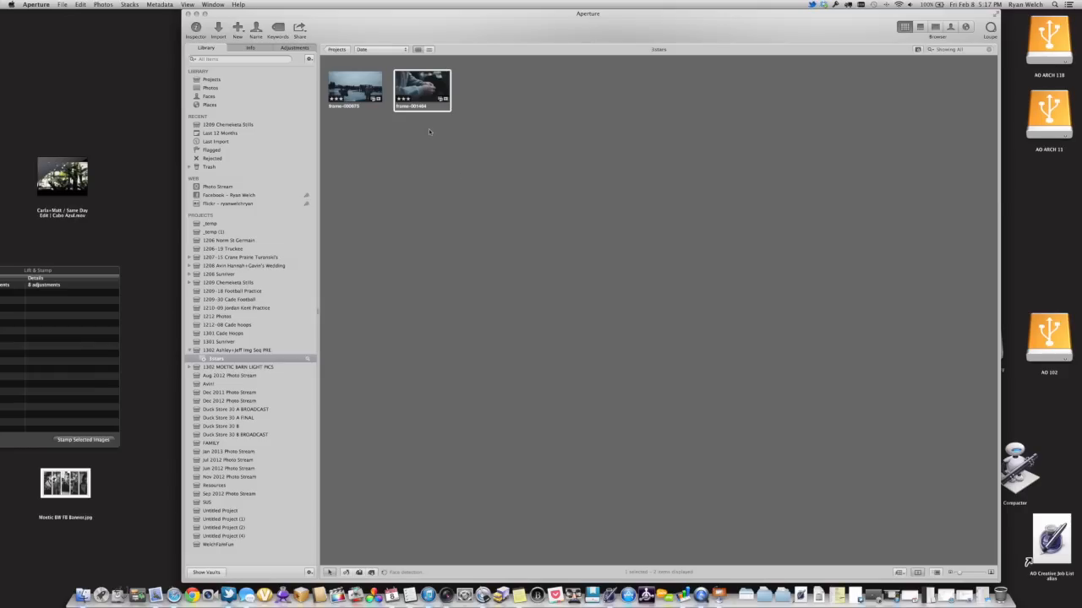
{"action": "mouse_move", "coordinate": [349, 91]}
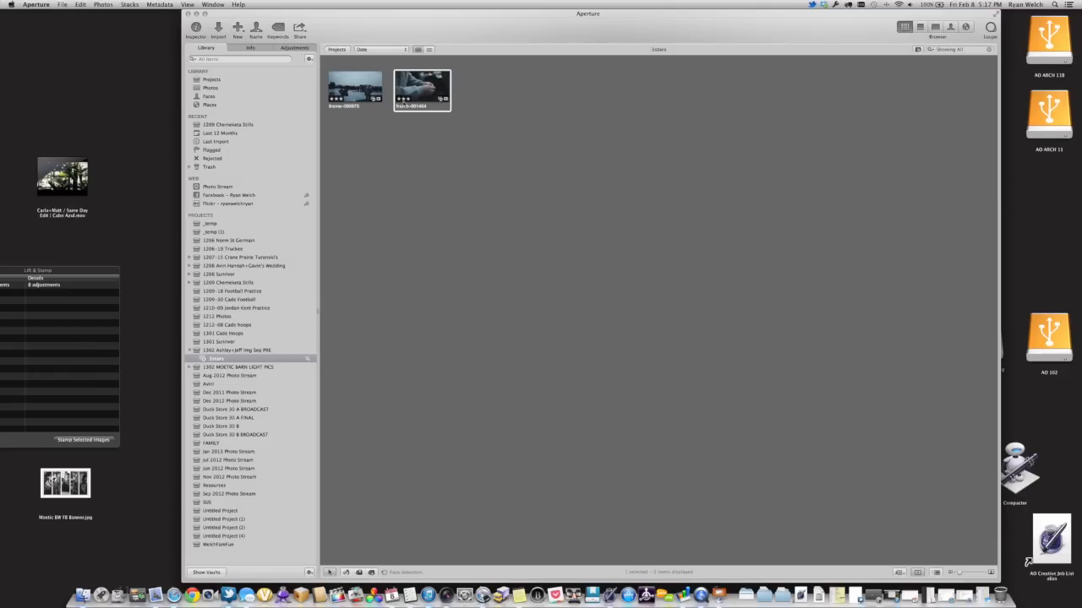
Return from the 3stars smart album to all frames and open the indoor two-man shot
{"action": "left_click", "coordinate": [121, 273]}
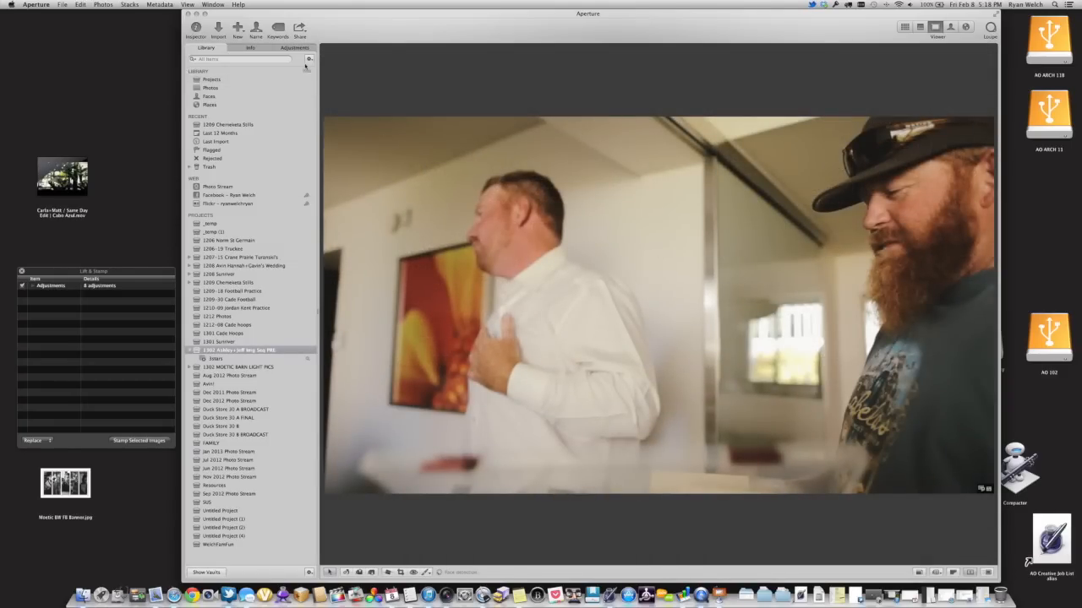
Apply the VSCO Film 02 Fuji Superia 100 Grain preset and set its amount slider
{"action": "left_click", "coordinate": [293, 49]}
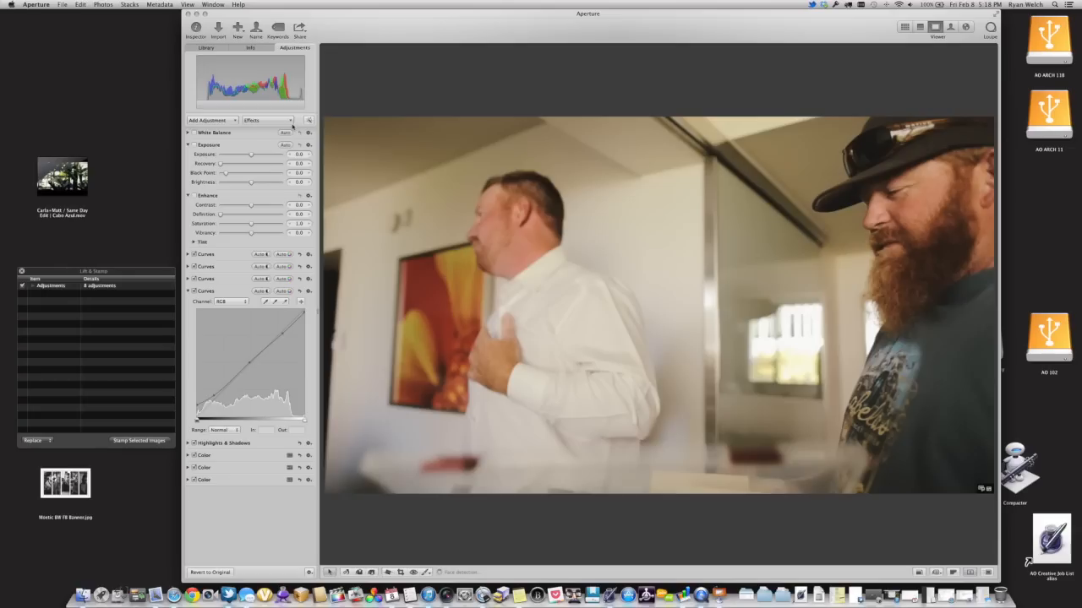
{"action": "left_click", "coordinate": [266, 119]}
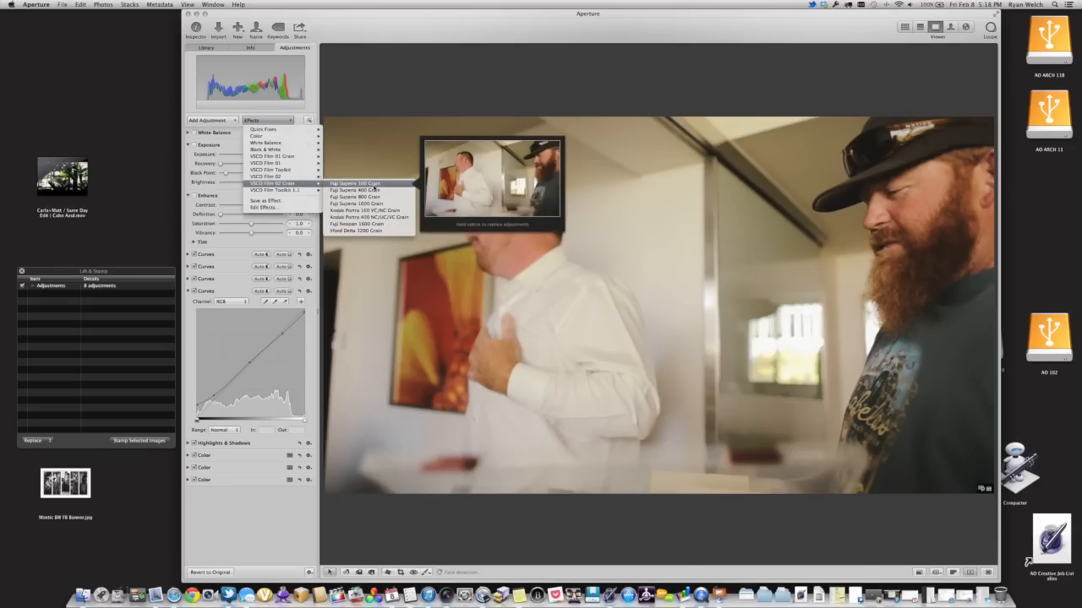
{"action": "left_click", "coordinate": [359, 184]}
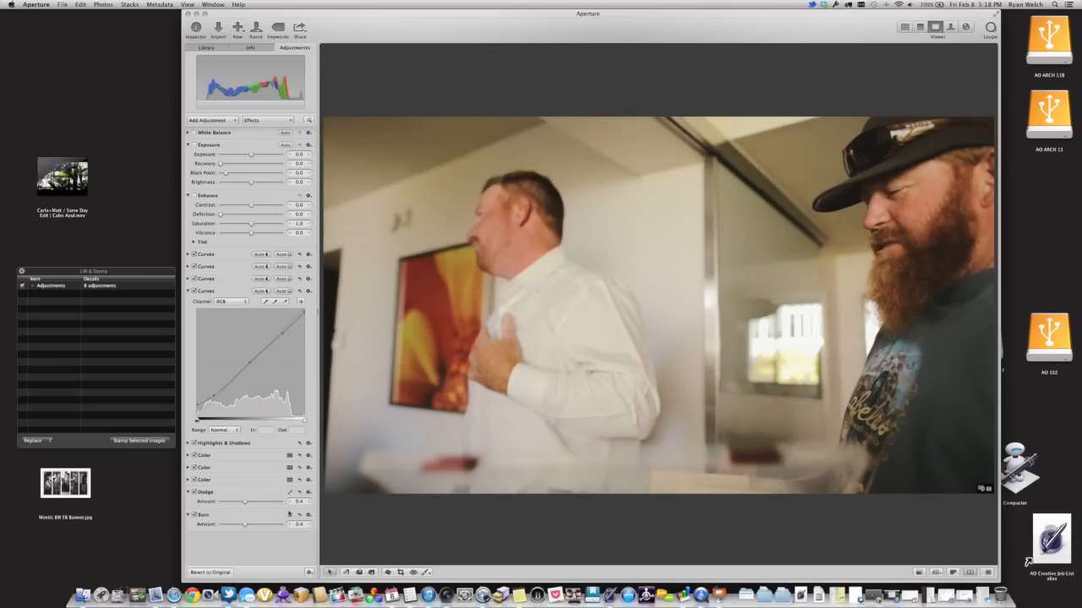
{"action": "left_click_drag", "start_coordinate": [245, 501], "coordinate": [237, 502]}
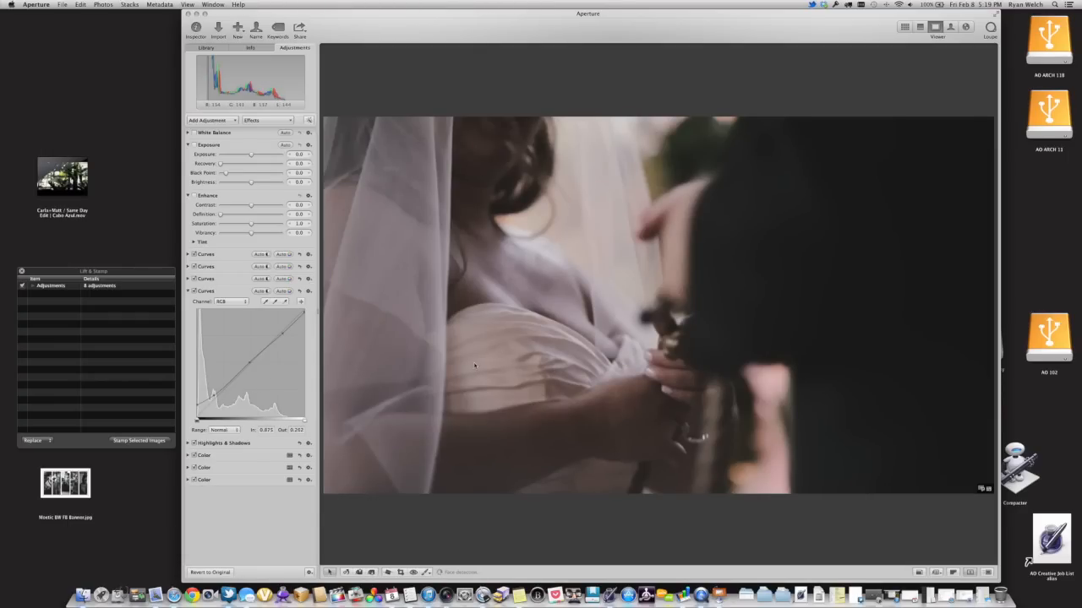
Return to the frame grid, scroll further down the sequence and pick another frame to grade
{"action": "left_click", "coordinate": [905, 26]}
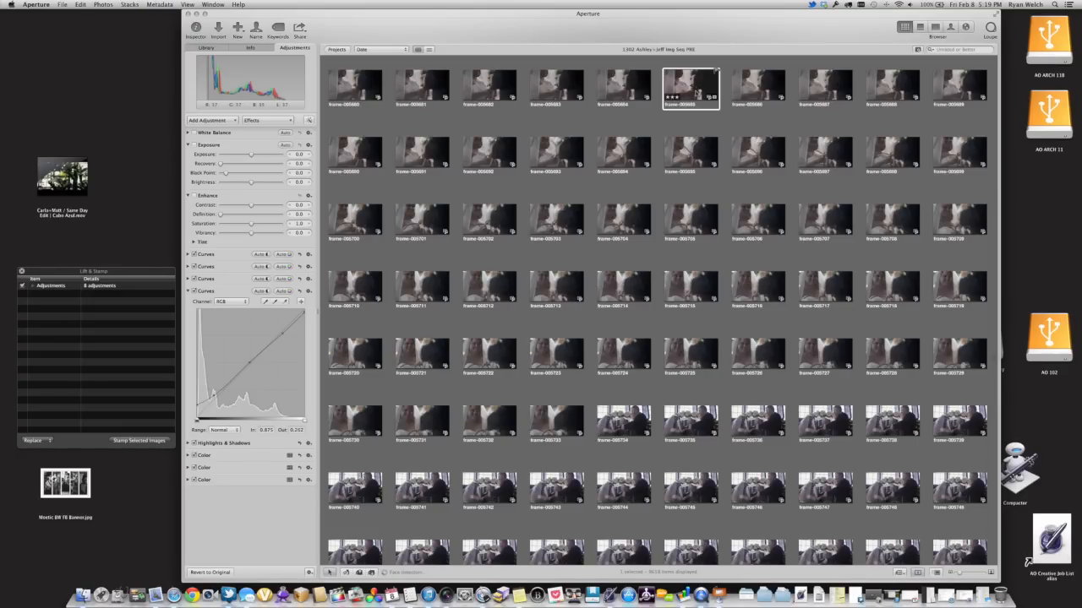
{"action": "scroll", "scroll_direction": "down", "scroll_amount": 3}
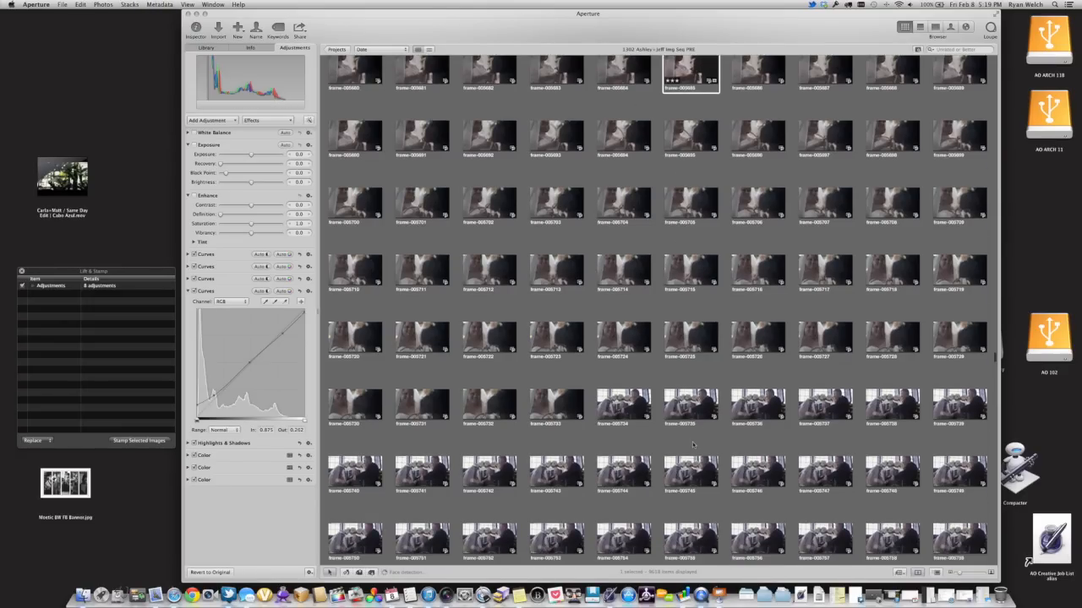
{"action": "scroll", "scroll_direction": "down", "scroll_amount": 3}
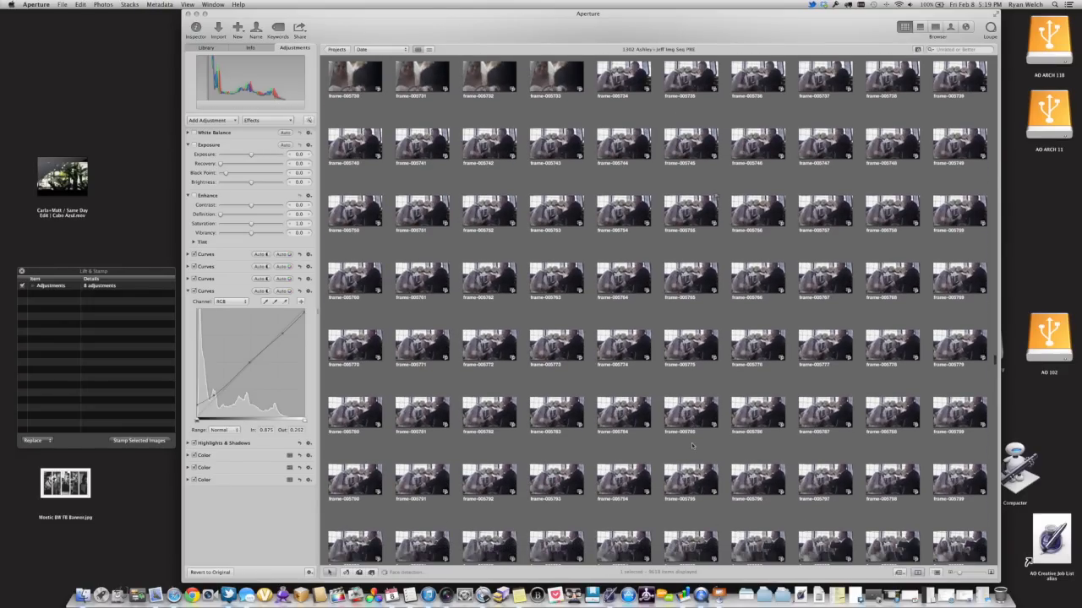
{"action": "scroll", "scroll_direction": "down", "scroll_amount": 3}
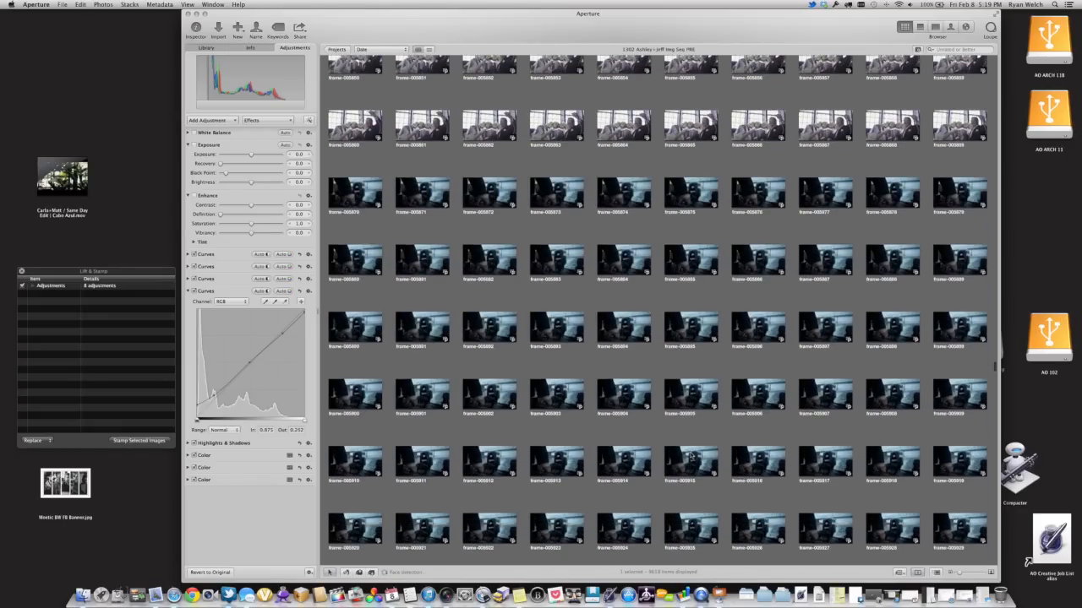
{"action": "left_click", "coordinate": [624, 480]}
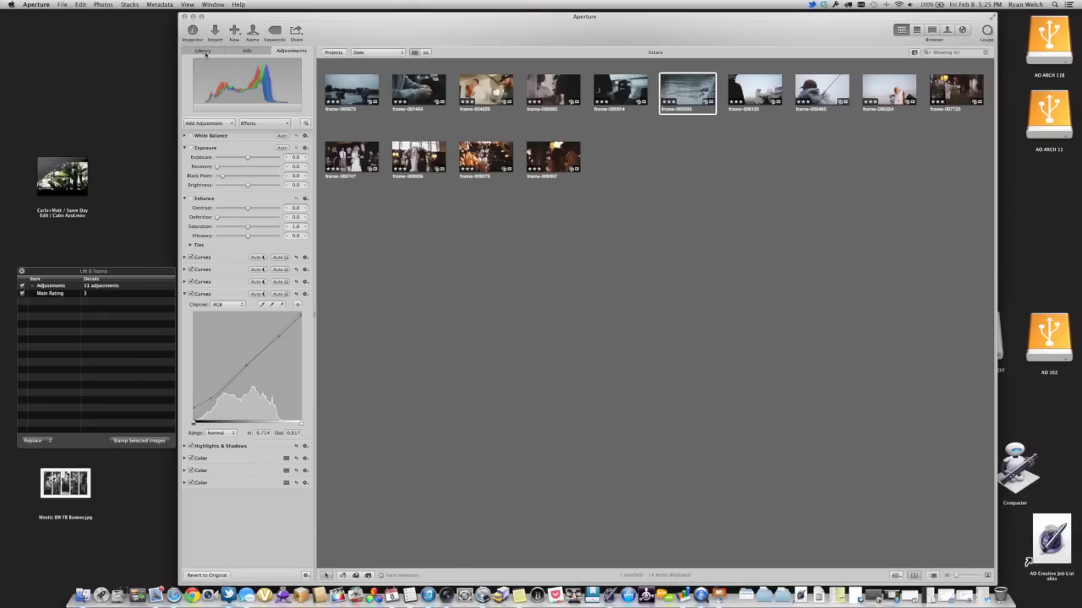
Select all 9,618 frames in the project and set the Lift & Stamp tool to stamp the grade
{"action": "left_click", "coordinate": [202, 54]}
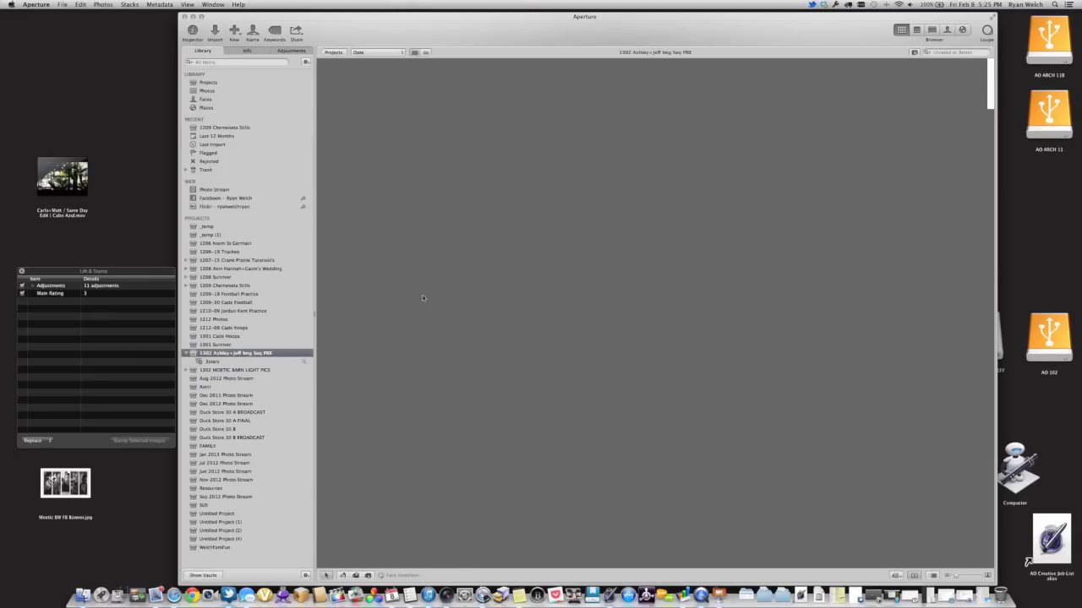
{"action": "key", "text": "cmd+a"}
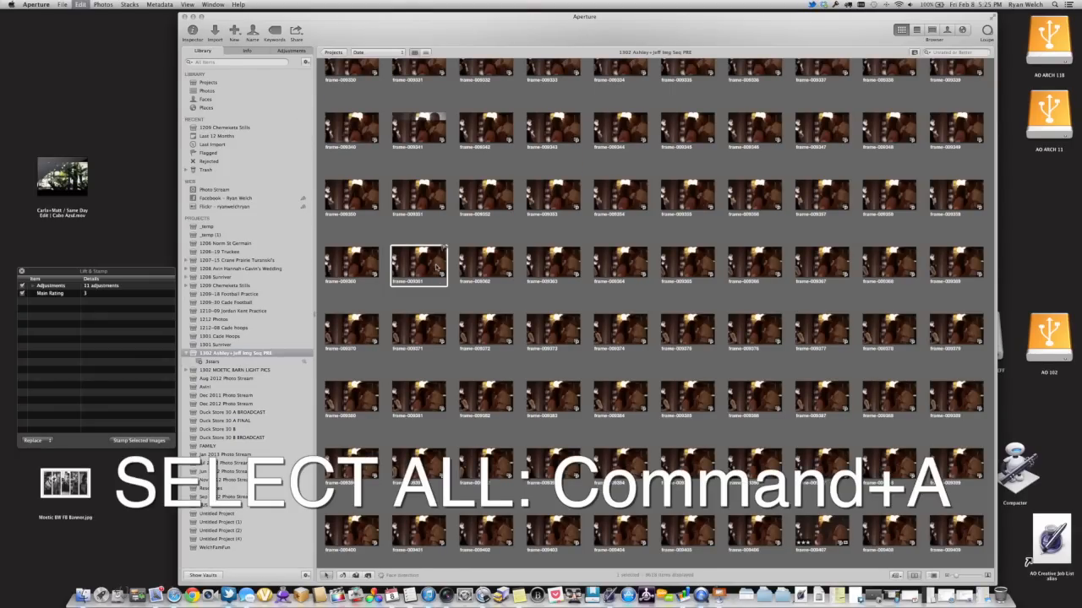
{"action": "key", "text": "cmd+a"}
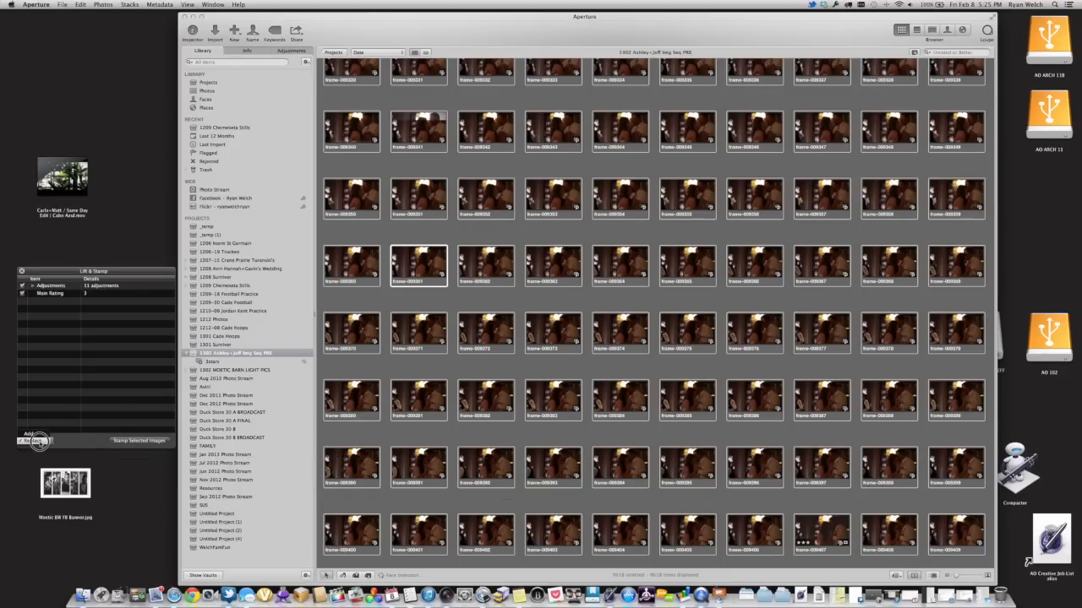
{"action": "left_click", "coordinate": [30, 441]}
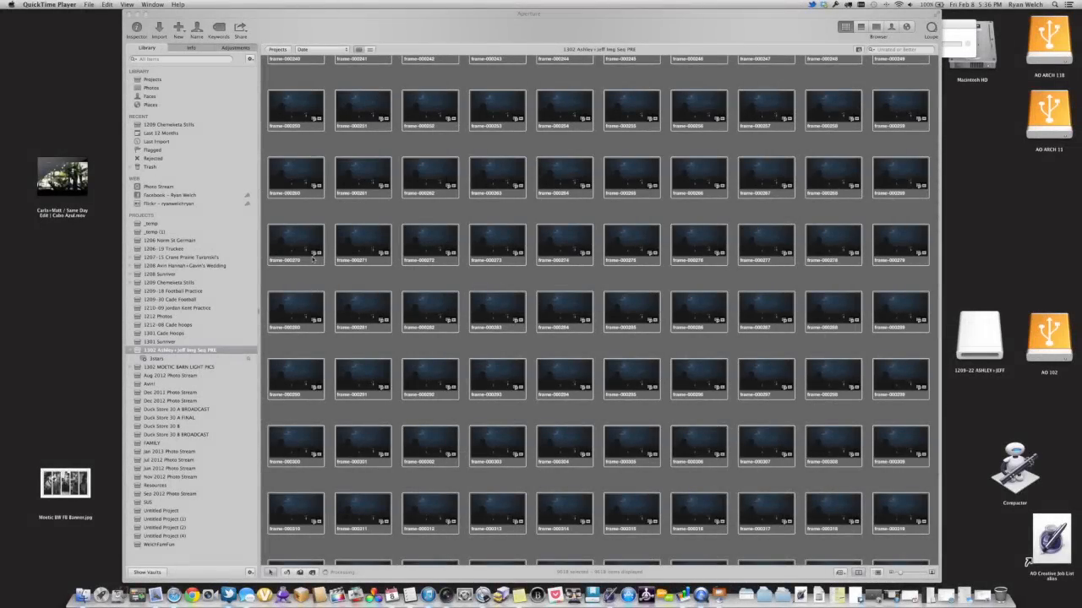
{"action": "mouse_move", "coordinate": [576, 331]}
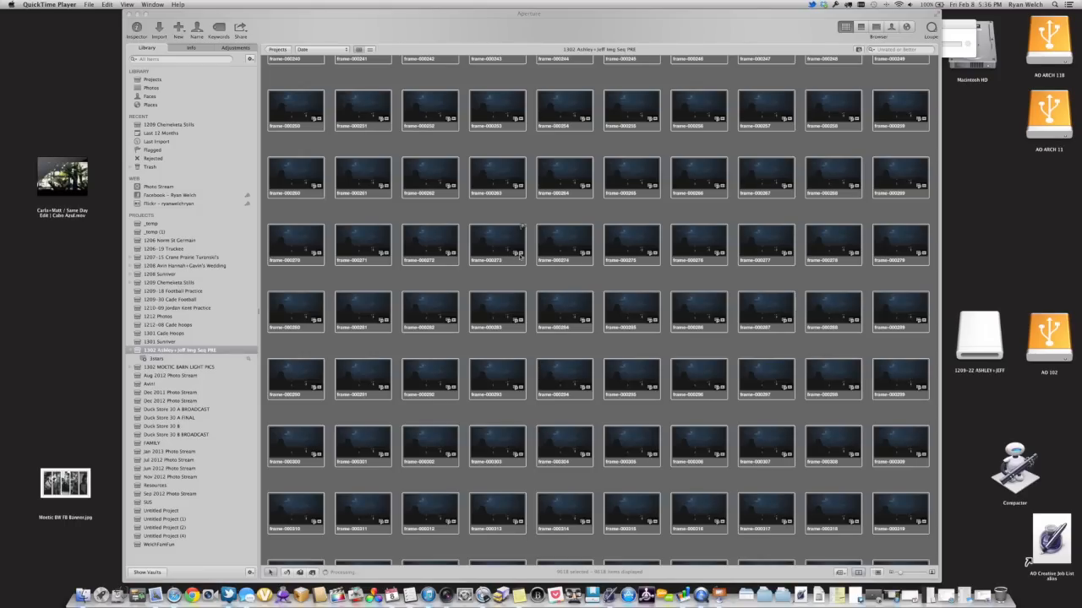
{"action": "mouse_move", "coordinate": [586, 255]}
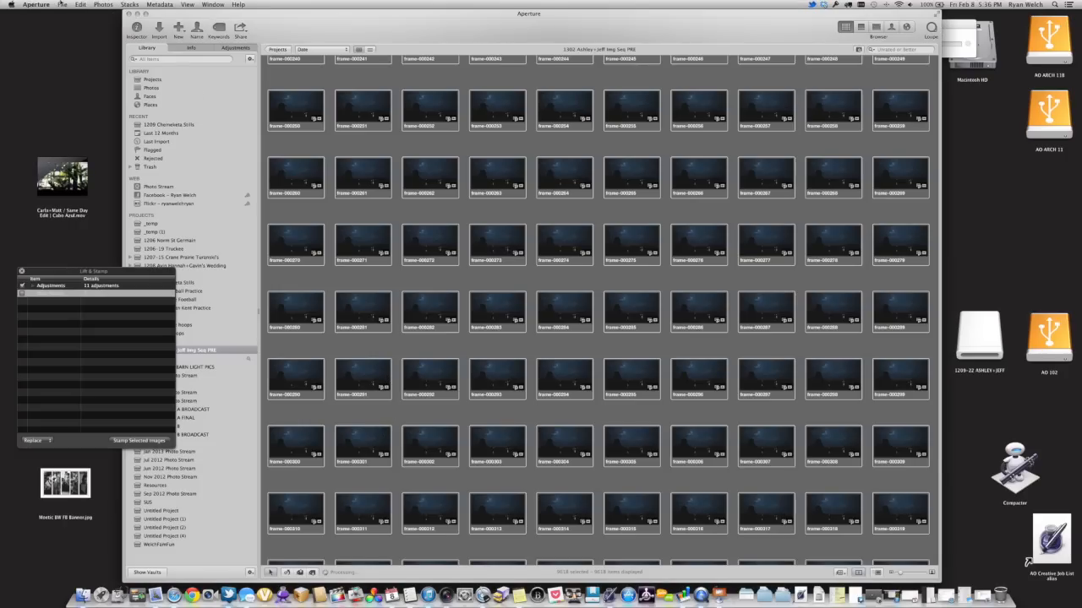
Start Export Versions and navigate into the Image Seq post-VSCOFilm folder
{"action": "left_click", "coordinate": [62, 6]}
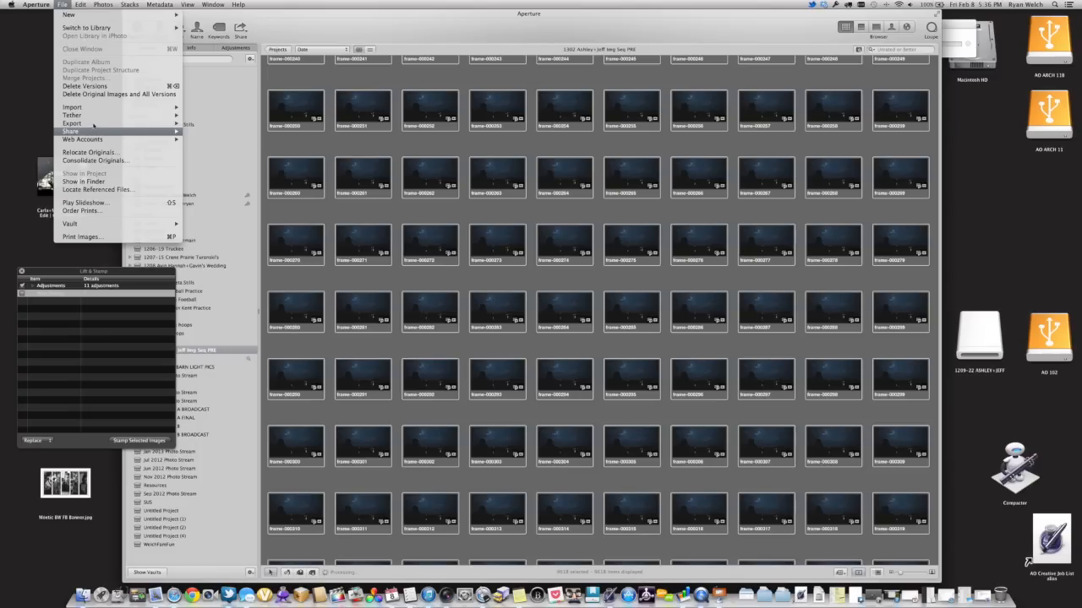
{"action": "mouse_move", "coordinate": [76, 125]}
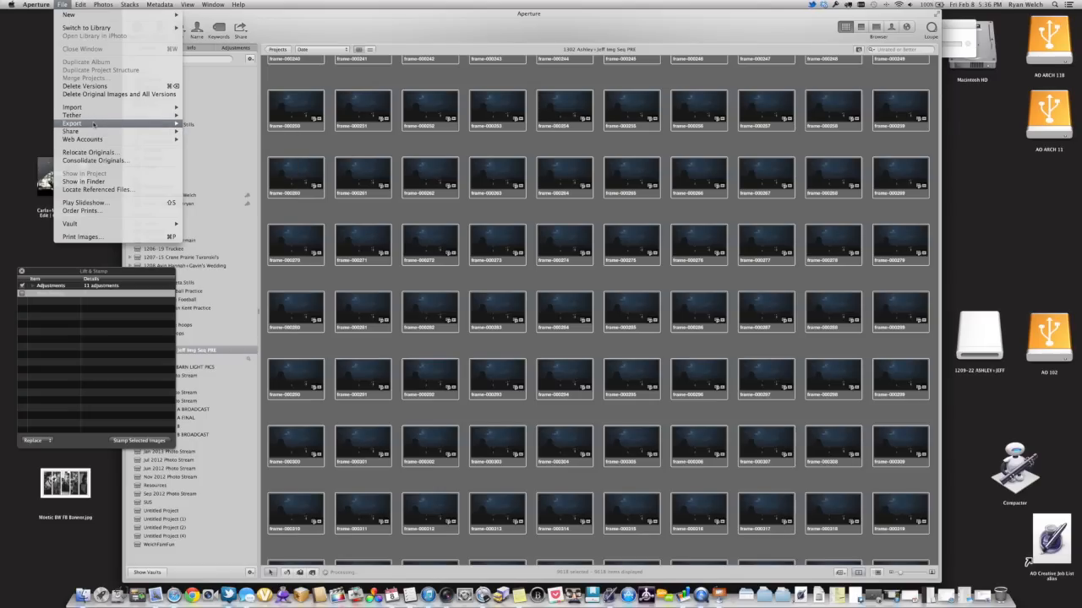
{"action": "mouse_move", "coordinate": [76, 125]}
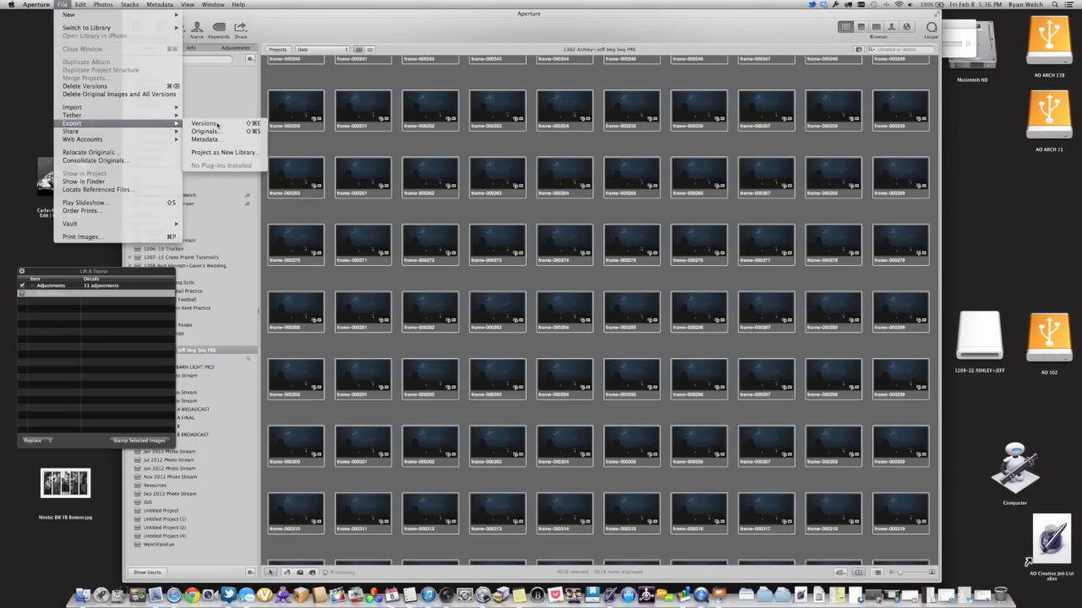
{"action": "left_click", "coordinate": [204, 122]}
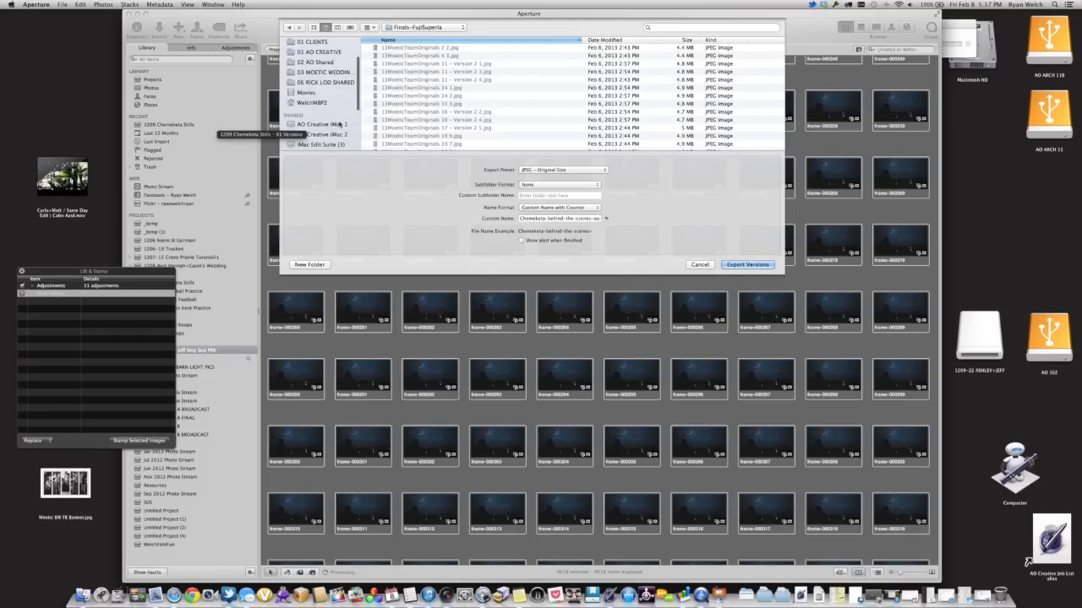
{"action": "scroll", "scroll_direction": "down", "scroll_amount": 3}
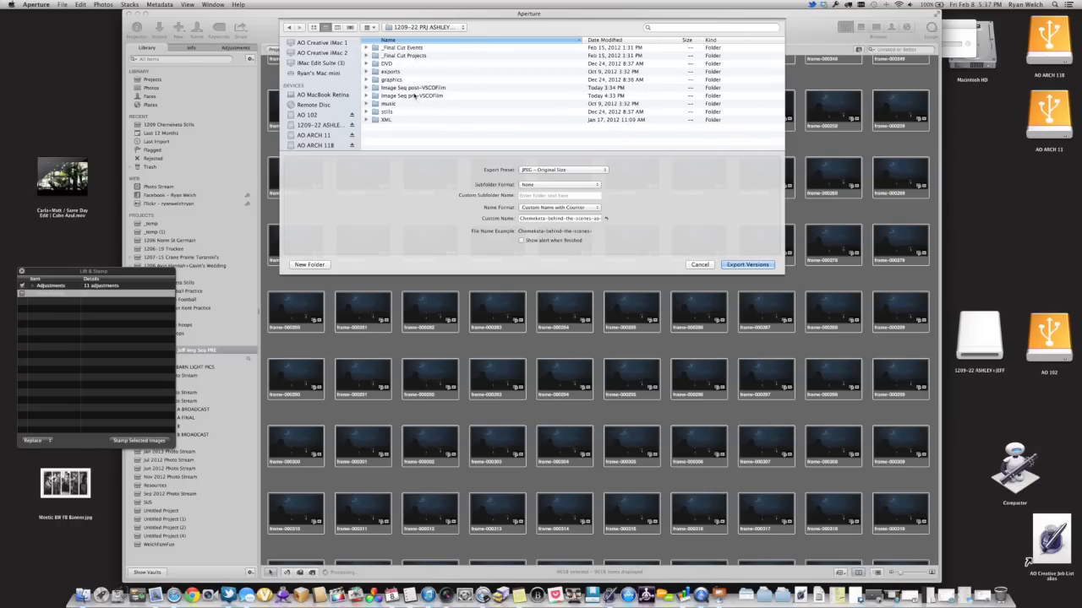
{"action": "double_click", "coordinate": [440, 87]}
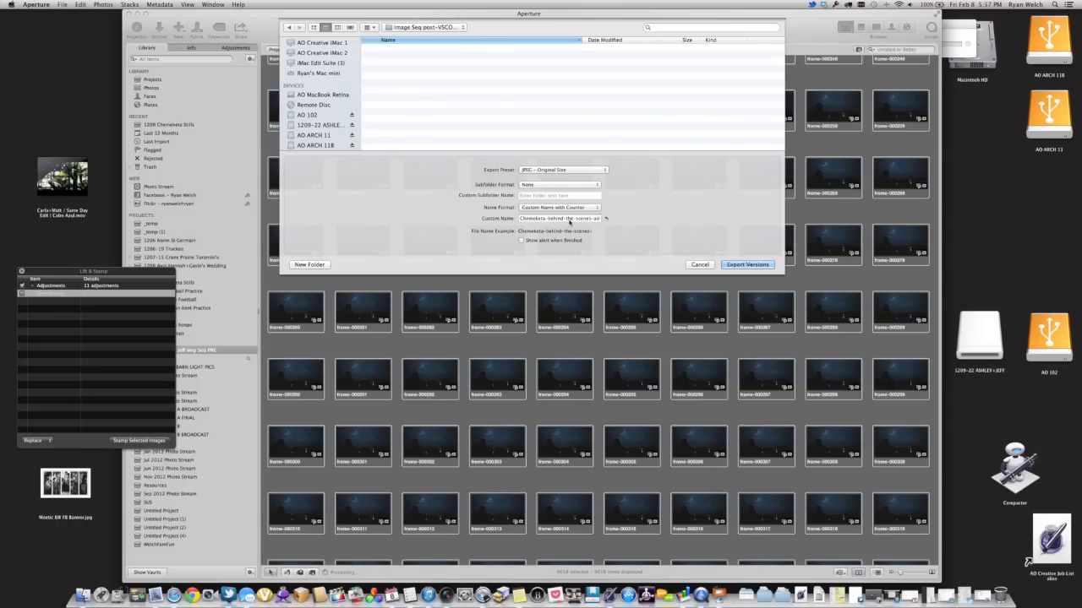
{"action": "mouse_move", "coordinate": [567, 218]}
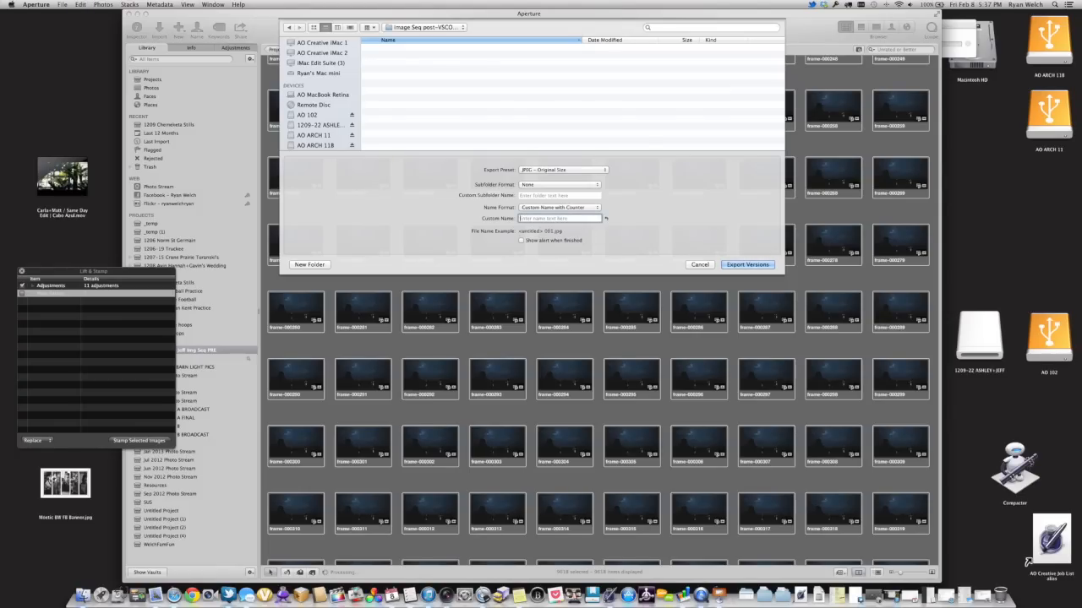
Name the export Ashley-Jeff-VSCOGraded and export the original-size JPEG versions
{"action": "type", "text": "A"}
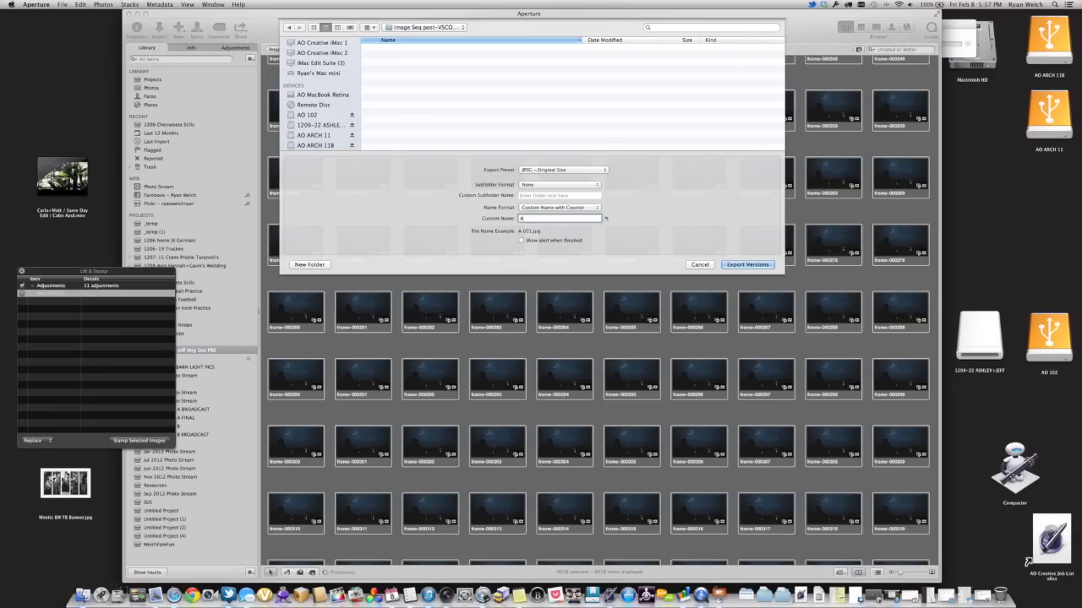
{"action": "type", "text": "Ashley-je"}
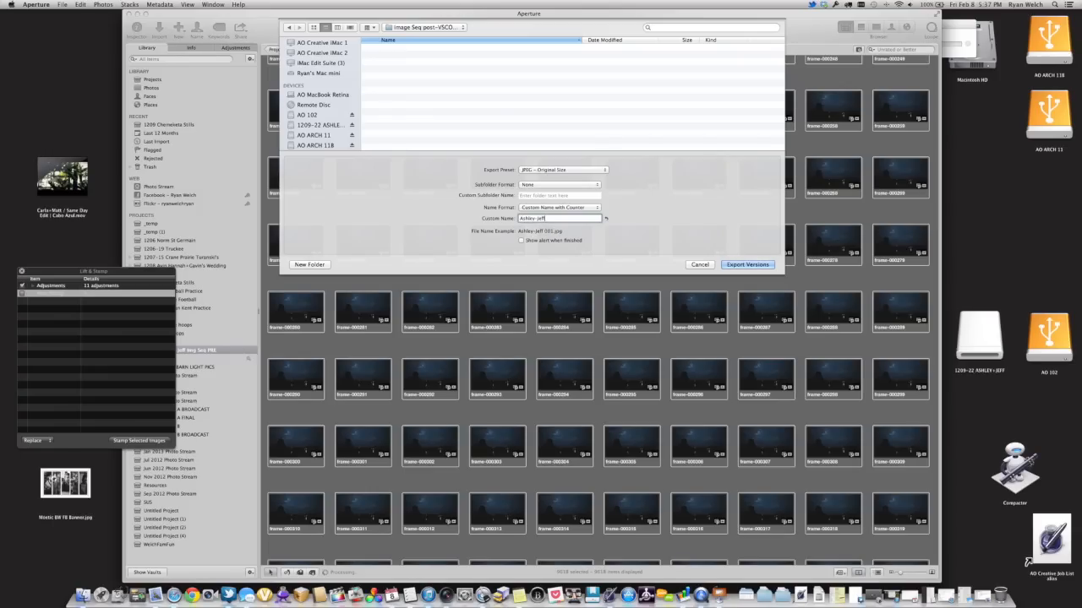
{"action": "type", "text": "-VSCOGraded"}
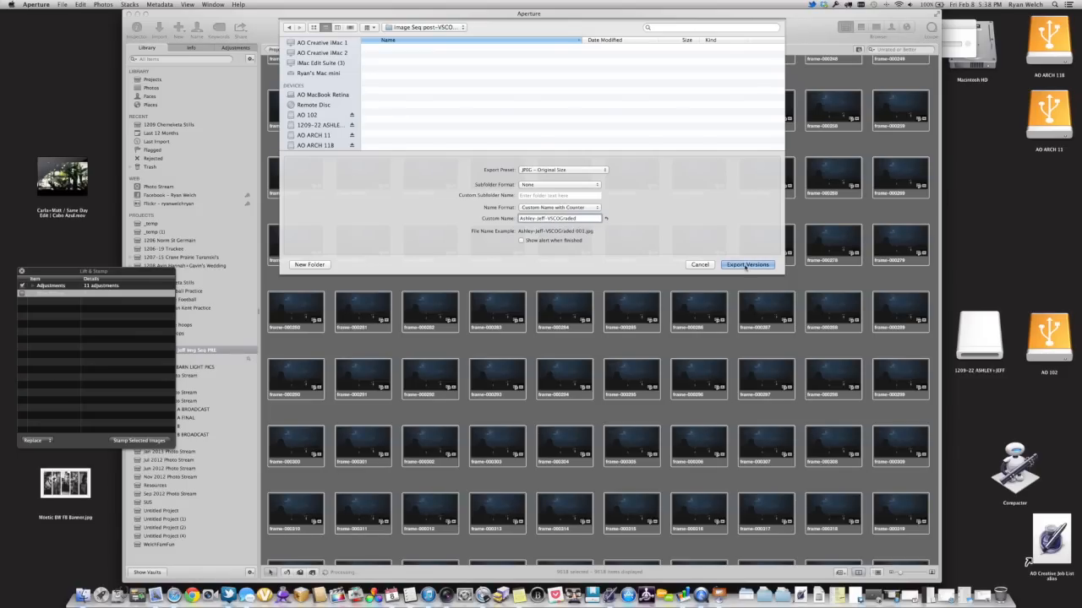
{"action": "left_click", "coordinate": [746, 265]}
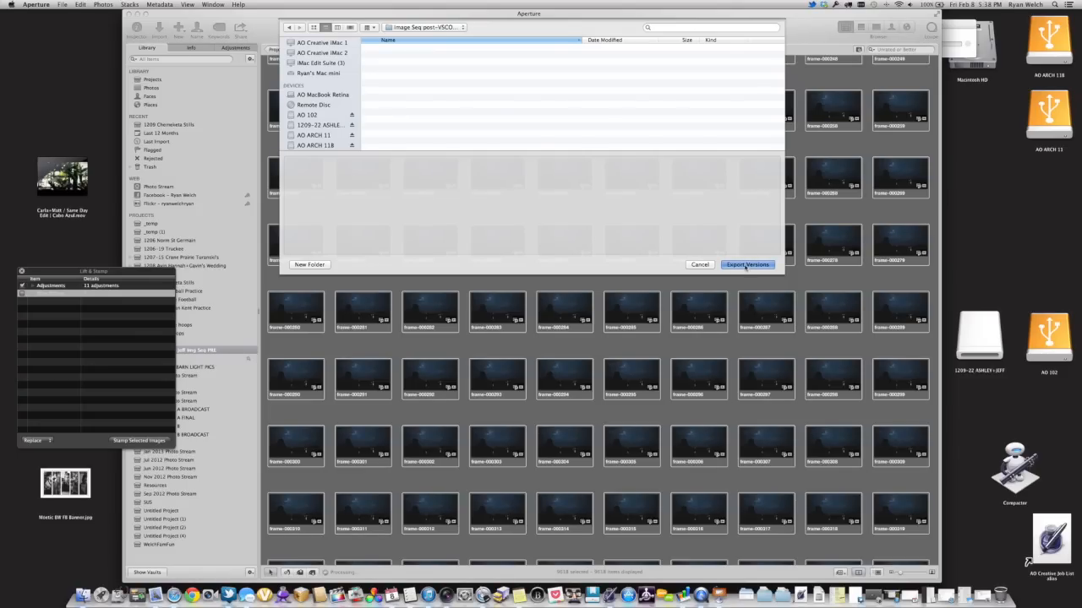
{"action": "left_click", "coordinate": [746, 265]}
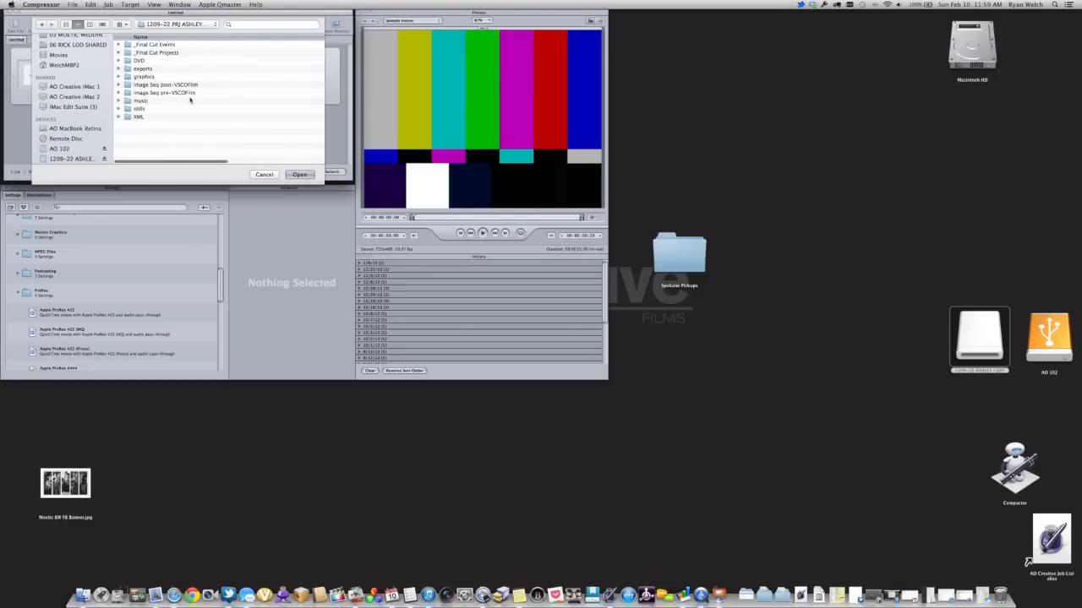
Add the graded JPEG sequence as the job source and scrub its 1920x1080 23.98 fps preview
{"action": "left_click", "coordinate": [173, 83]}
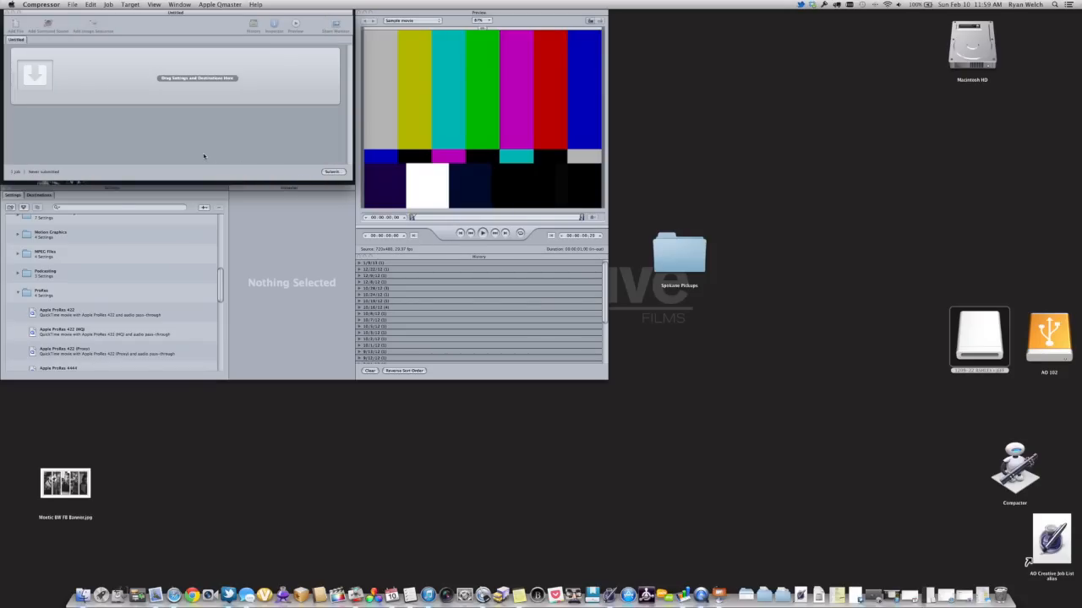
{"action": "mouse_move", "coordinate": [205, 131]}
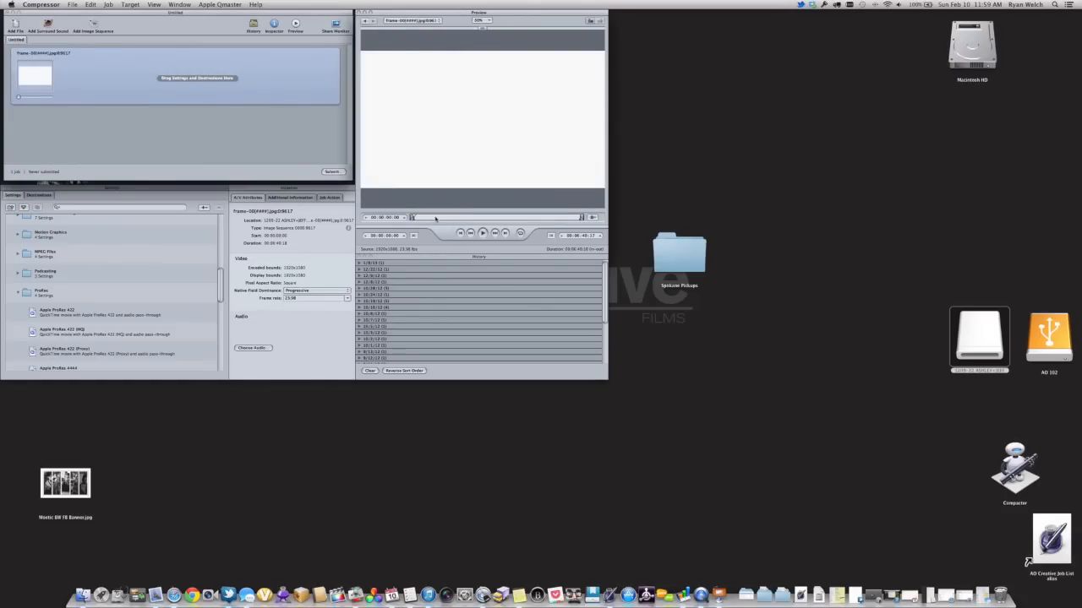
{"action": "left_click_drag", "start_coordinate": [414, 217], "coordinate": [453, 217]}
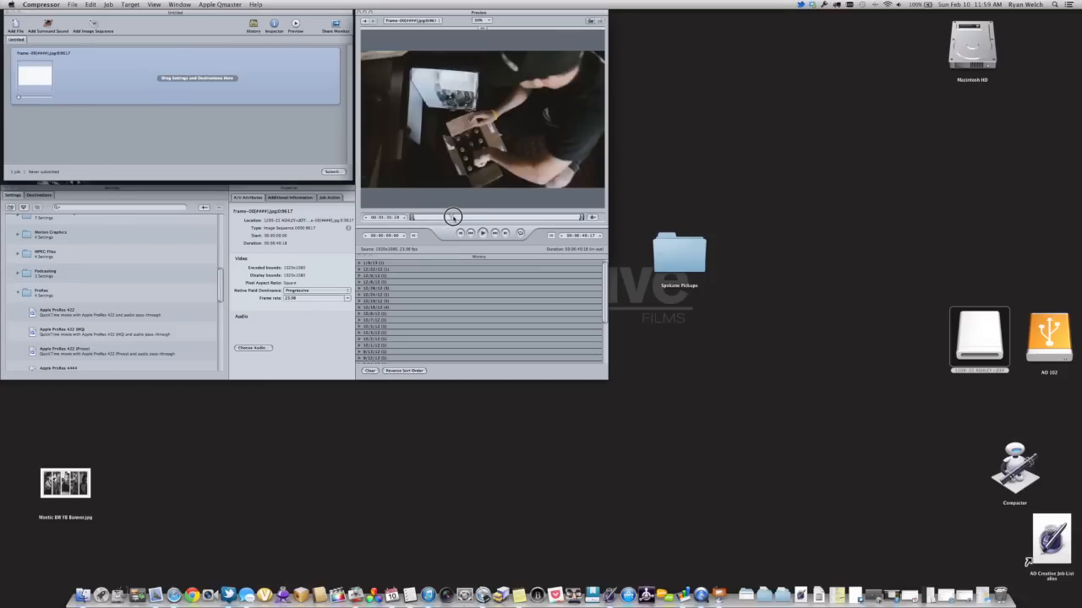
{"action": "left_click_drag", "start_coordinate": [453, 217], "coordinate": [531, 217]}
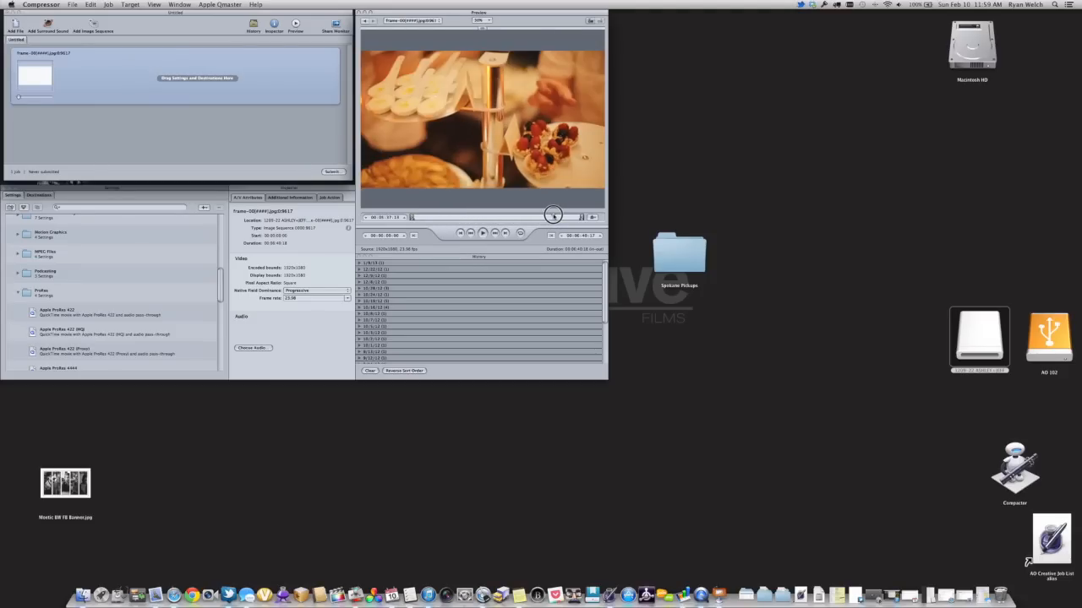
{"action": "left_click_drag", "start_coordinate": [554, 216], "coordinate": [454, 216]}
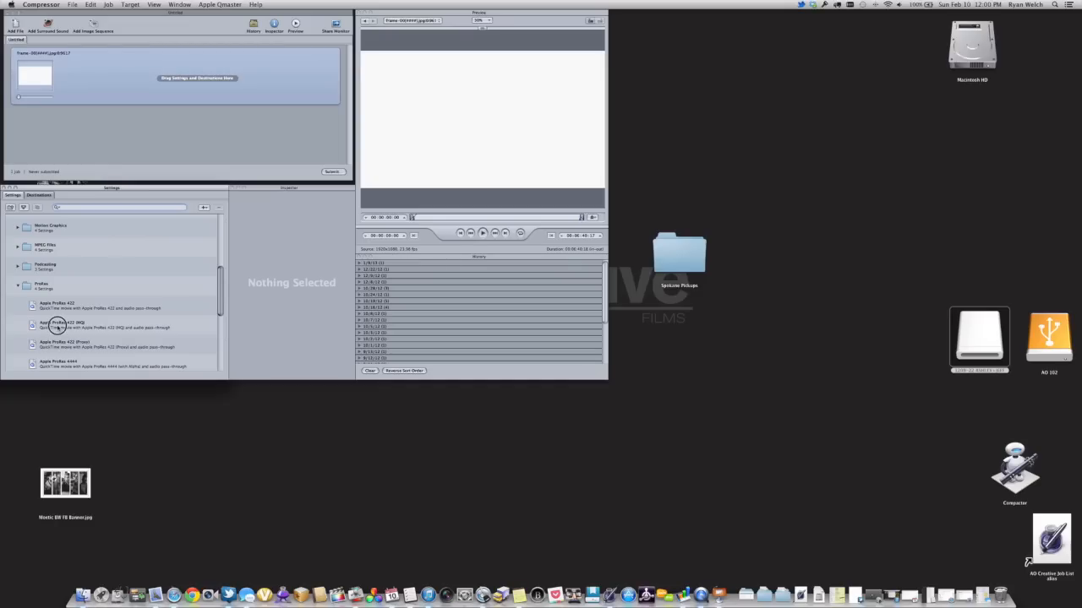
Apply Apple ProRes 422 (HQ) to the job and create a Post VSCO ProRes destination folder
{"action": "left_click_drag", "start_coordinate": [59, 327], "coordinate": [123, 81]}
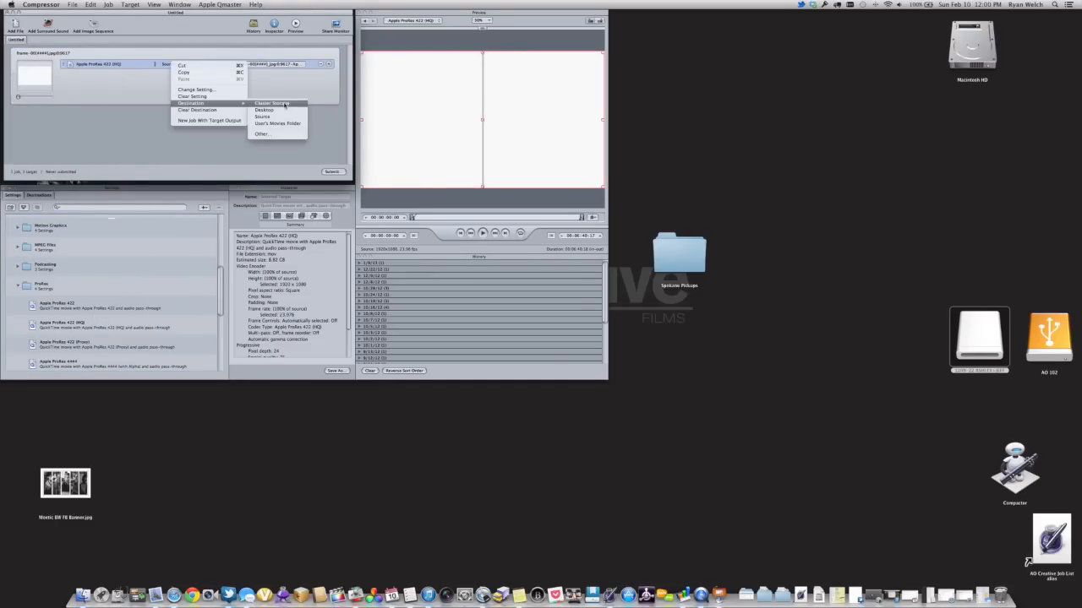
{"action": "left_click", "coordinate": [263, 134]}
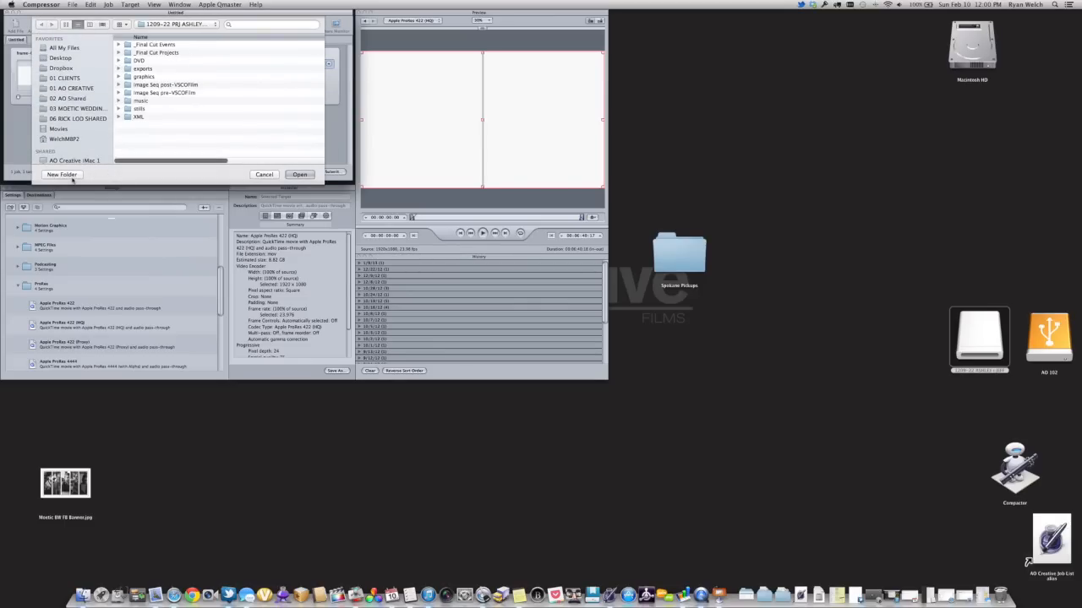
{"action": "left_click", "coordinate": [66, 175]}
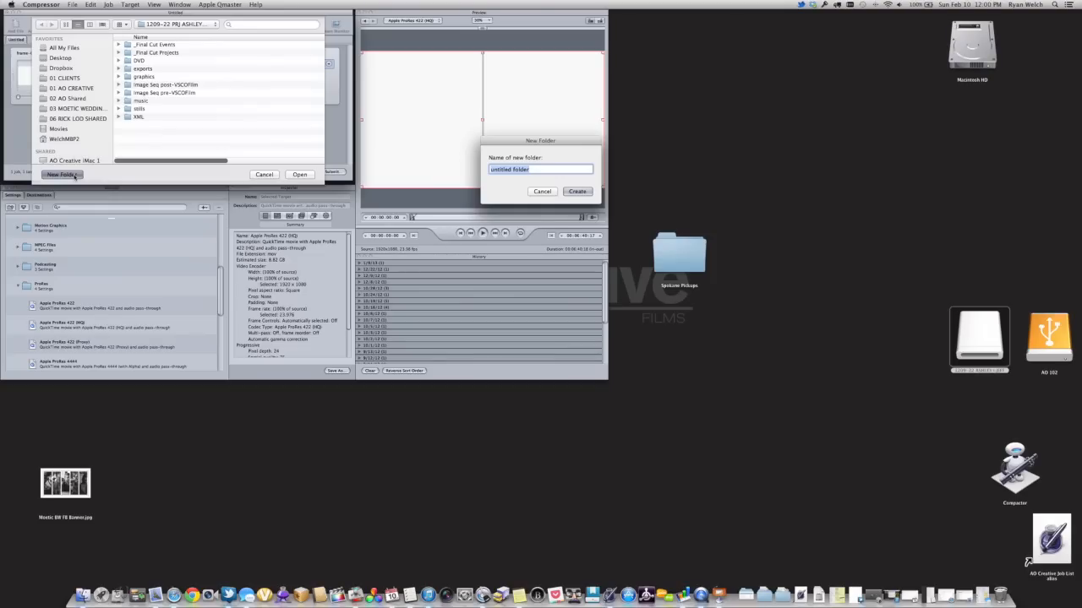
{"action": "type", "text": "Post VSCO"}
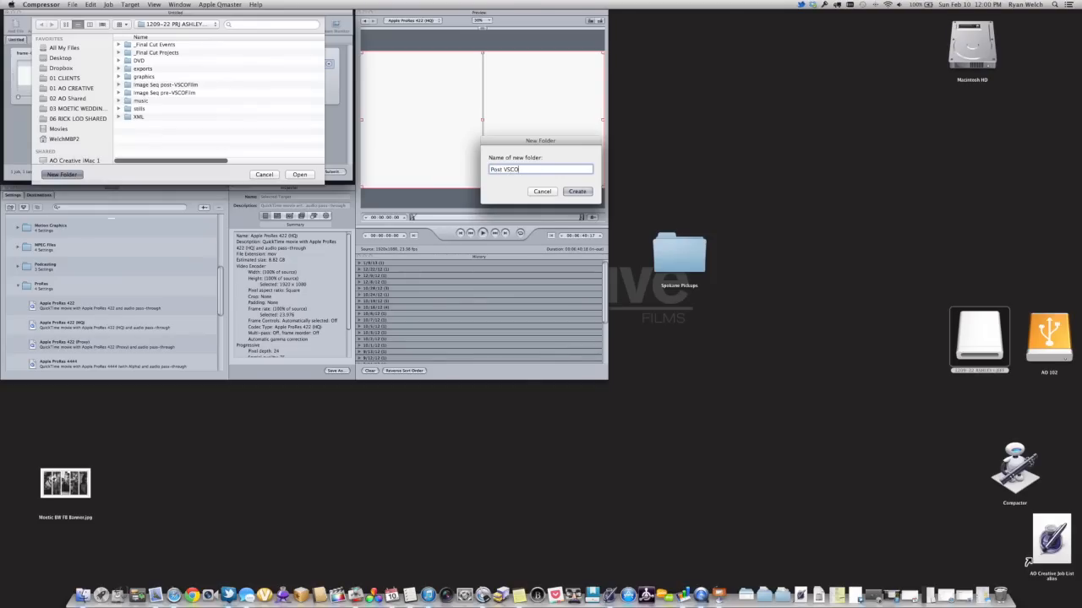
{"action": "type", "text": "ProRes"}
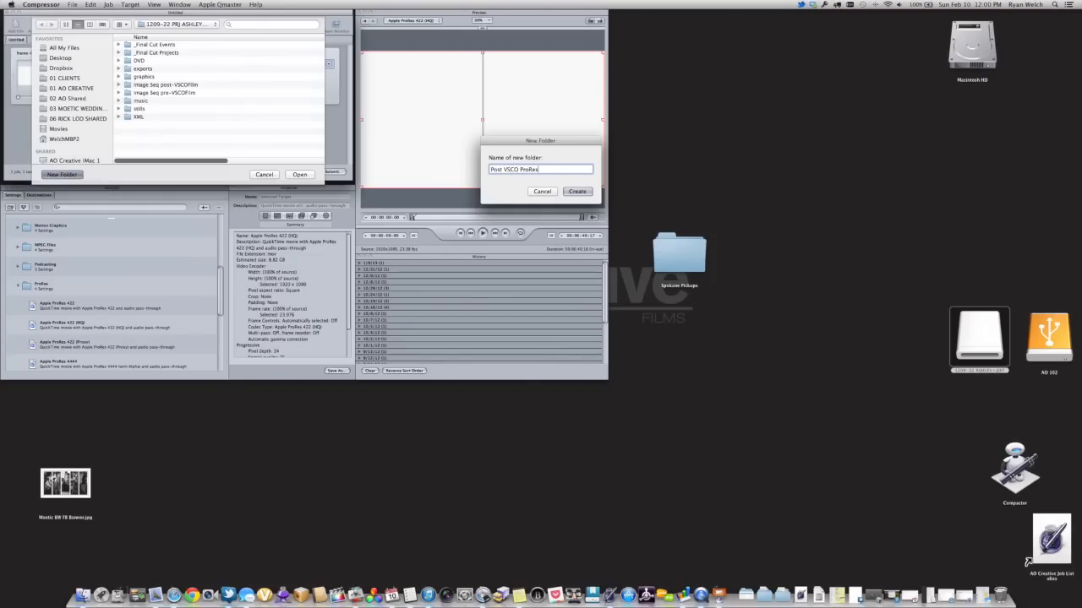
{"action": "left_click", "coordinate": [577, 191]}
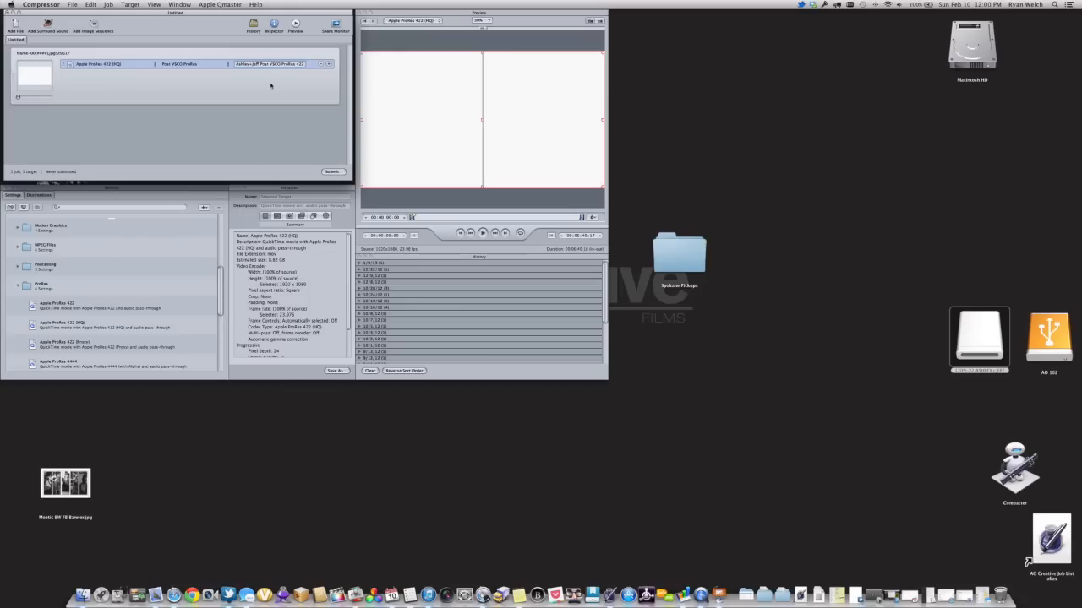
Submit the ProRes encoding job
{"action": "left_click", "coordinate": [330, 172]}
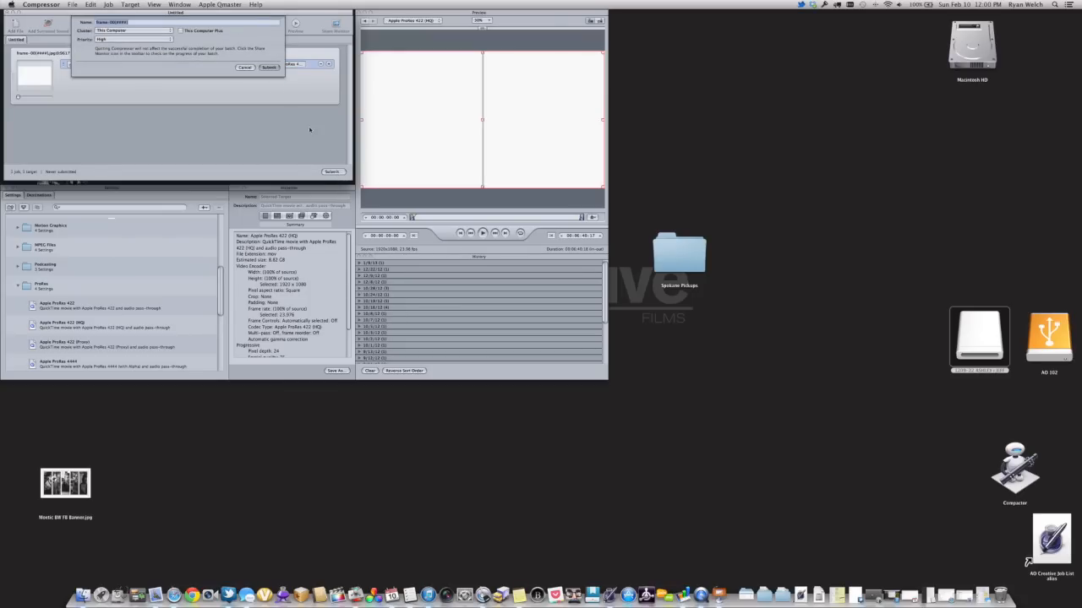
{"action": "left_click", "coordinate": [270, 70]}
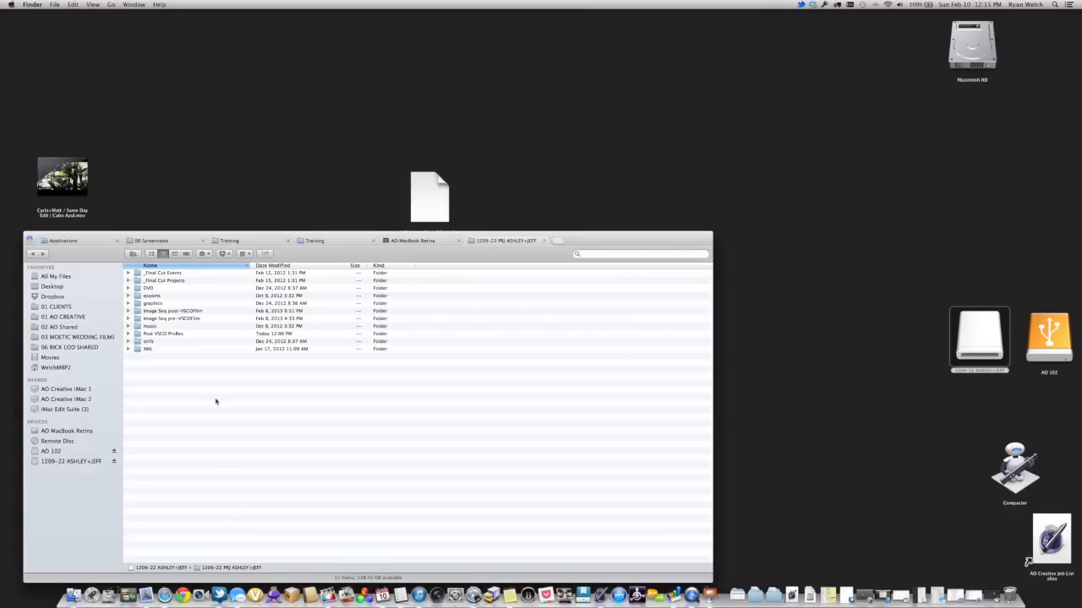
{"action": "mouse_move", "coordinate": [180, 334]}
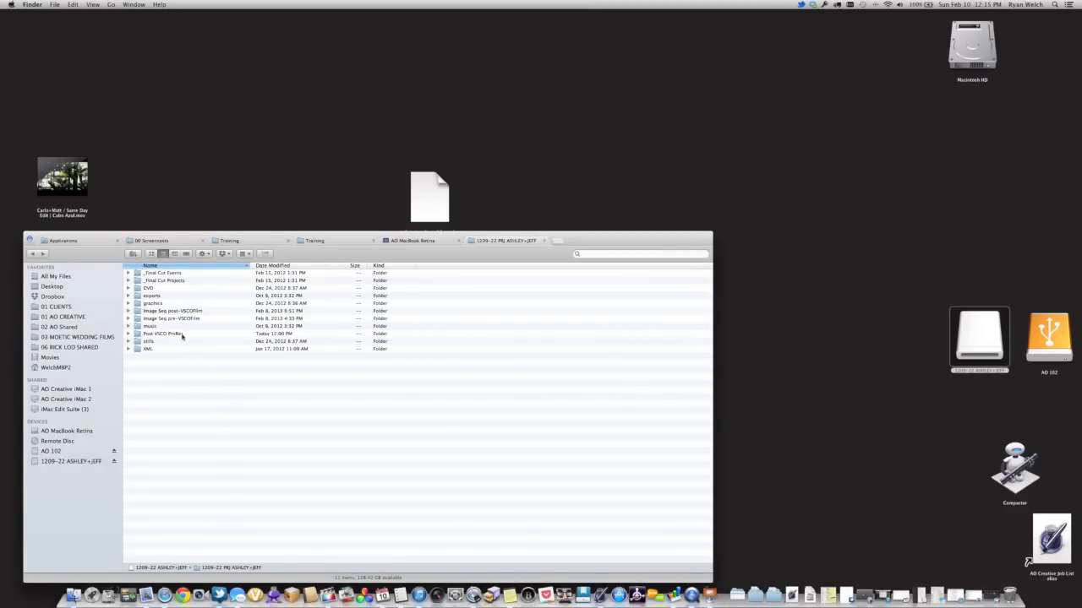
Quick Look the exported ProRes movie in the Post VSCO ProRes folder and scrub through it
{"action": "double_click", "coordinate": [161, 334]}
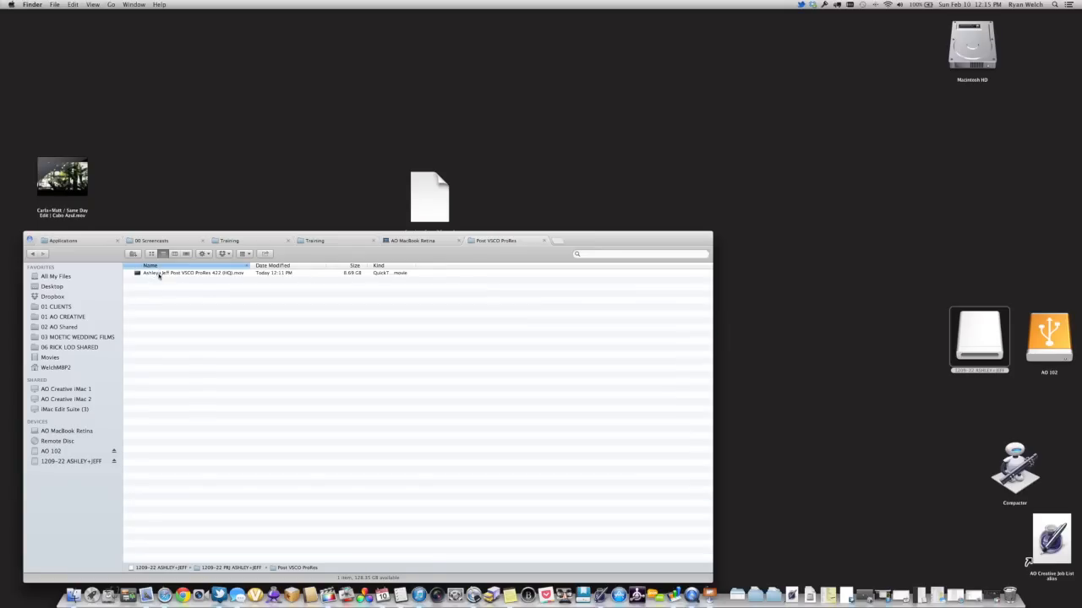
{"action": "left_click", "coordinate": [186, 276]}
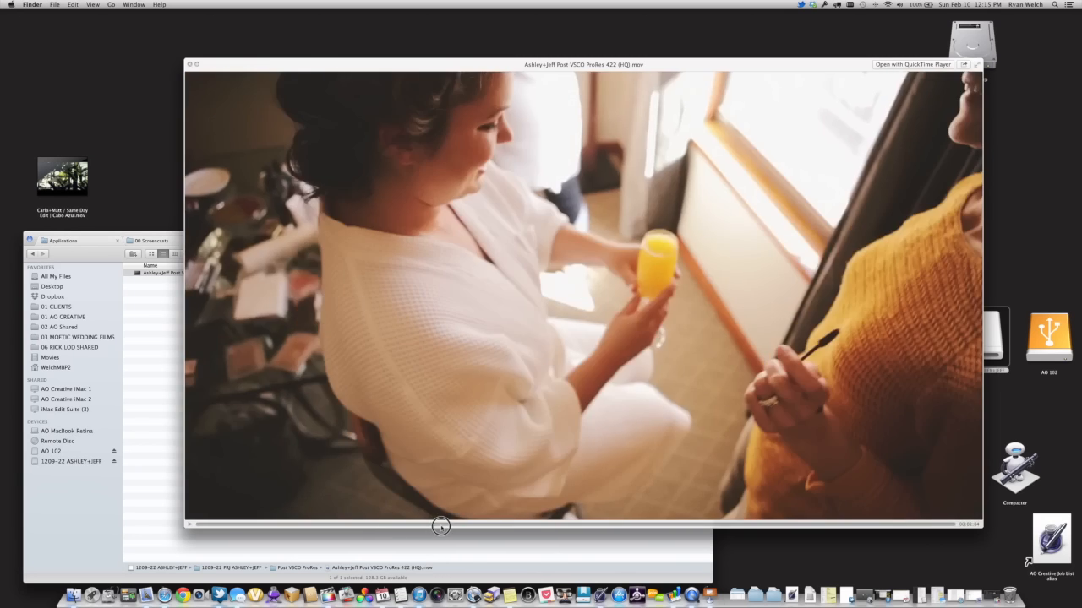
{"action": "left_click_drag", "start_coordinate": [439, 526], "coordinate": [540, 525]}
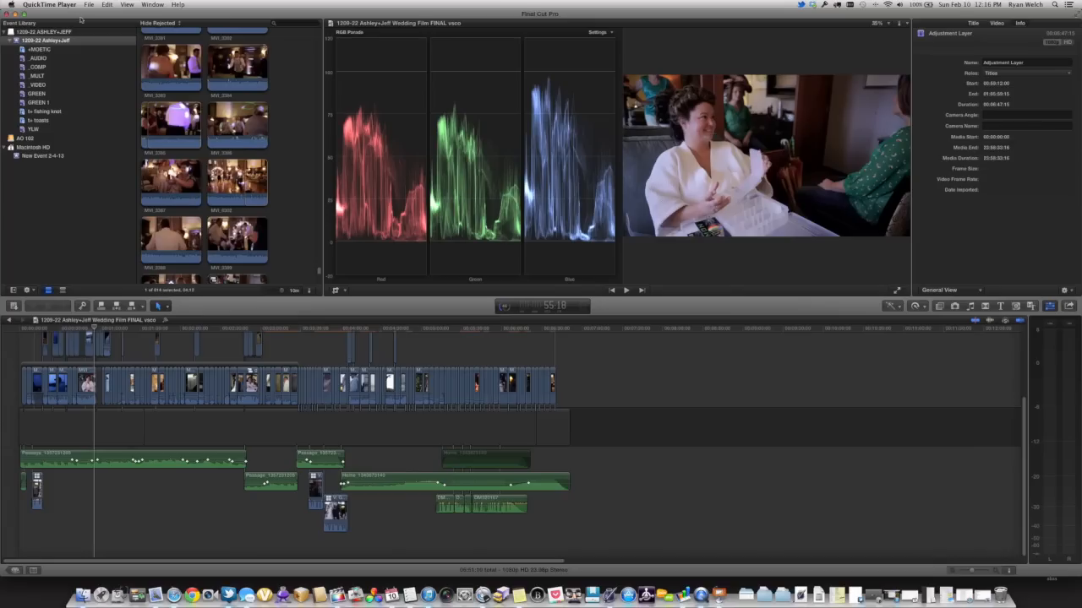
Start Import Media in Final Cut Pro and browse to the Post VSCO ProRes folder
{"action": "left_click", "coordinate": [82, 8]}
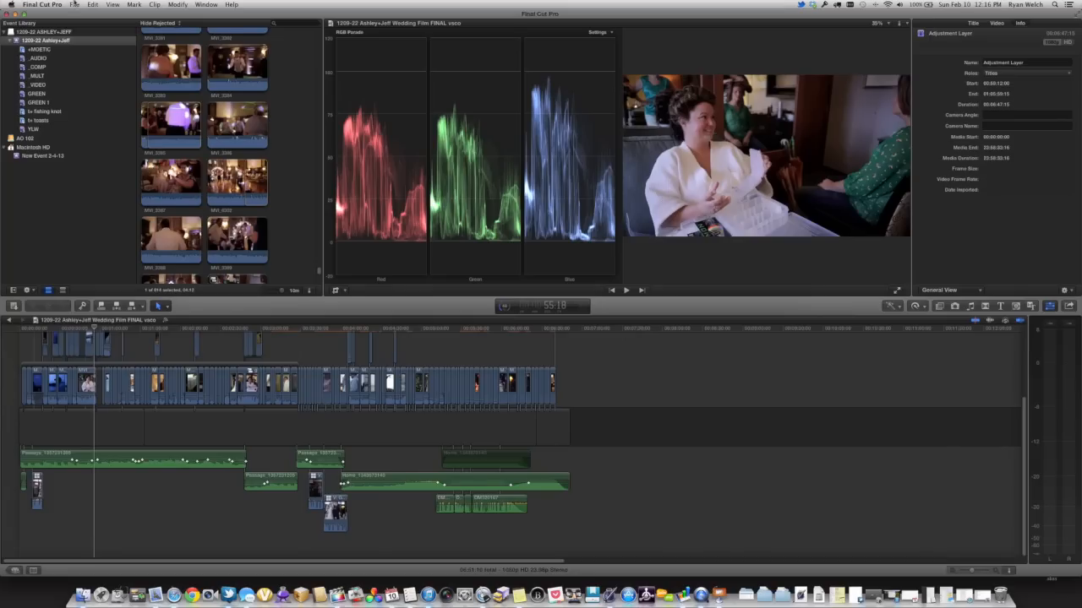
{"action": "left_click", "coordinate": [74, 5]}
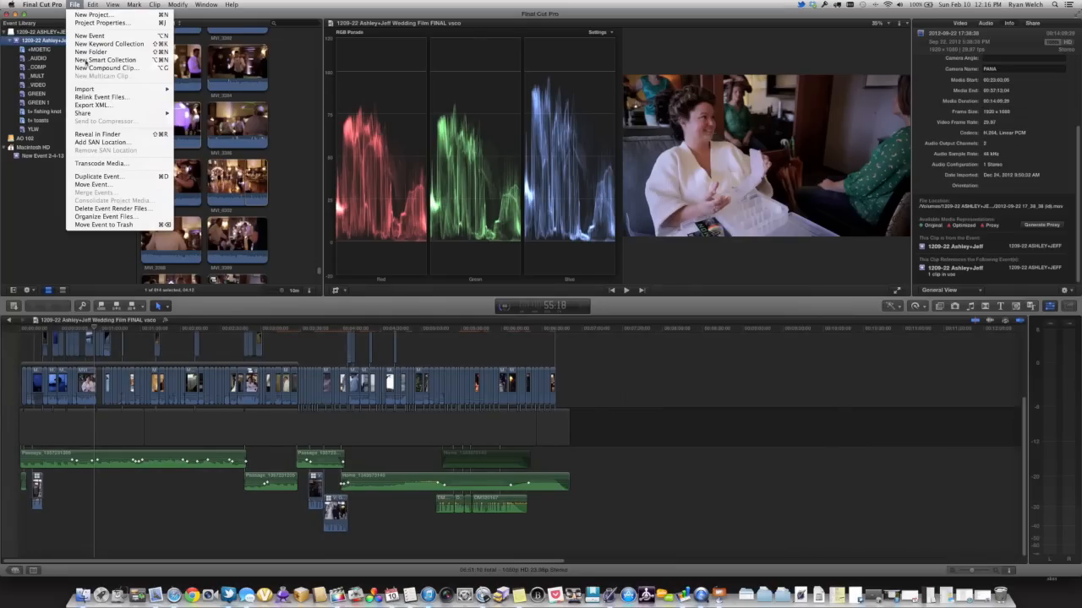
{"action": "mouse_move", "coordinate": [90, 89]}
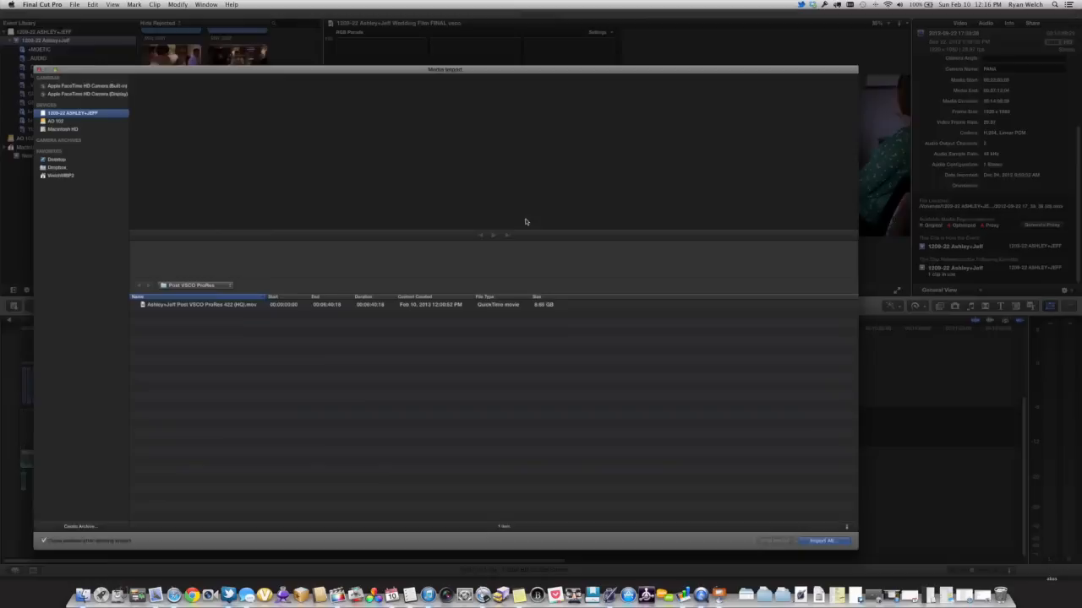
{"action": "left_click", "coordinate": [195, 285]}
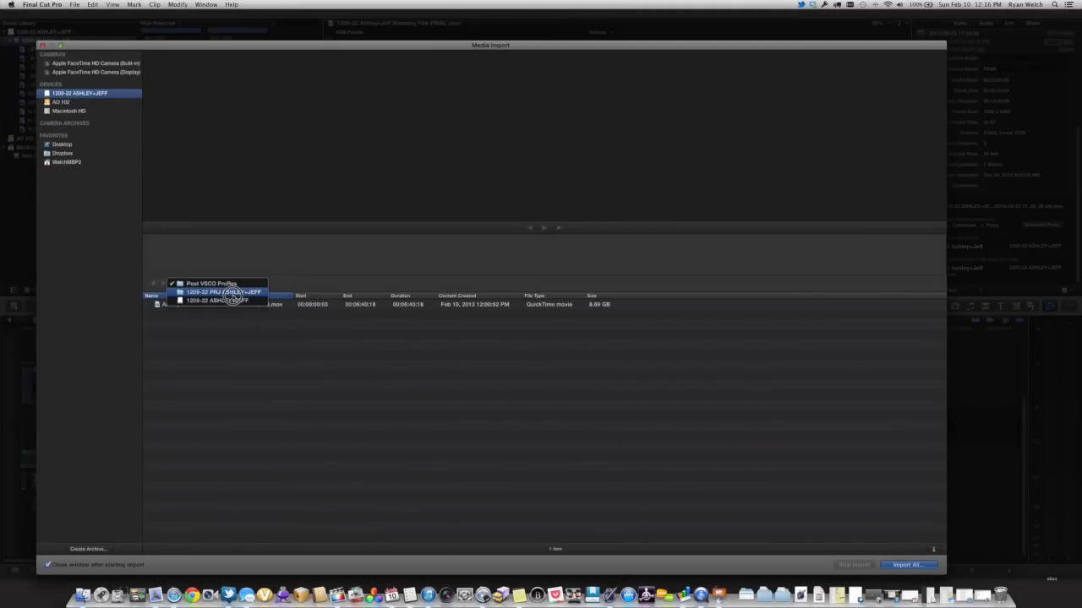
{"action": "left_click", "coordinate": [210, 283]}
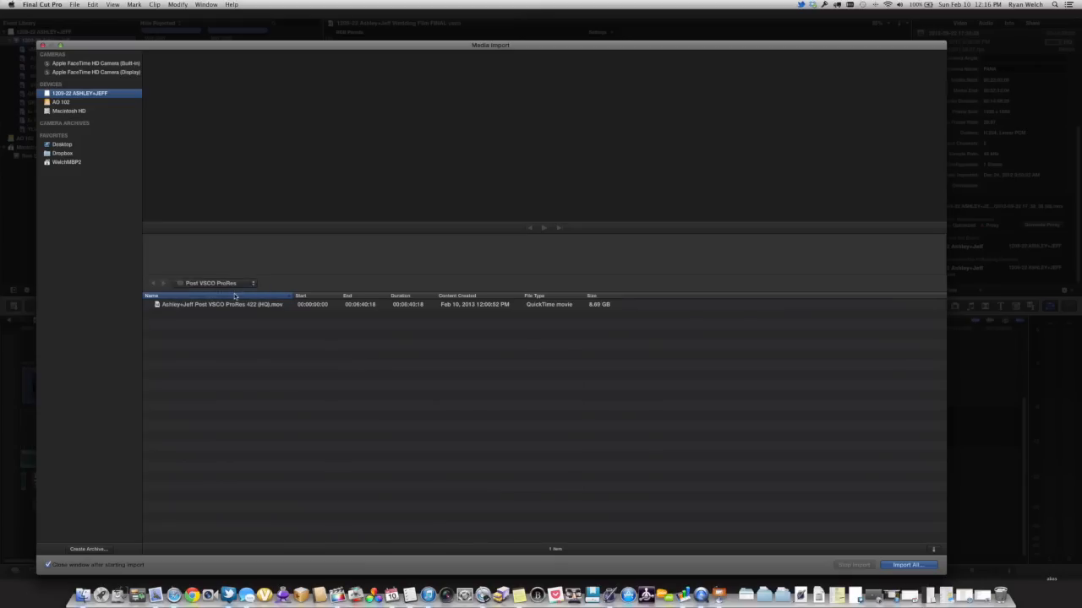
{"action": "left_click", "coordinate": [154, 282]}
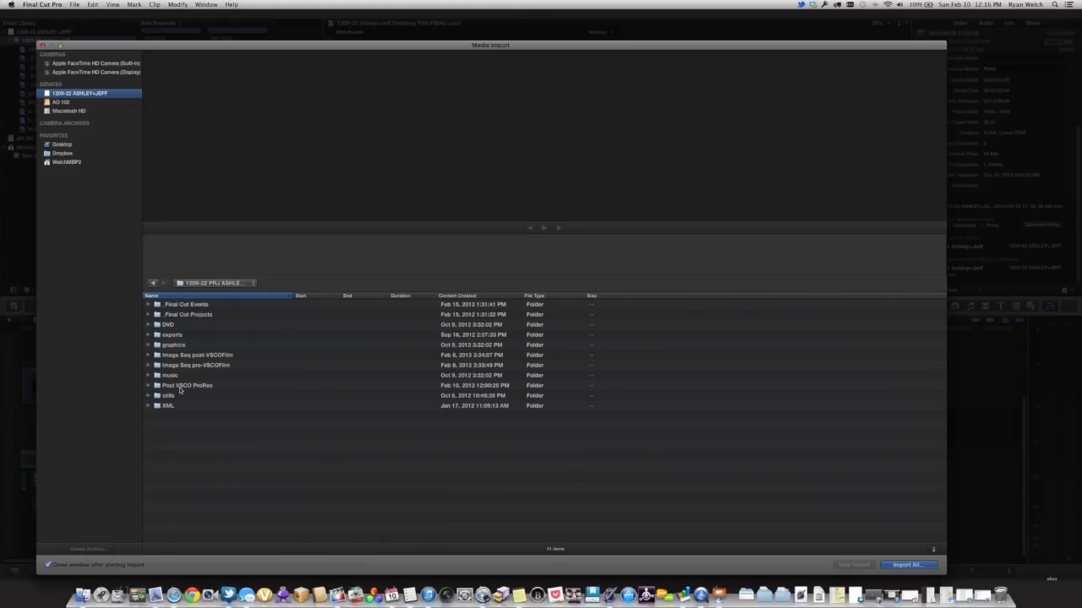
{"action": "double_click", "coordinate": [187, 386]}
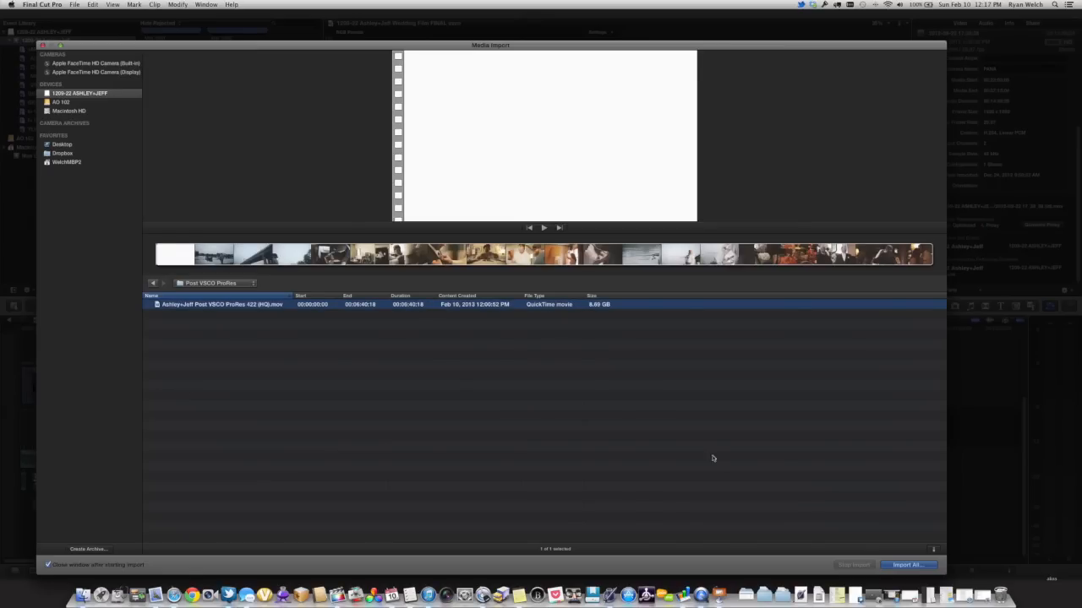
Import the graded .mov into the existing 1209-22 Ashley+Jeff event
{"action": "left_click", "coordinate": [907, 565]}
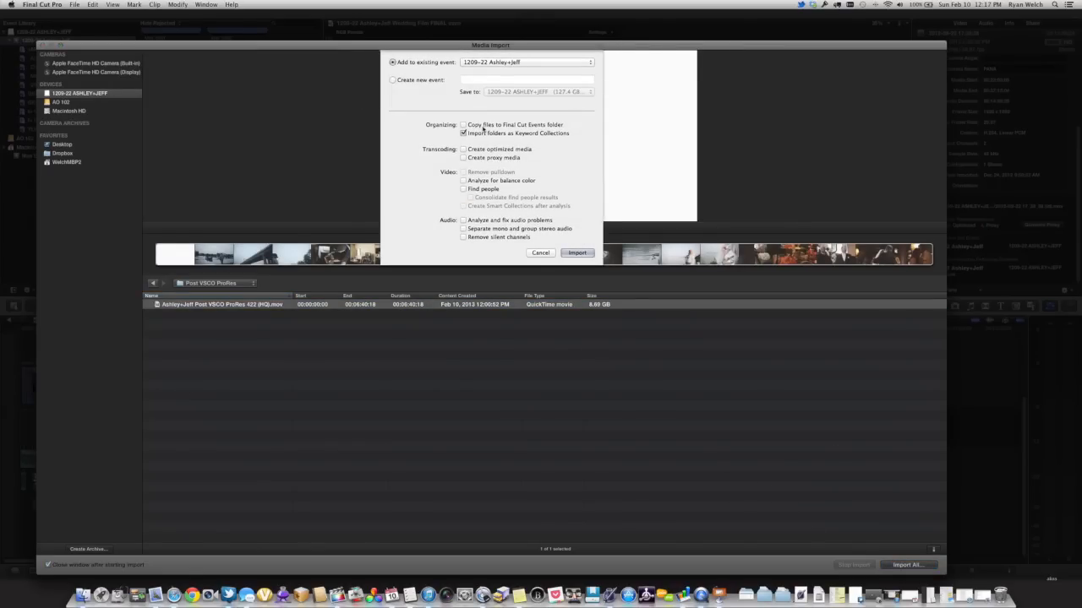
{"action": "mouse_move", "coordinate": [464, 133]}
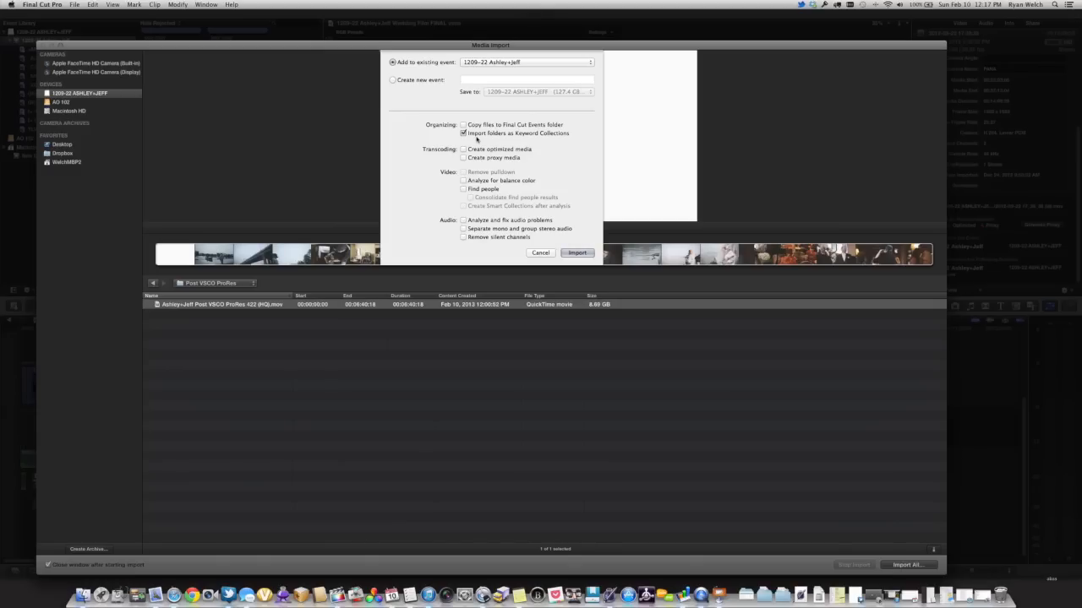
{"action": "mouse_move", "coordinate": [466, 134]}
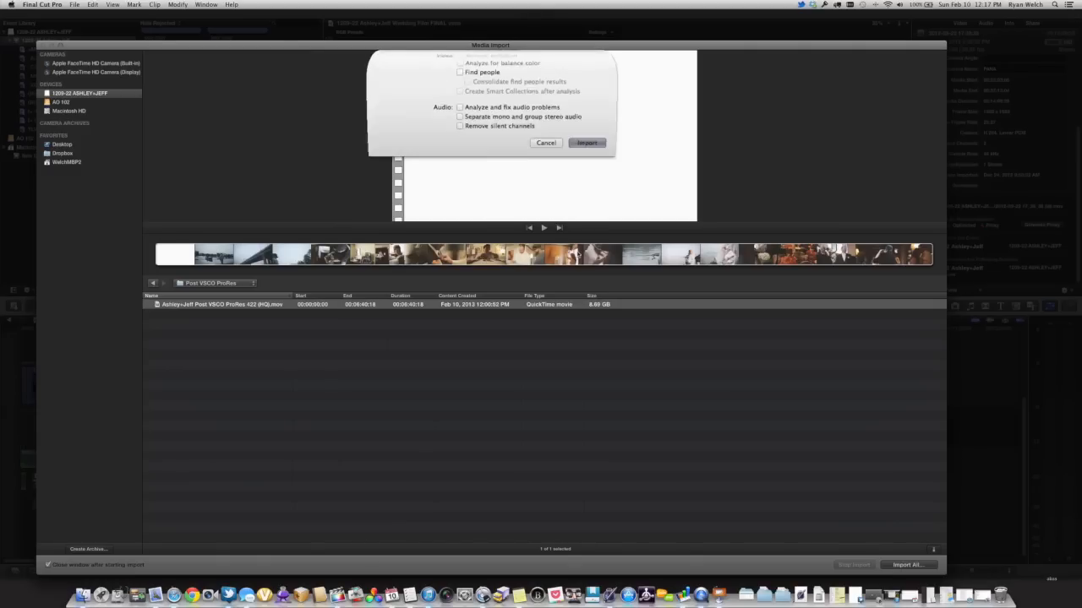
{"action": "left_click", "coordinate": [586, 142]}
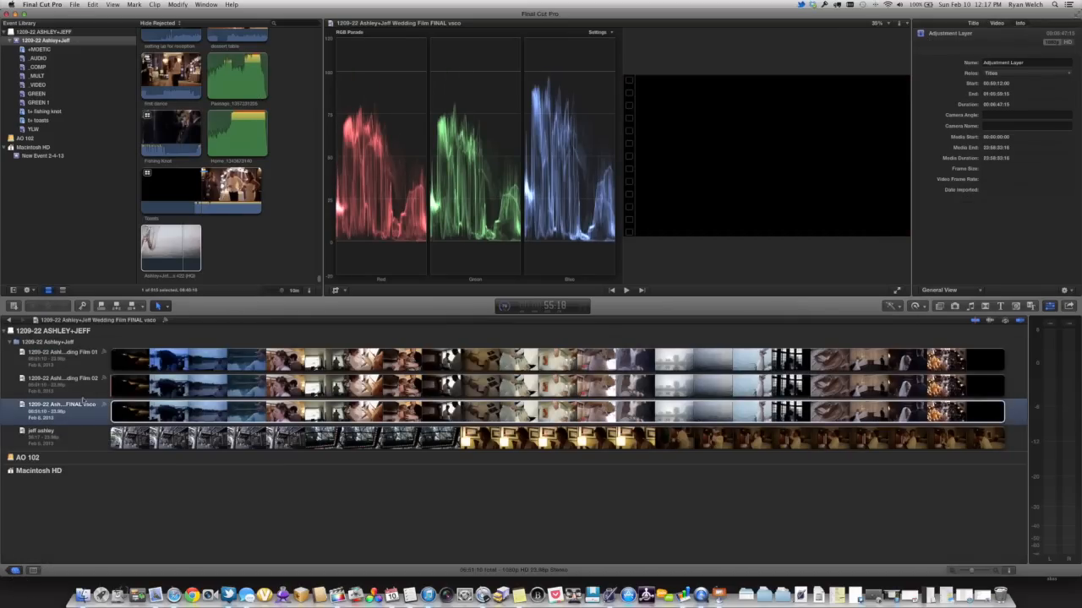
Open the Ashley+Jeff Wedding Film FINAL vsco project in the timeline
{"action": "left_click", "coordinate": [63, 386]}
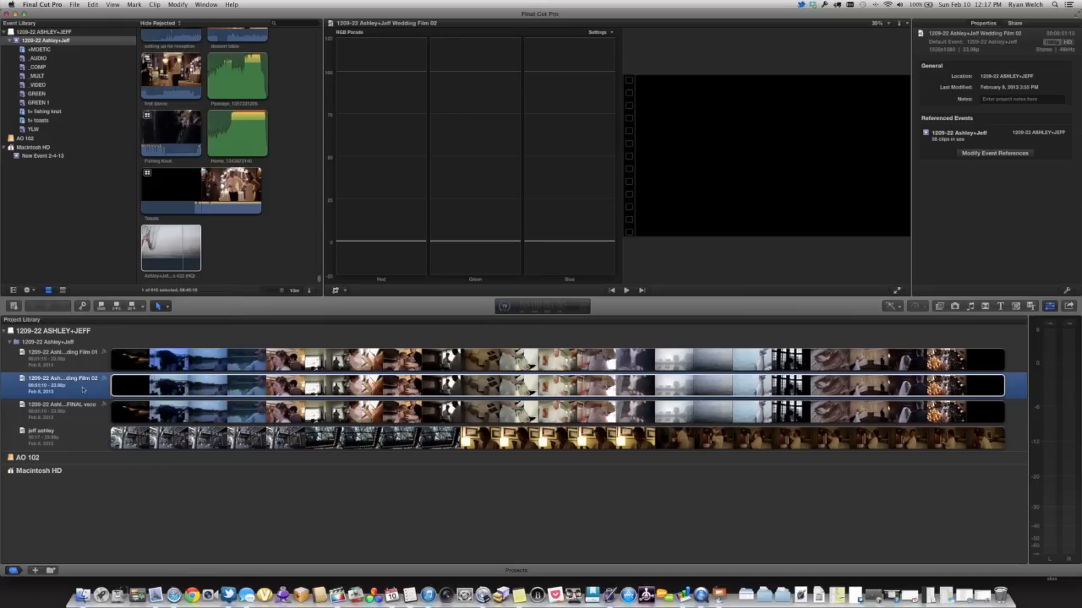
{"action": "mouse_move", "coordinate": [79, 416]}
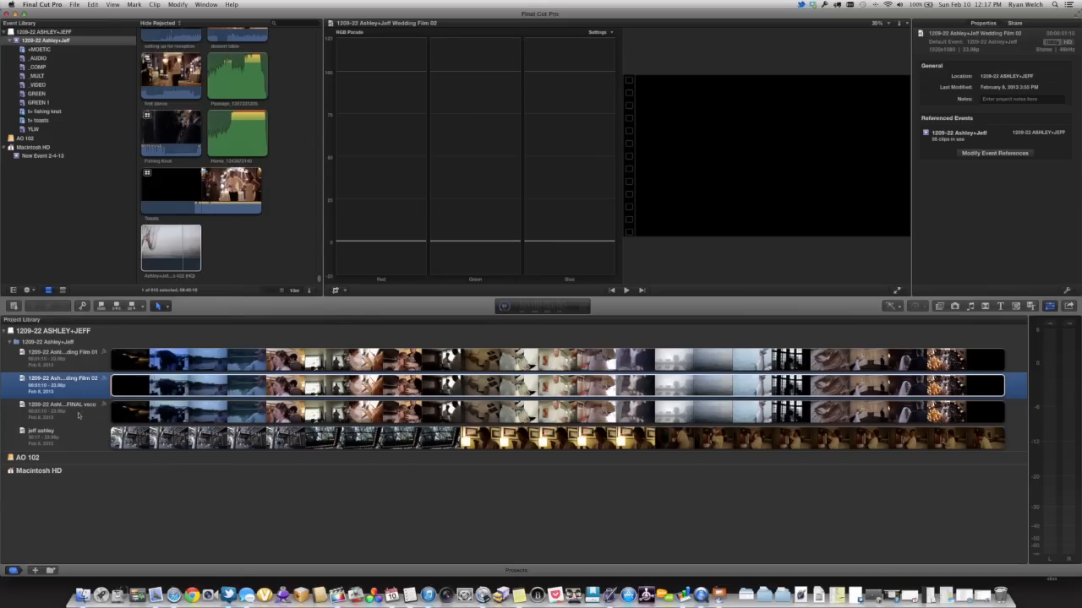
{"action": "left_click", "coordinate": [60, 407]}
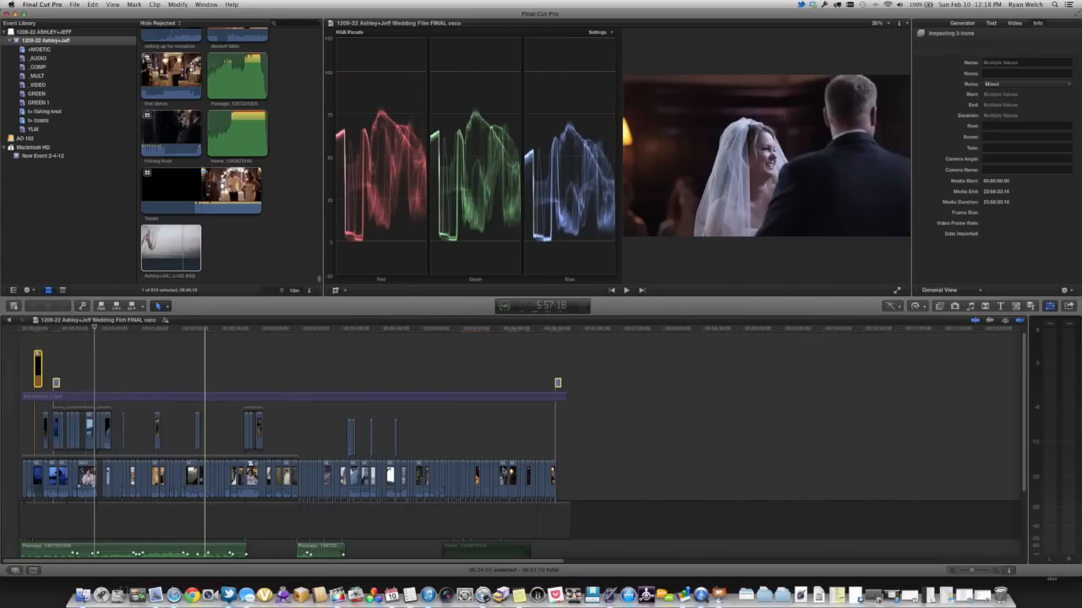
Place the graded ProRes clip above the storyline from the start and select it
{"action": "left_click", "coordinate": [399, 387]}
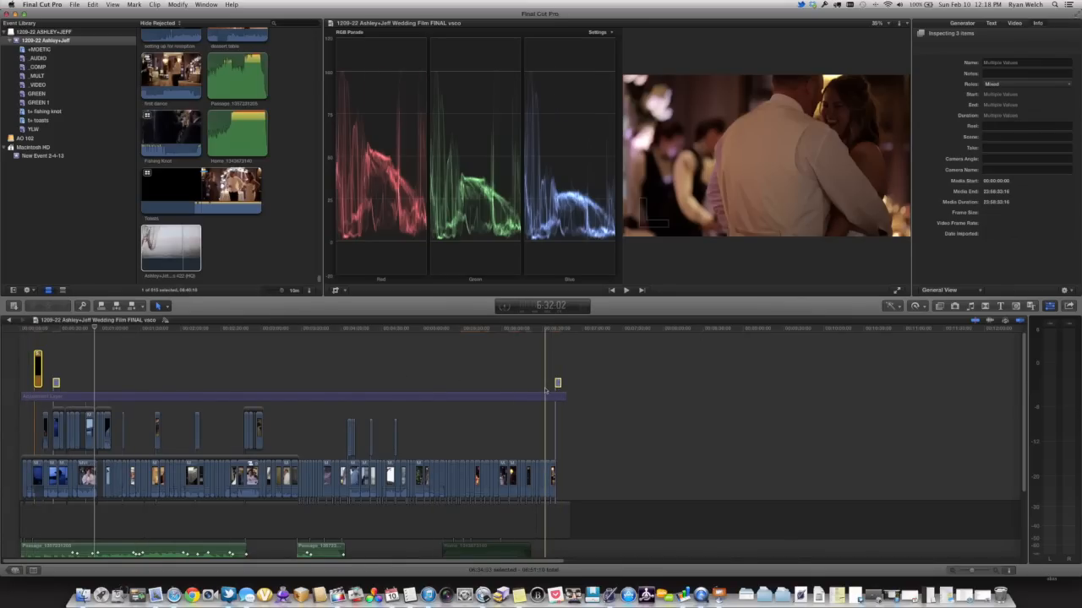
{"action": "left_click", "coordinate": [288, 368]}
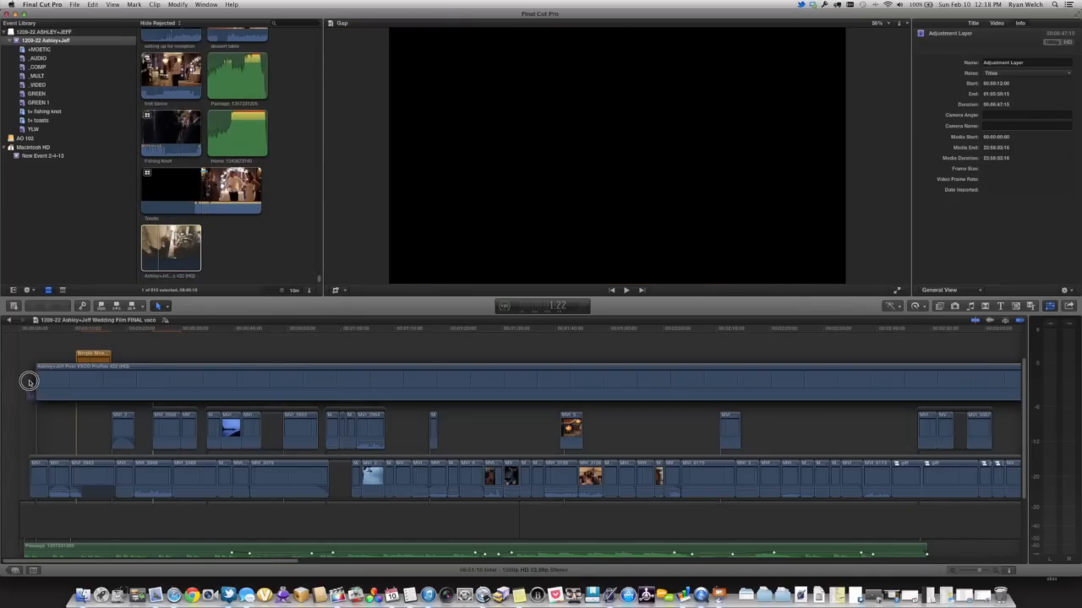
{"action": "left_click", "coordinate": [27, 382]}
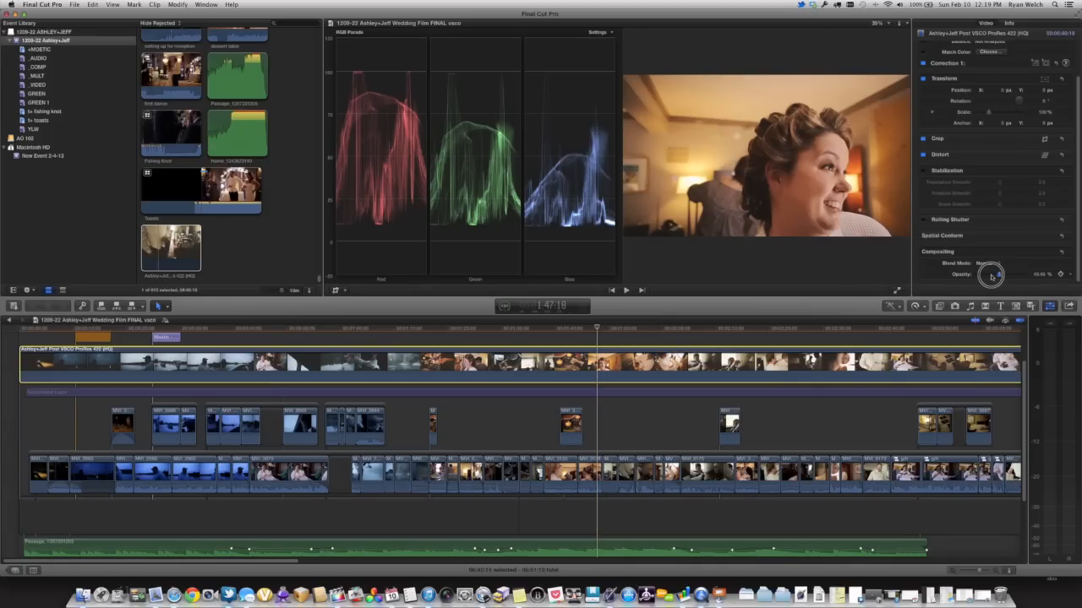
Lower the overlay's opacity and skim several shots to compare the grade
{"action": "left_click_drag", "start_coordinate": [993, 275], "coordinate": [1001, 275]}
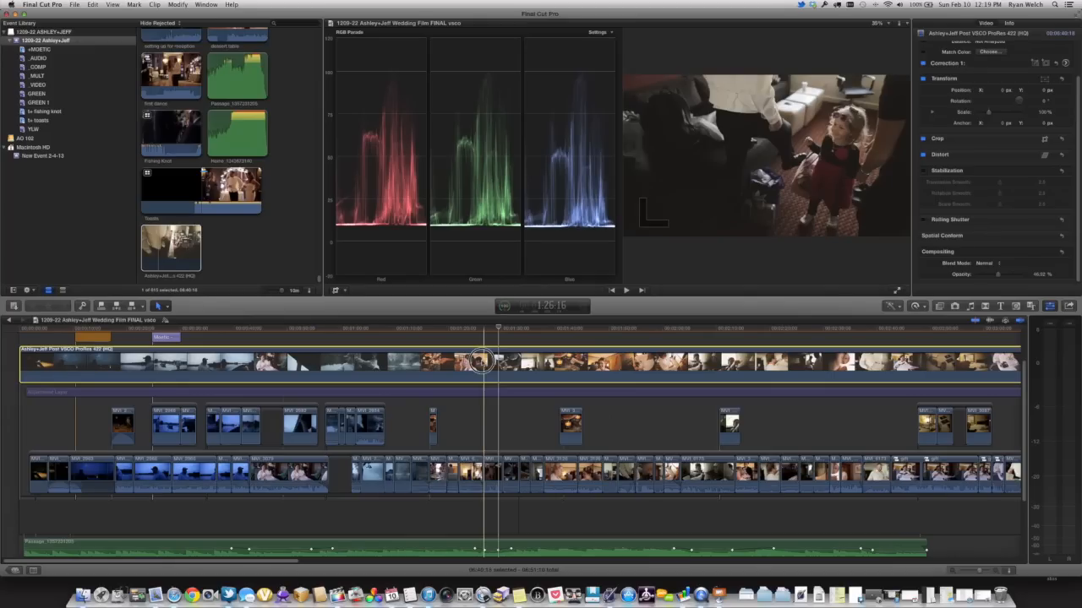
{"action": "left_click", "coordinate": [496, 333]}
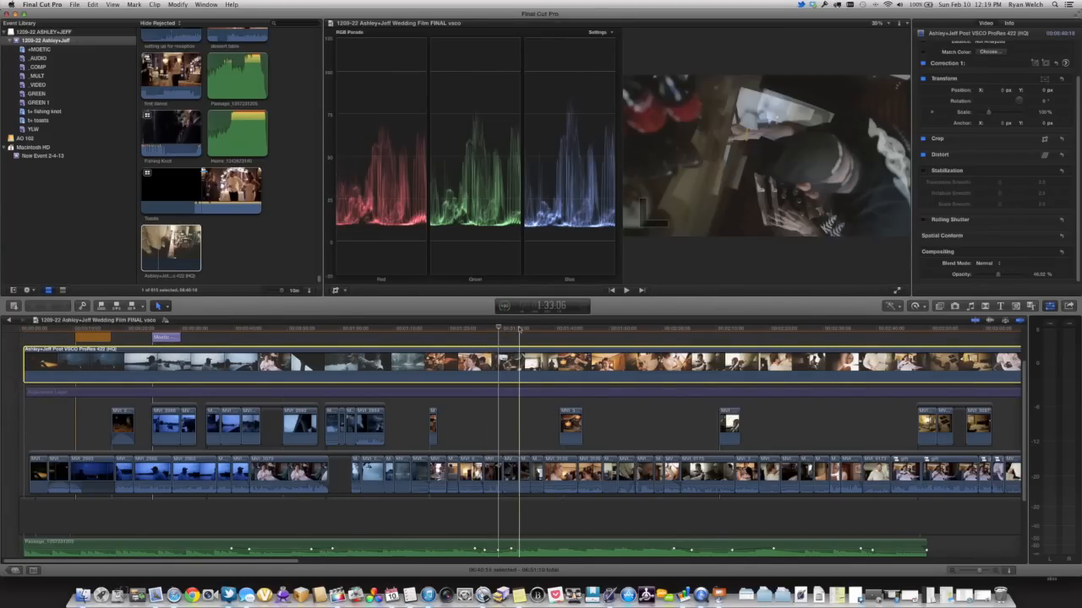
{"action": "left_click", "coordinate": [528, 328]}
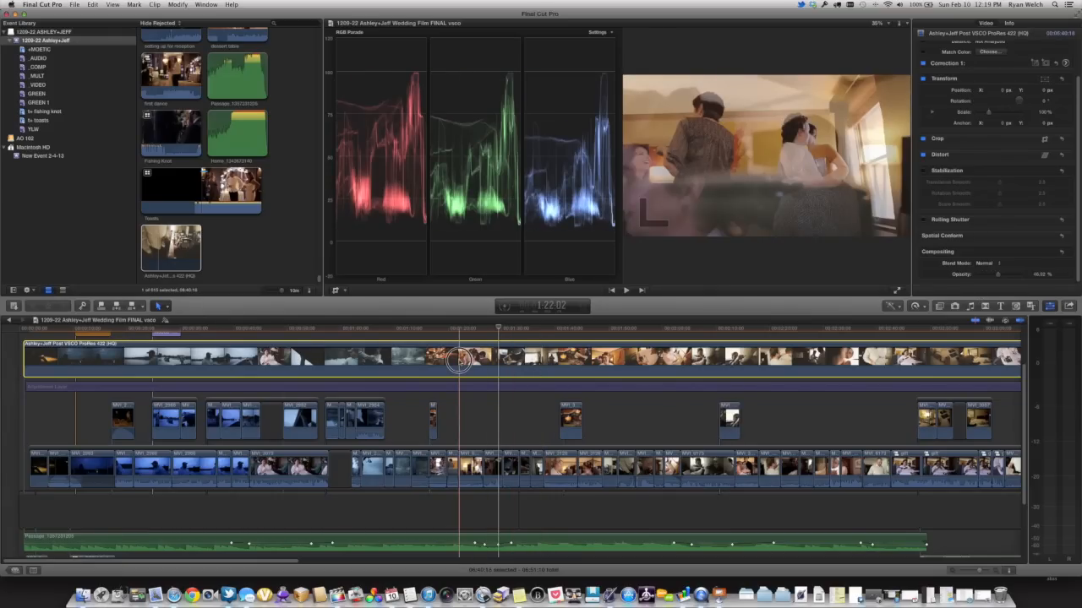
{"action": "left_click", "coordinate": [55, 361]}
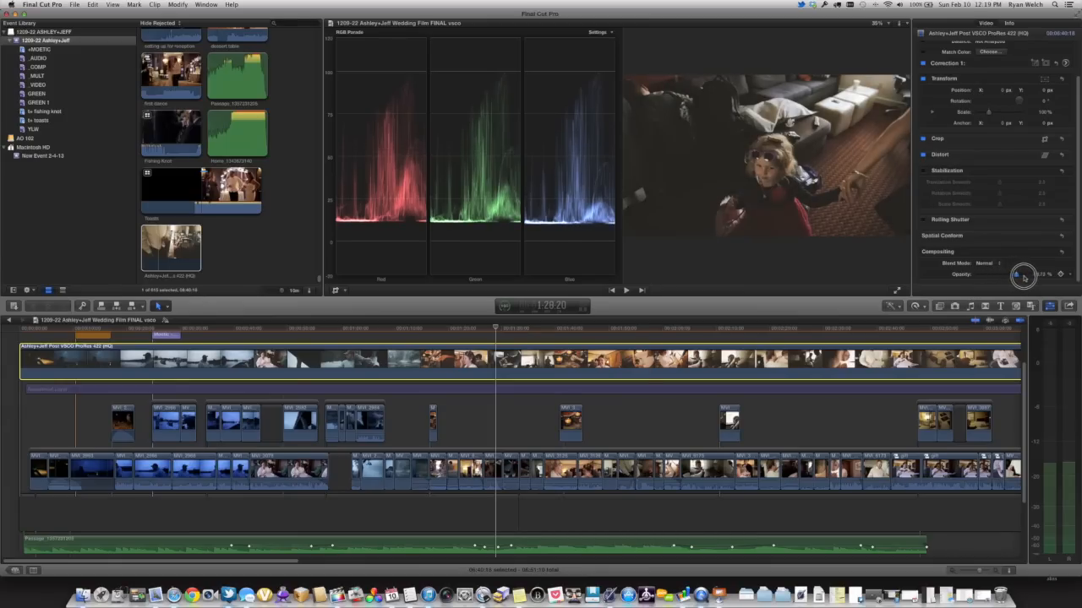
Raise opacity to 100%, then settle it near full strength after checking earlier shots
{"action": "left_click_drag", "start_coordinate": [1023, 275], "coordinate": [1052, 274]}
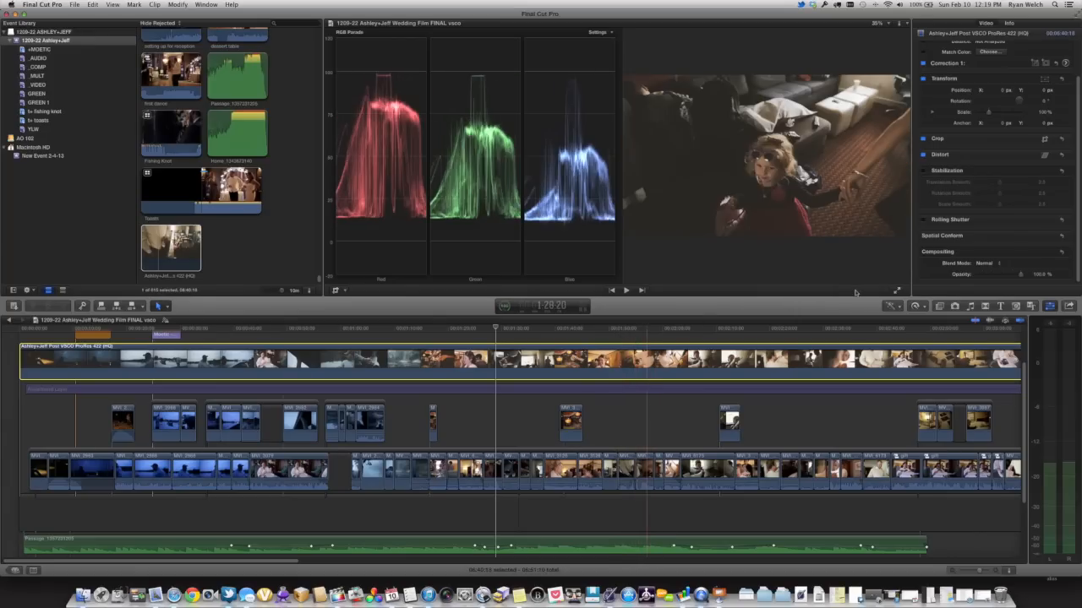
{"action": "left_click_drag", "start_coordinate": [1040, 274], "coordinate": [1017, 274]}
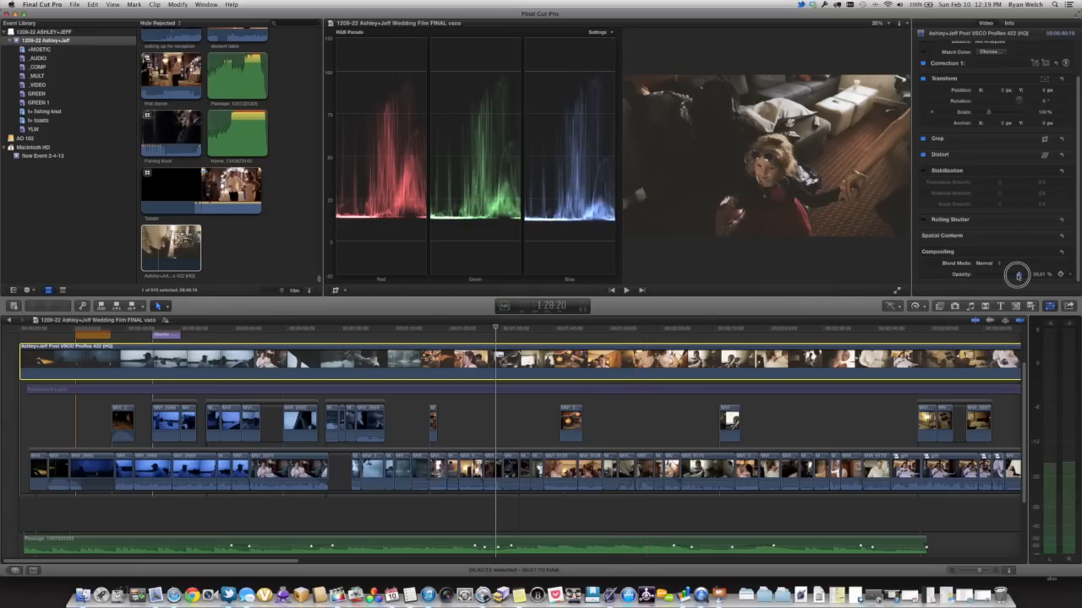
{"action": "left_click_drag", "start_coordinate": [1018, 274], "coordinate": [1015, 274]}
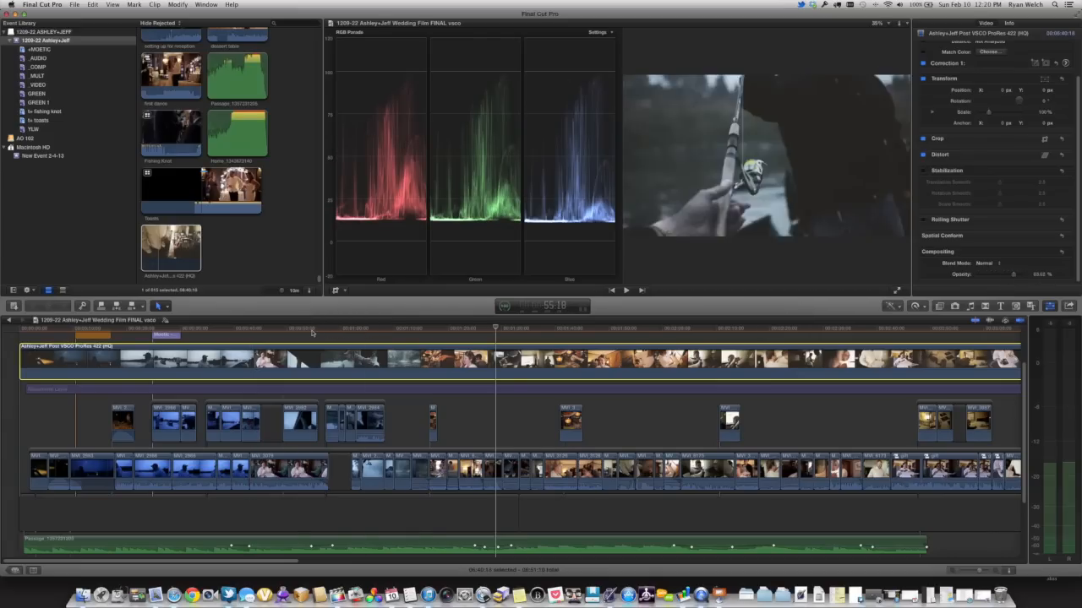
{"action": "left_click", "coordinate": [250, 332]}
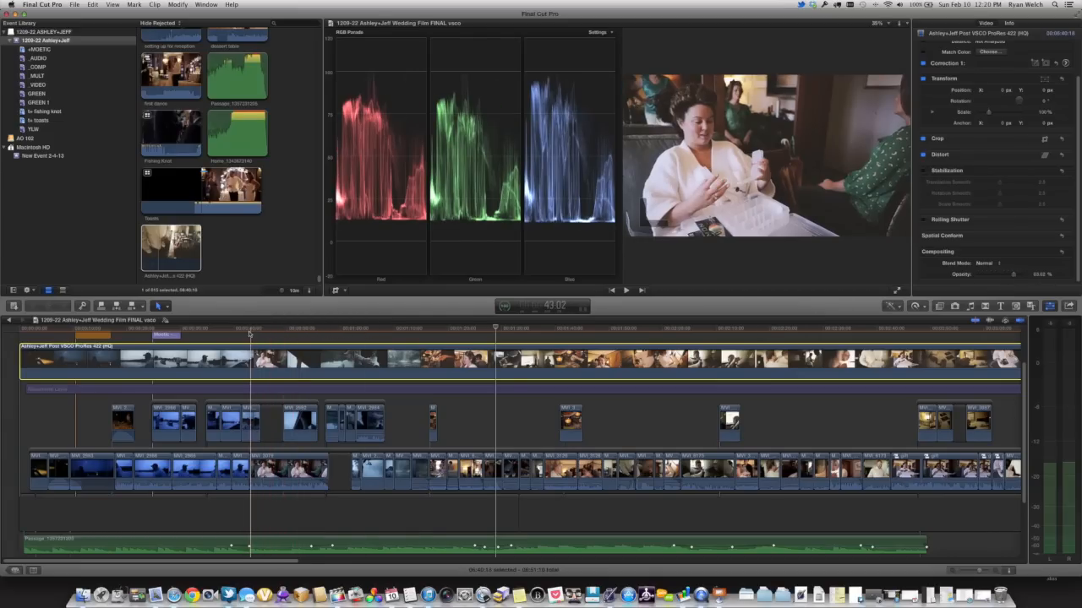
{"action": "left_click", "coordinate": [222, 338]}
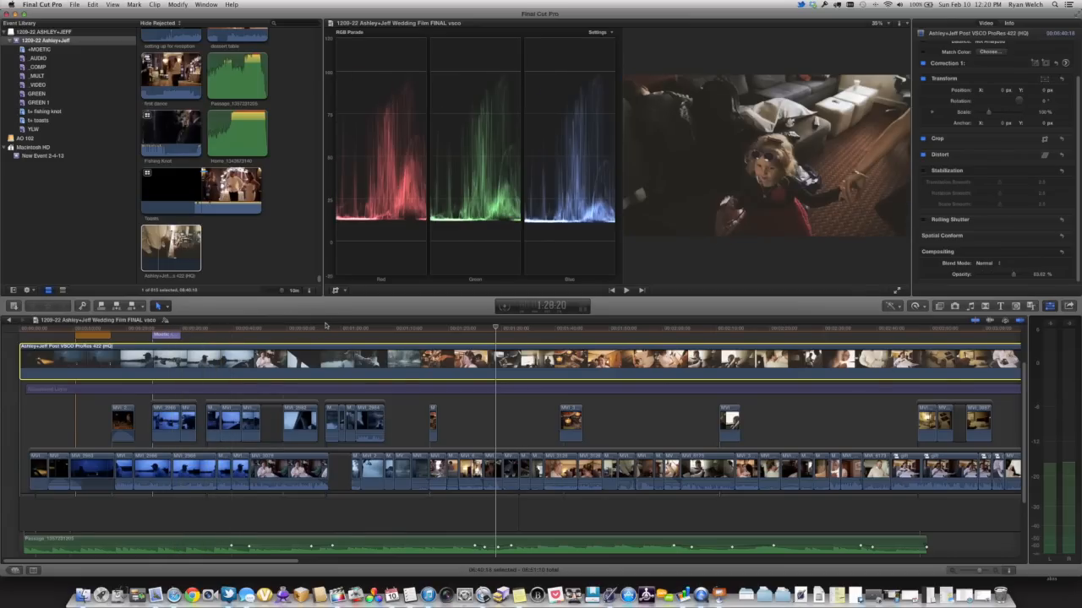
Isolate the overlay piece above the dark MVI_2884 fishing shot and select it for regrading
{"action": "left_click", "coordinate": [353, 327]}
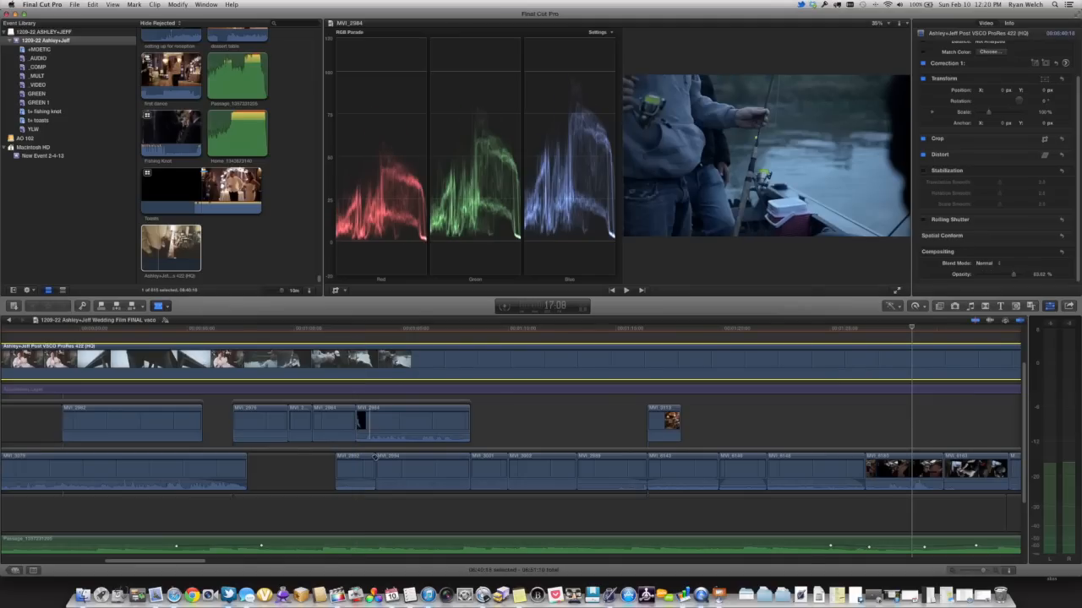
{"action": "left_click", "coordinate": [358, 370]}
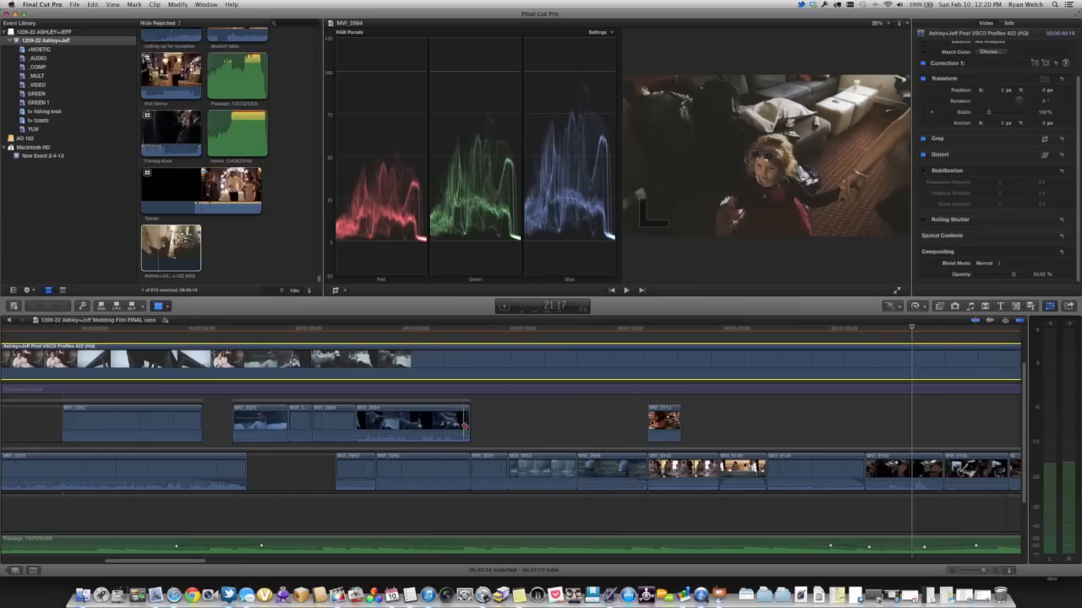
{"action": "left_click", "coordinate": [359, 372]}
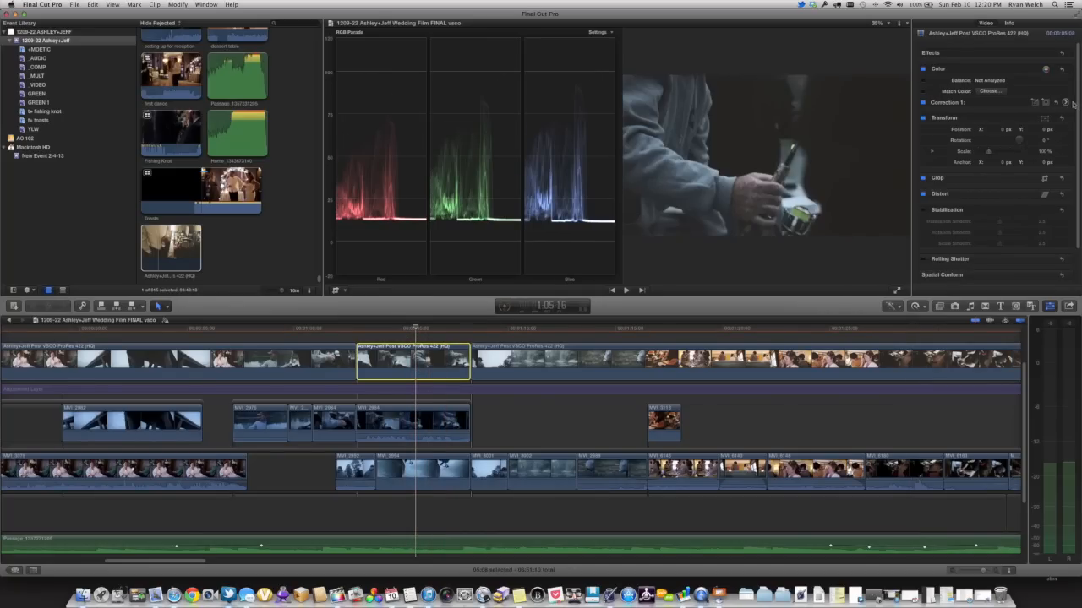
{"action": "mouse_move", "coordinate": [1067, 101]}
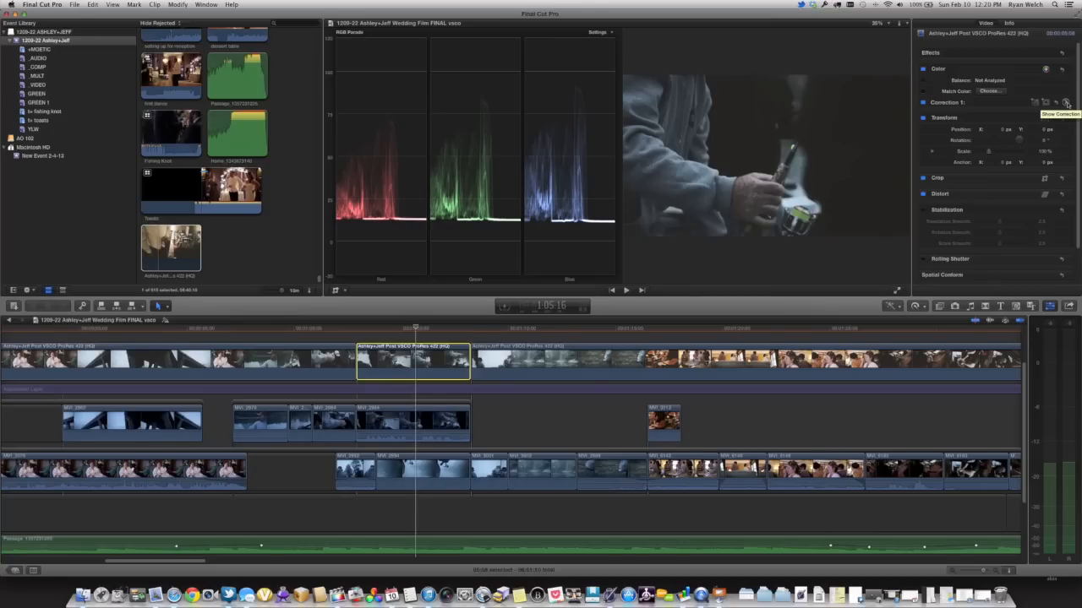
{"action": "mouse_move", "coordinate": [525, 316]}
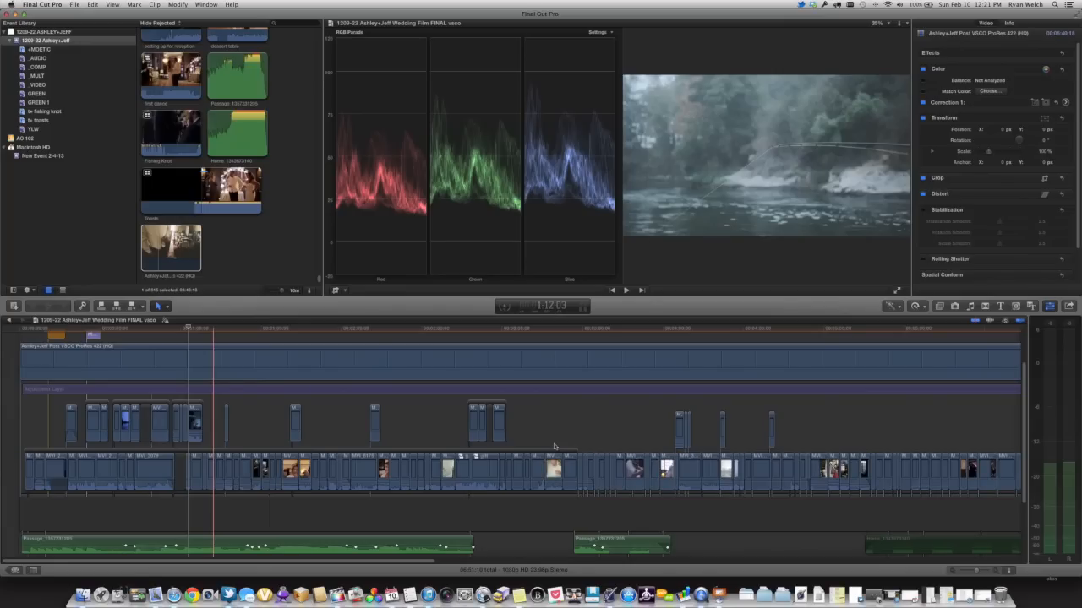
{"action": "left_click", "coordinate": [606, 329]}
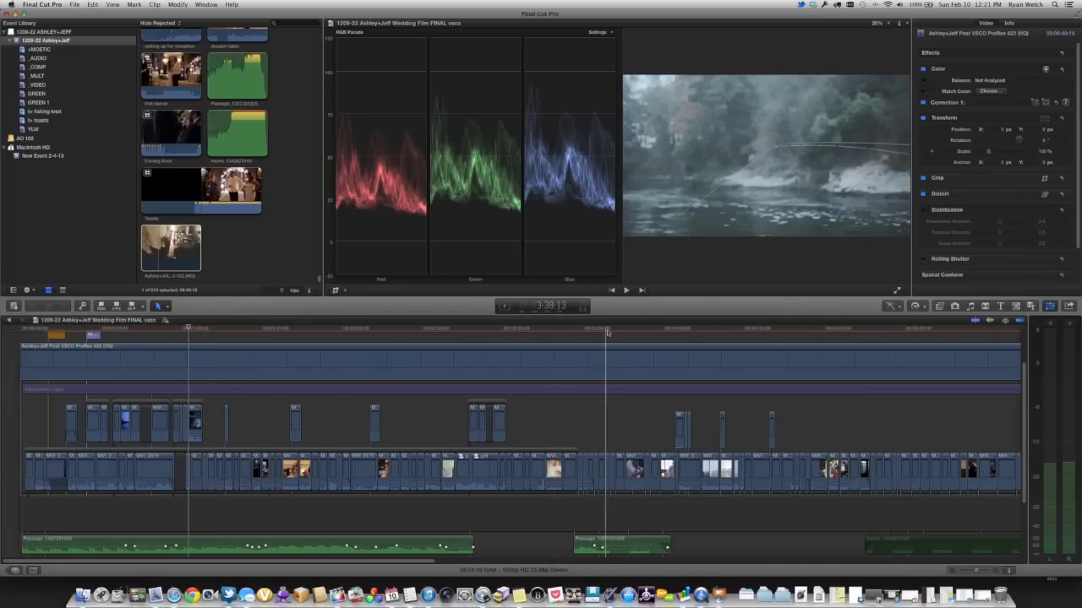